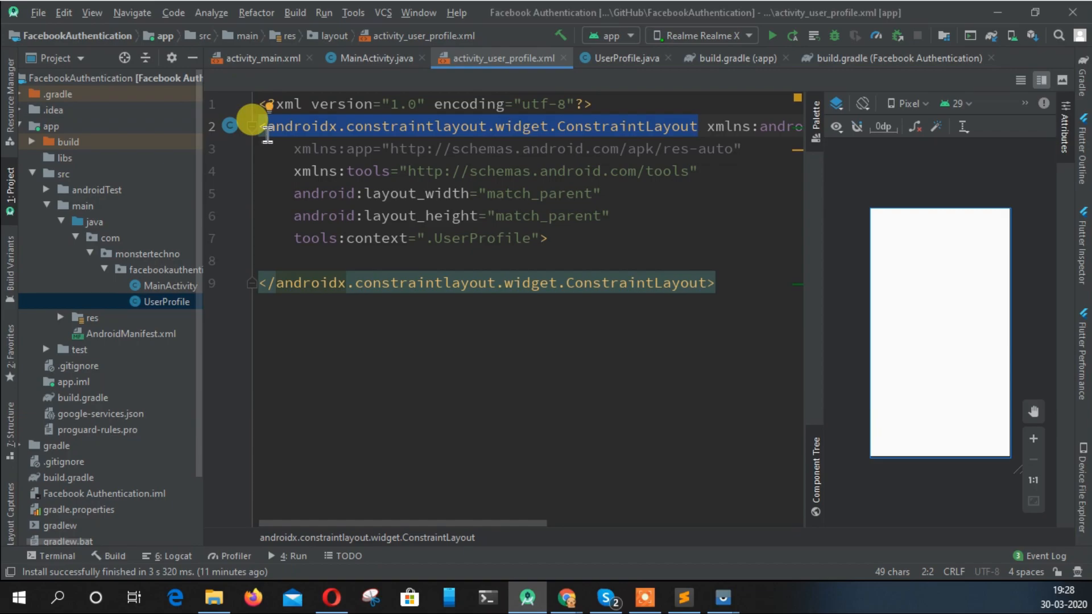
- Change the profile layout root to a LinearLayout with android:gravity="center"
text(LinearLayout xmlns:android="http://schemas.android.com/apk/re)
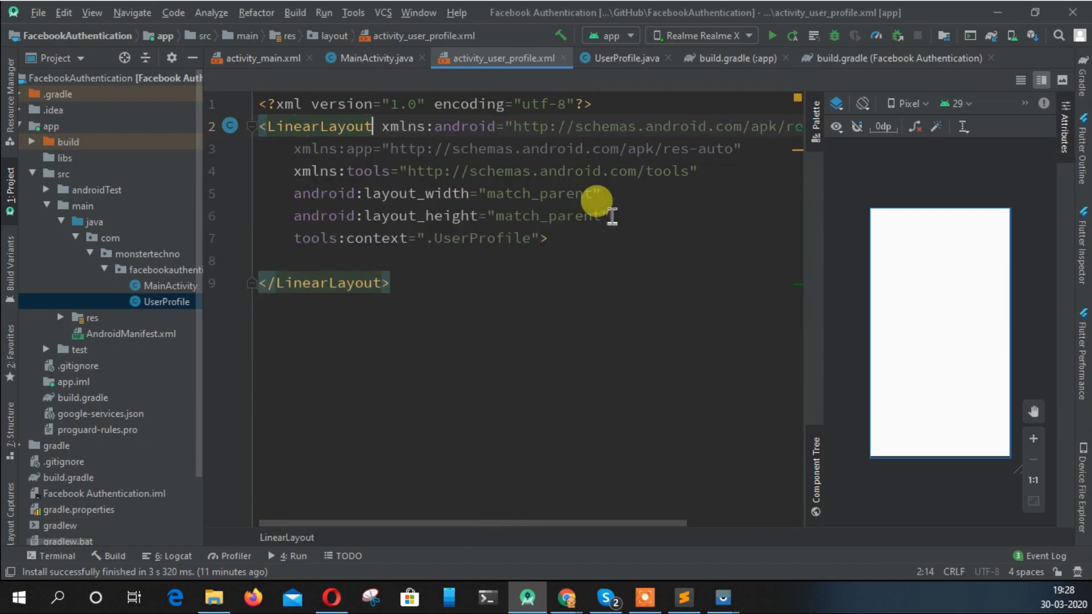
text(gra)
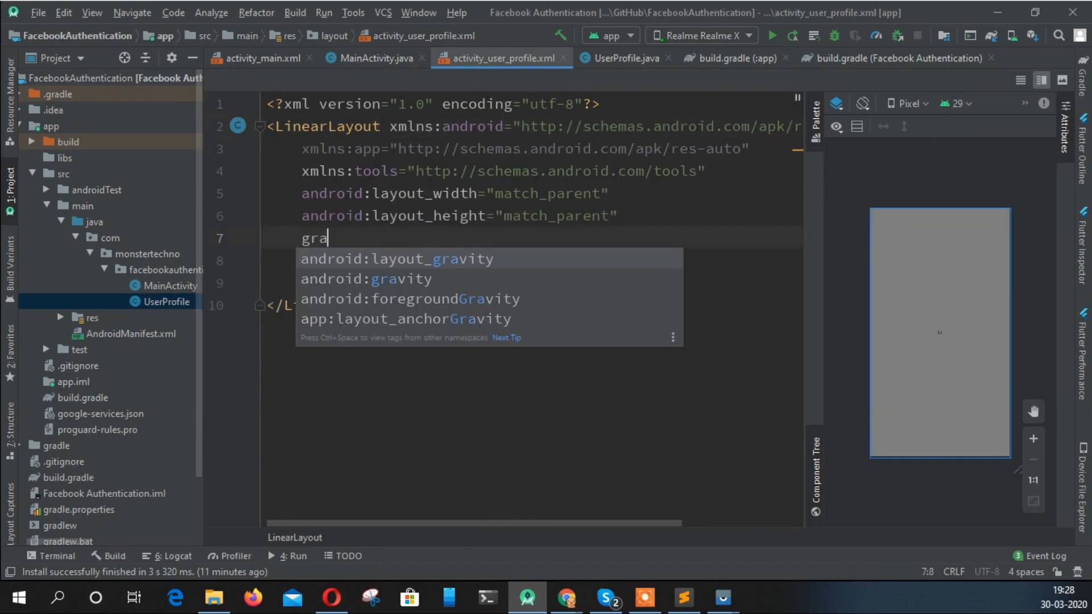
text(android:gravity="center")
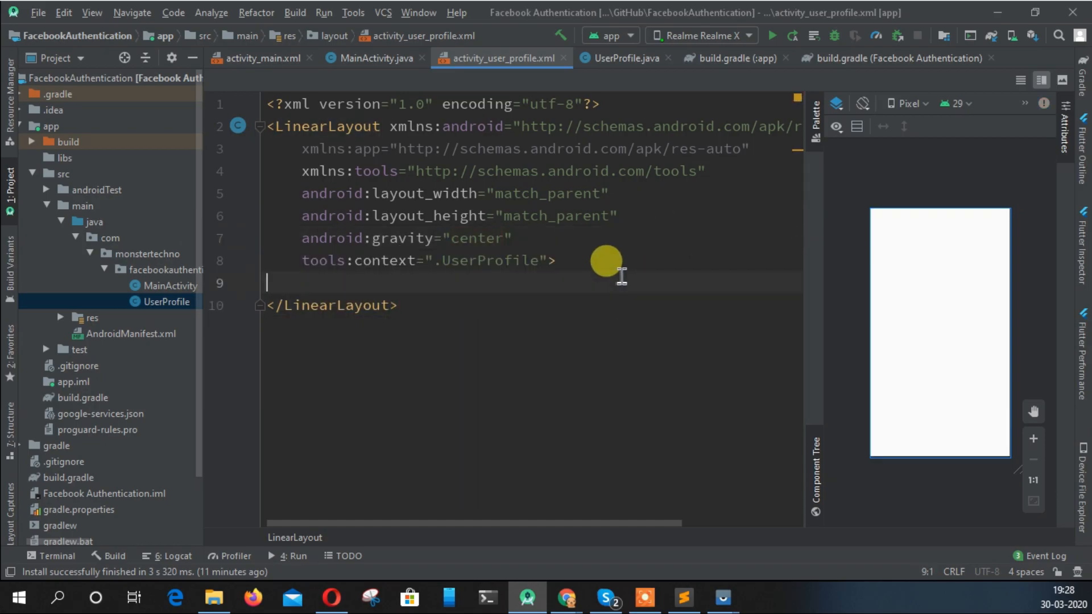
- Add a Button with text "Sign Out" and onClick handler "SignOut"
text(<Button)
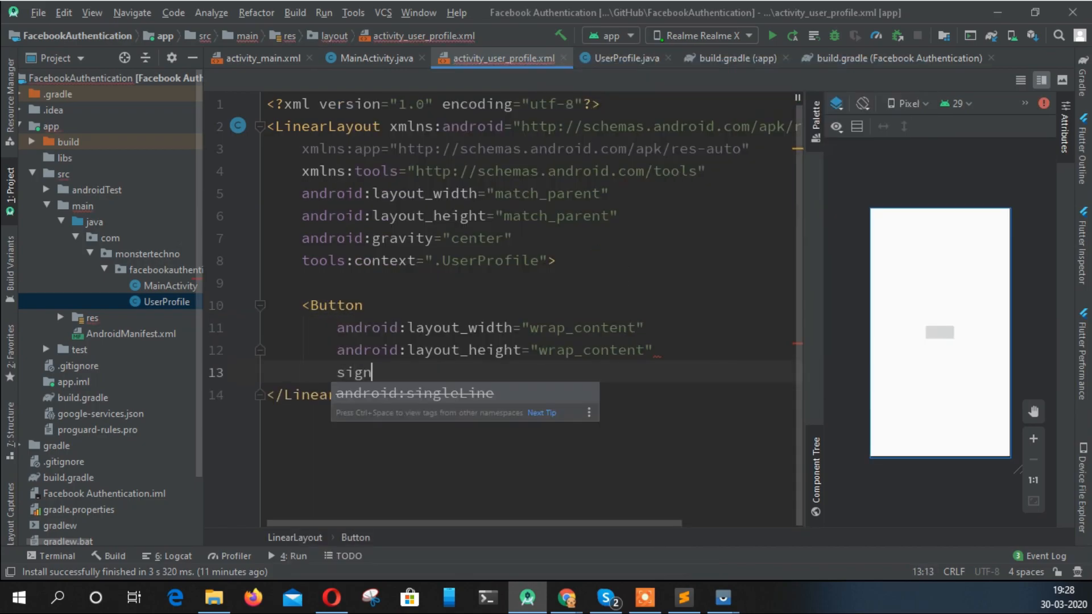
text(text=")
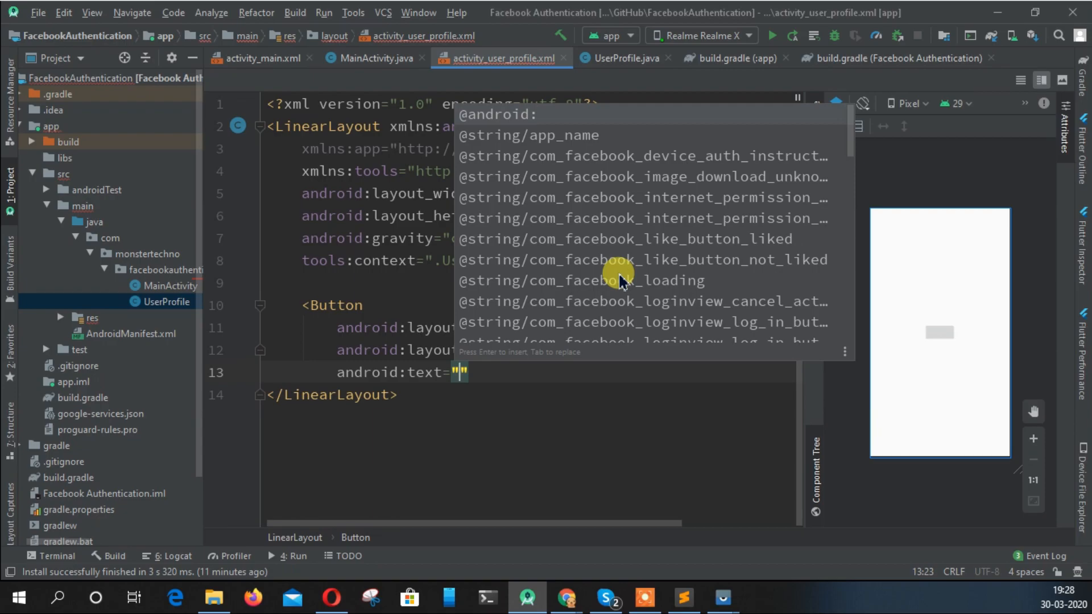
text(Sign Out)
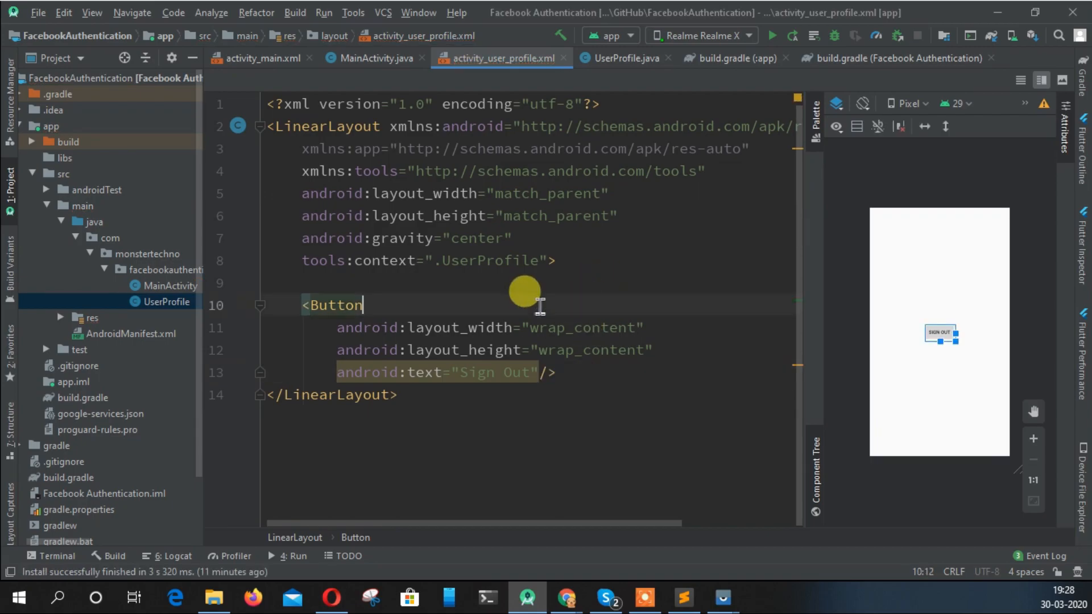
text(onClick="SignOut)
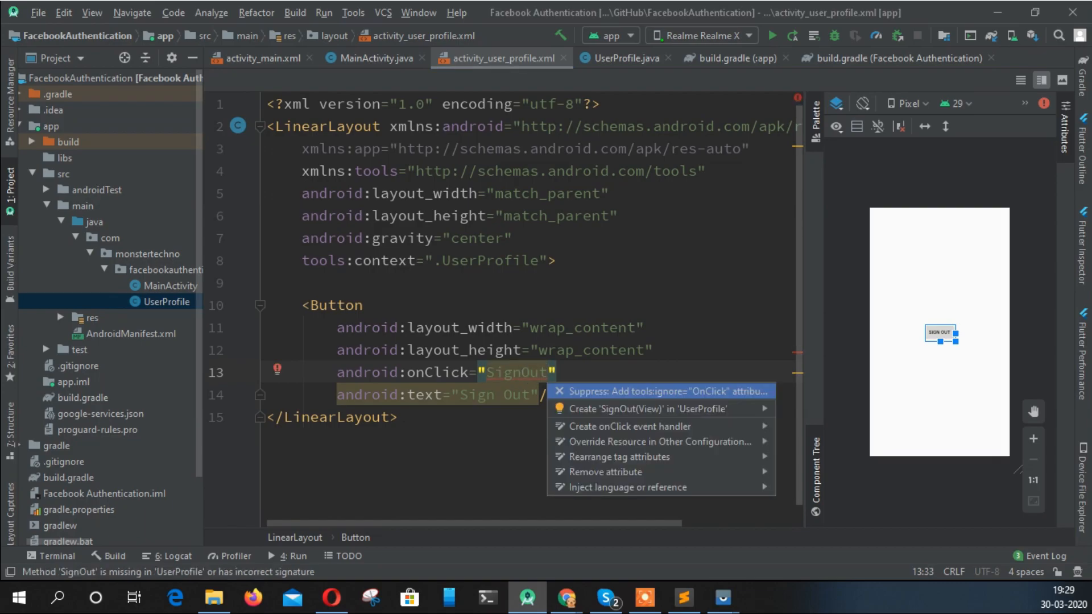
- Create SignOut(View) in UserProfile and call FirebaseAuth.getInstance().signOut() inside it
click(624, 409)
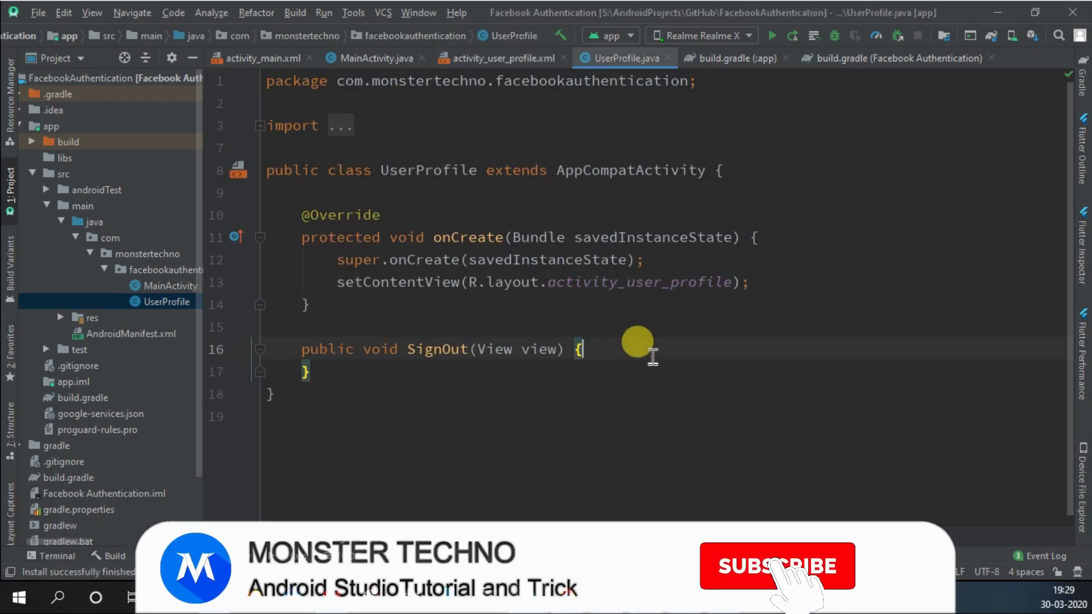
key(enter)
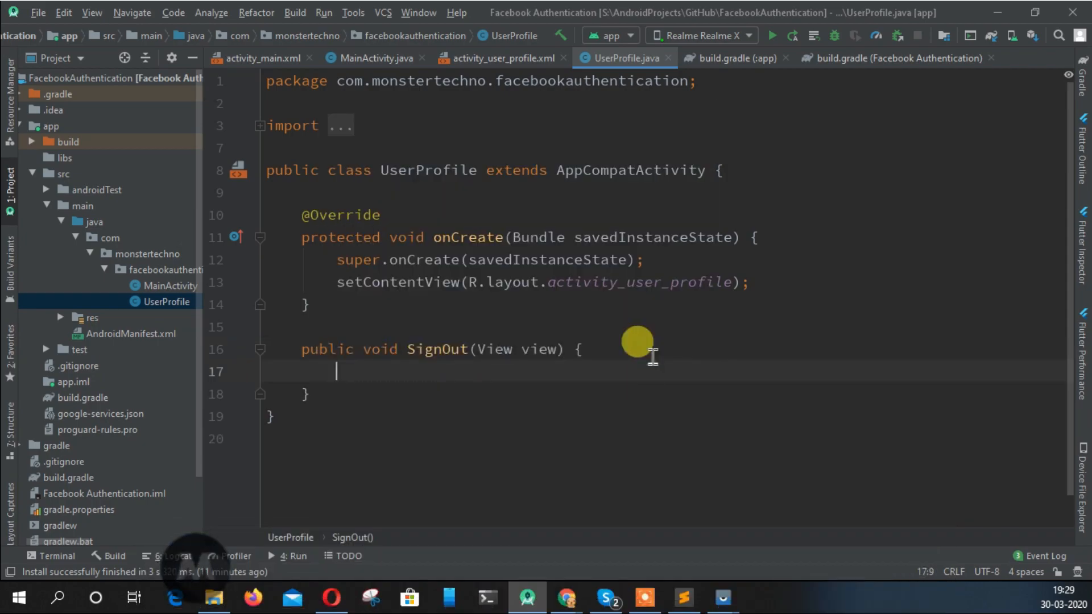
text(FirebaseAuth.getInstance()
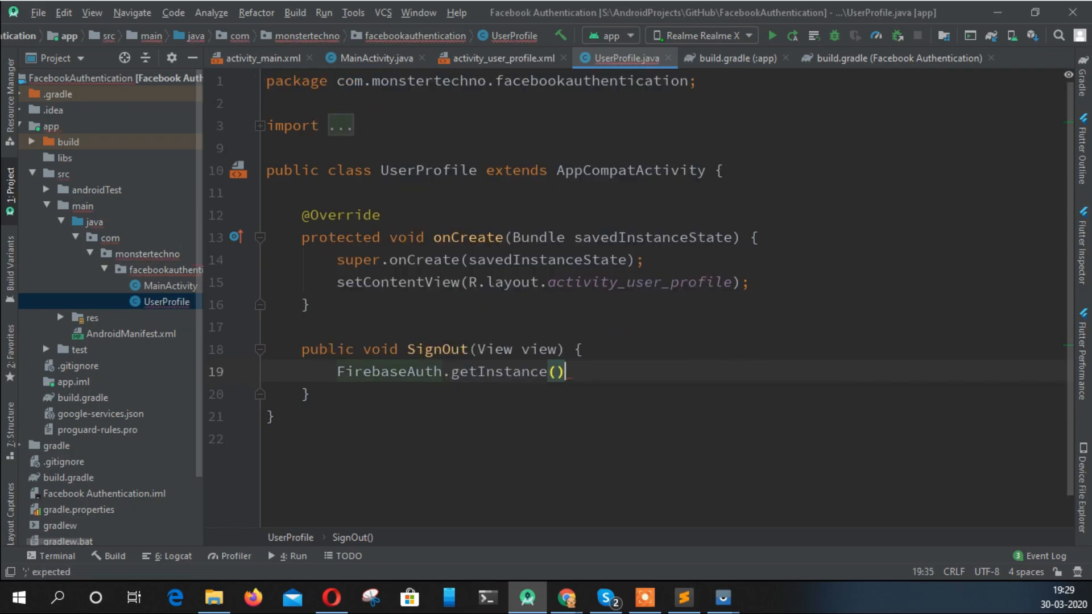
text(.ge)
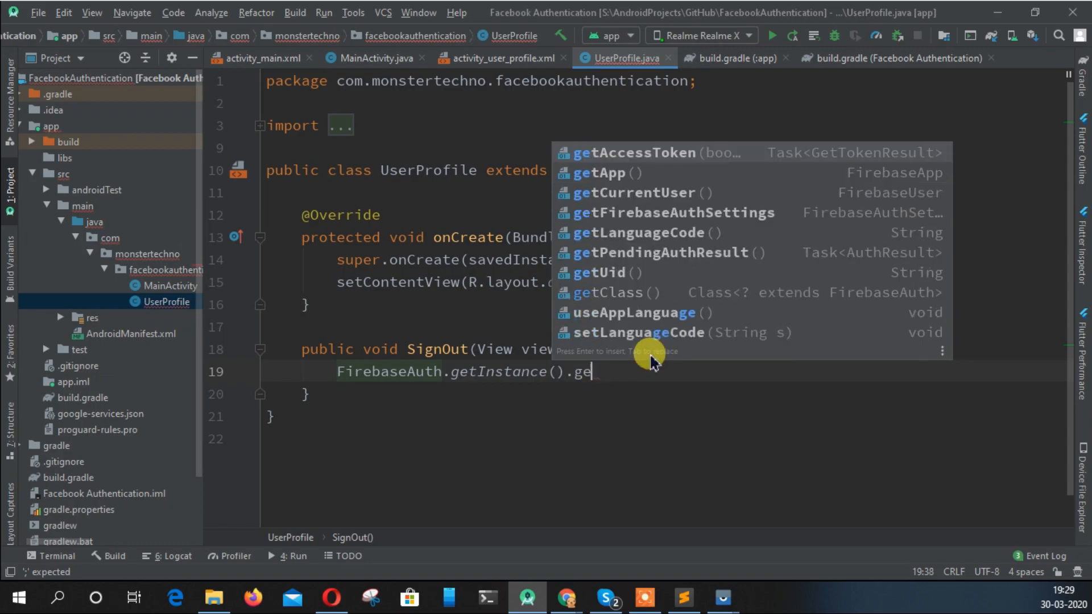
text(s)
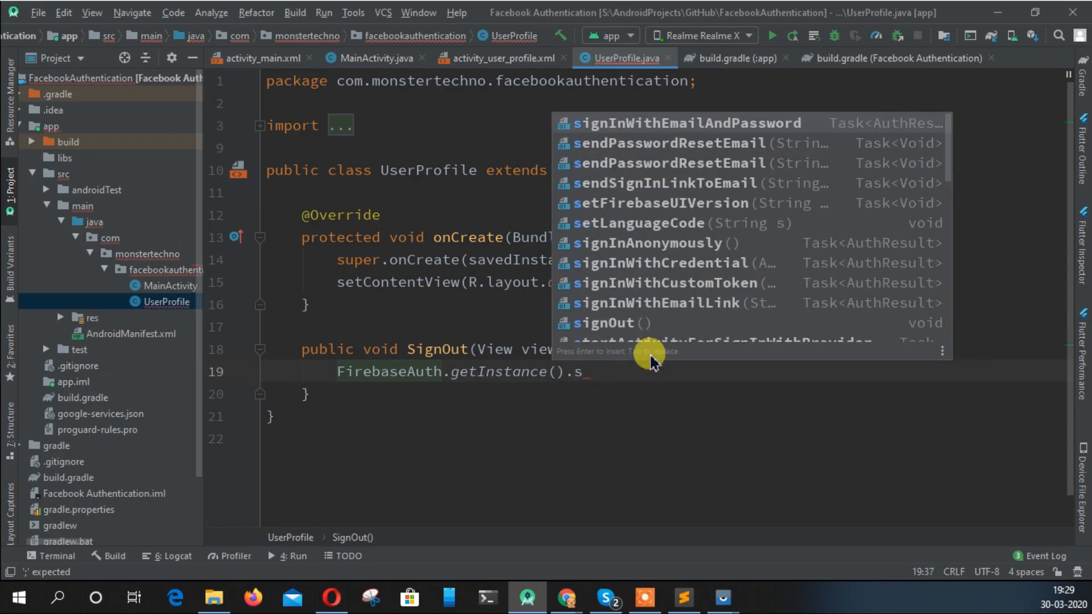
text(i)
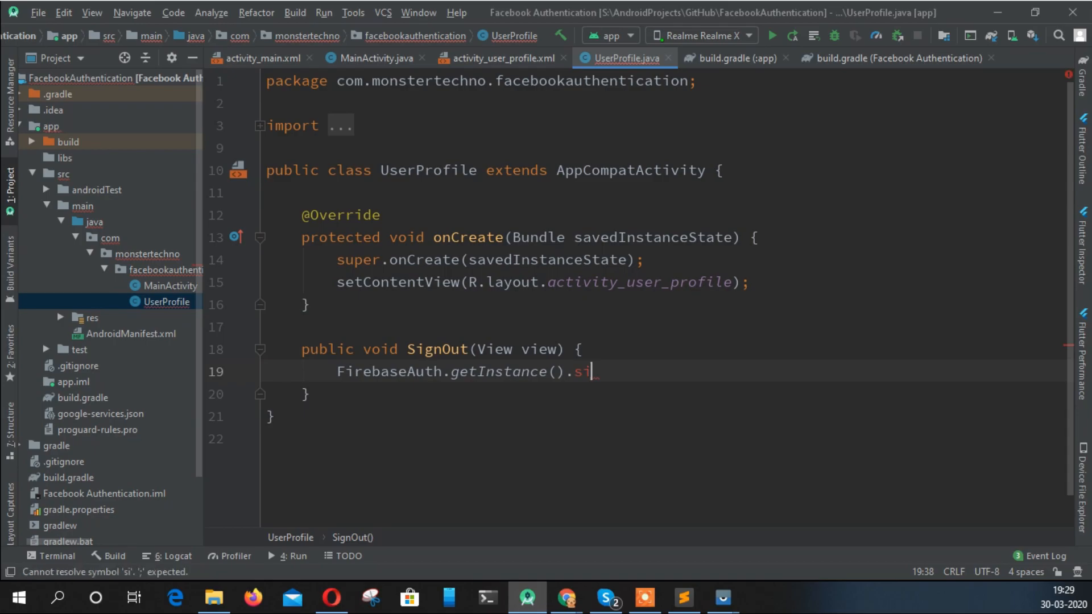
text(gnOut();)
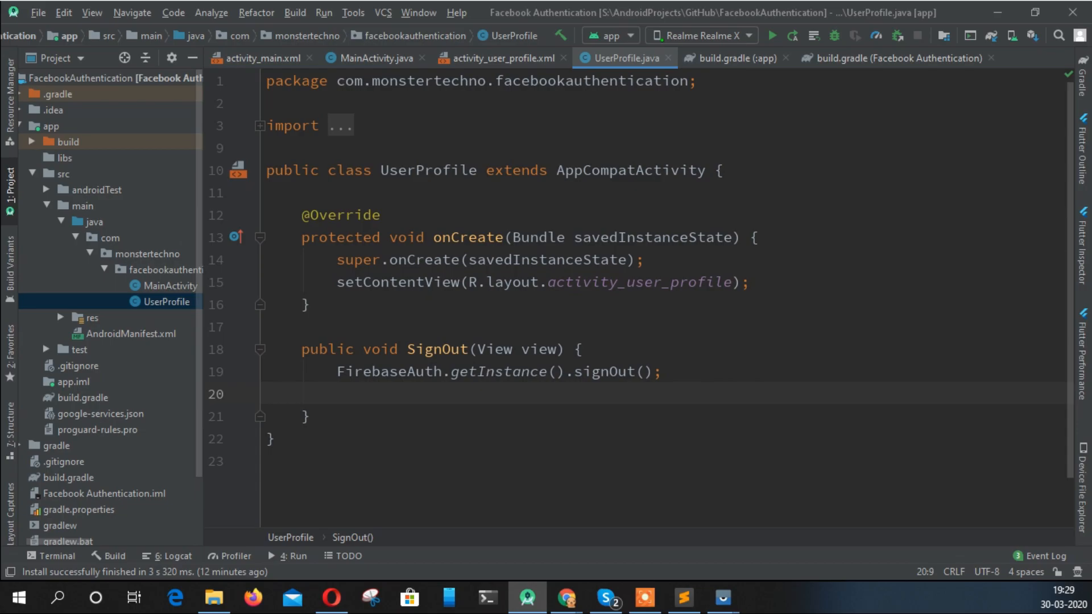
- Start MainActivity from SignOut and finish the profile activity
text(startActivity(new Intent(UserProfile.));)
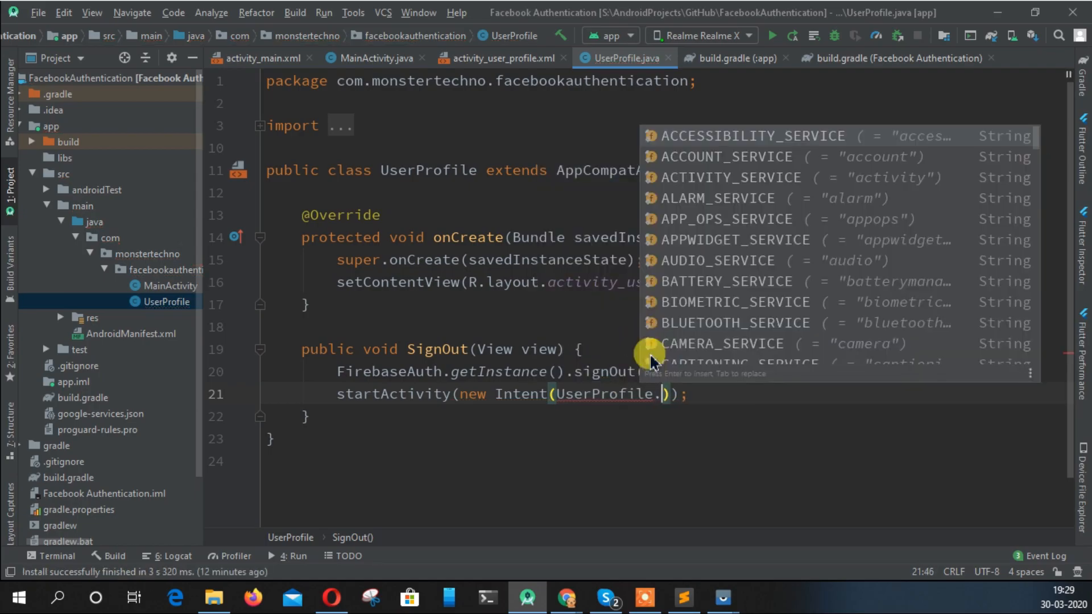
text(this,MainActivity.class)
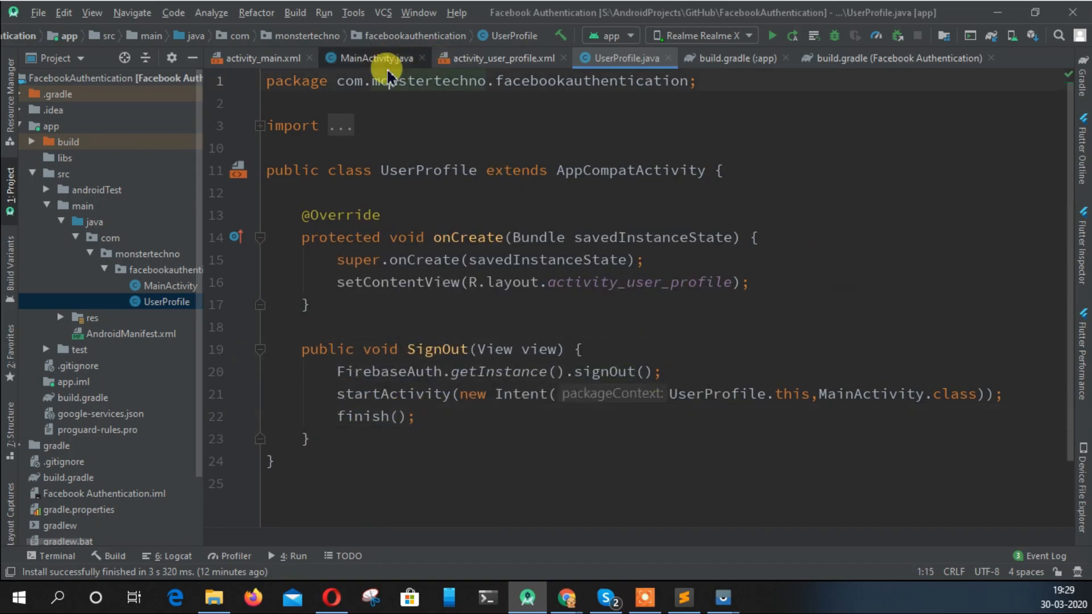
- Call storeUserdata() in MainActivity's create-user and login success branches
click(374, 58)
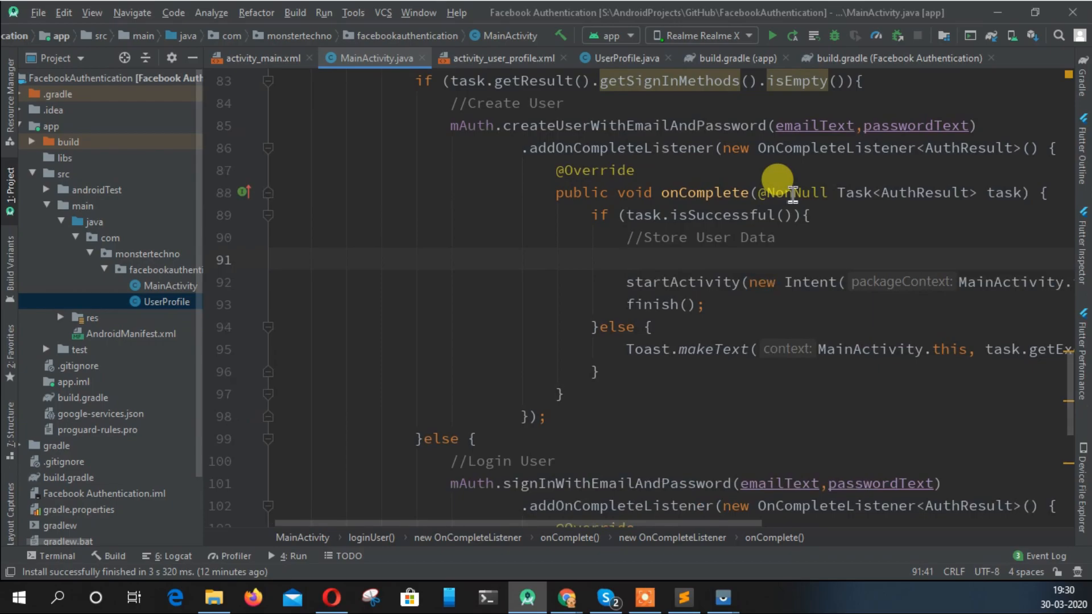
click(625, 259)
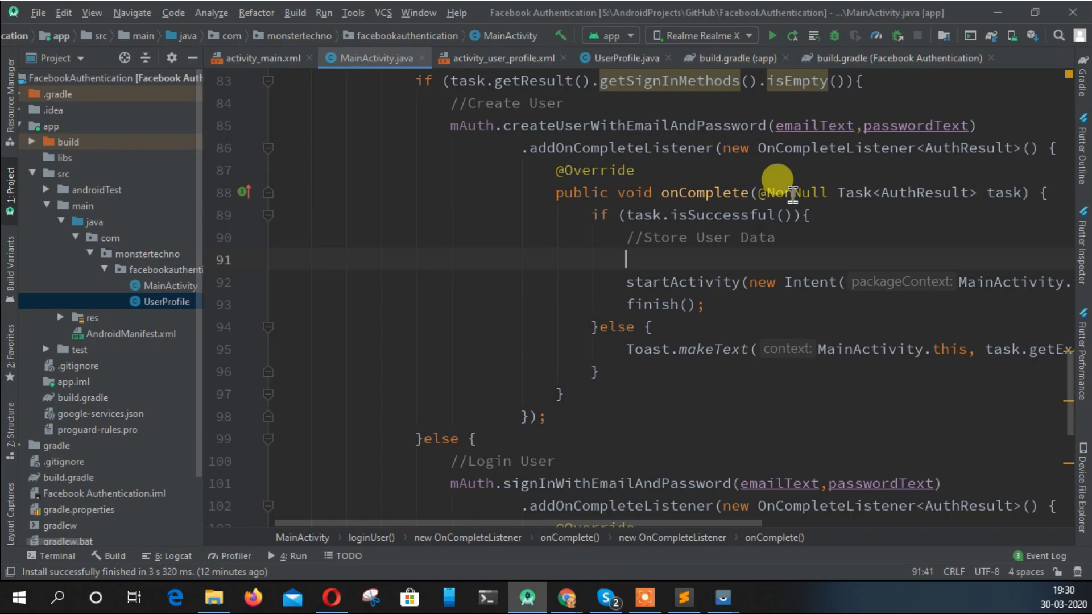
text(storeU)
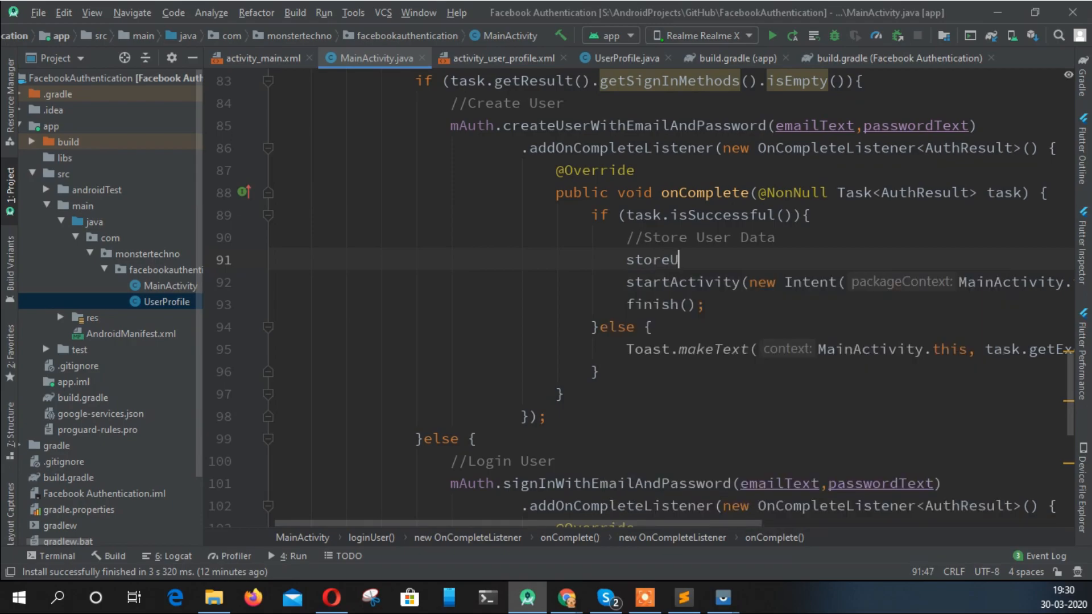
text(serdata();)
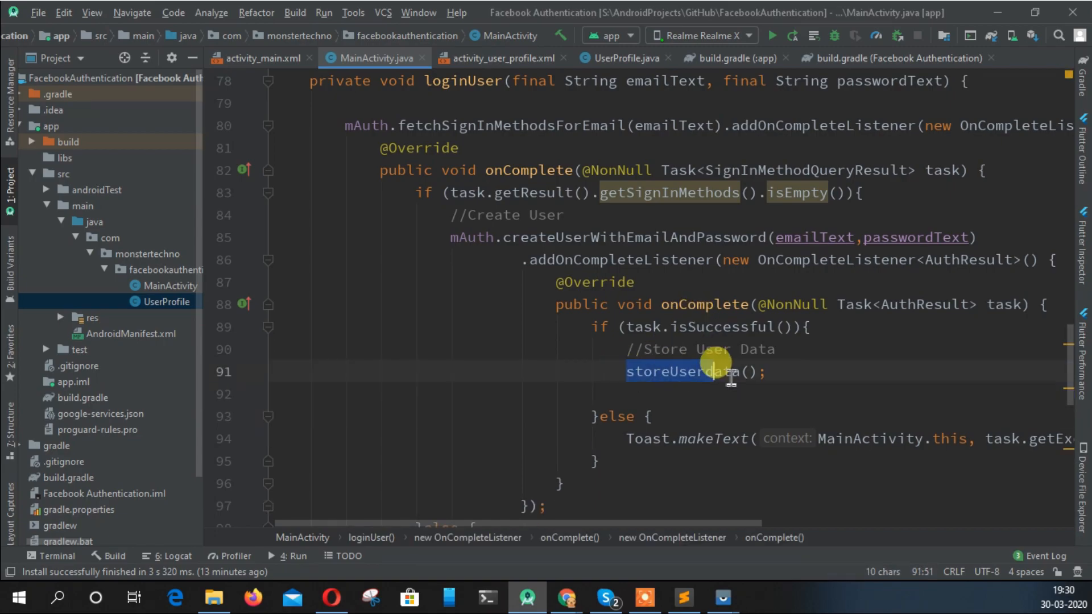
scroll(down, 3)
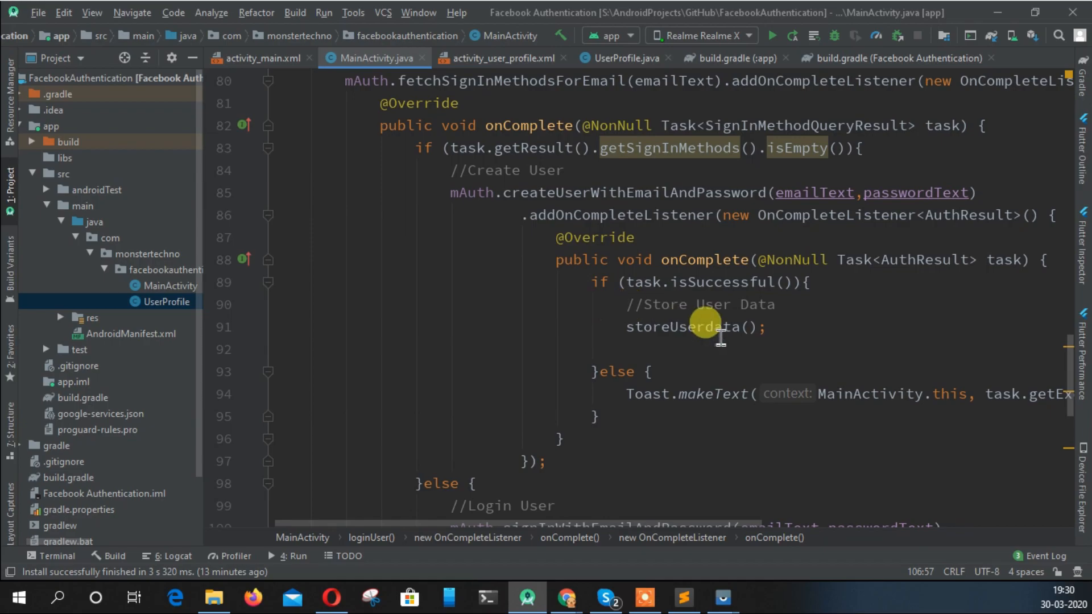
click(715, 327)
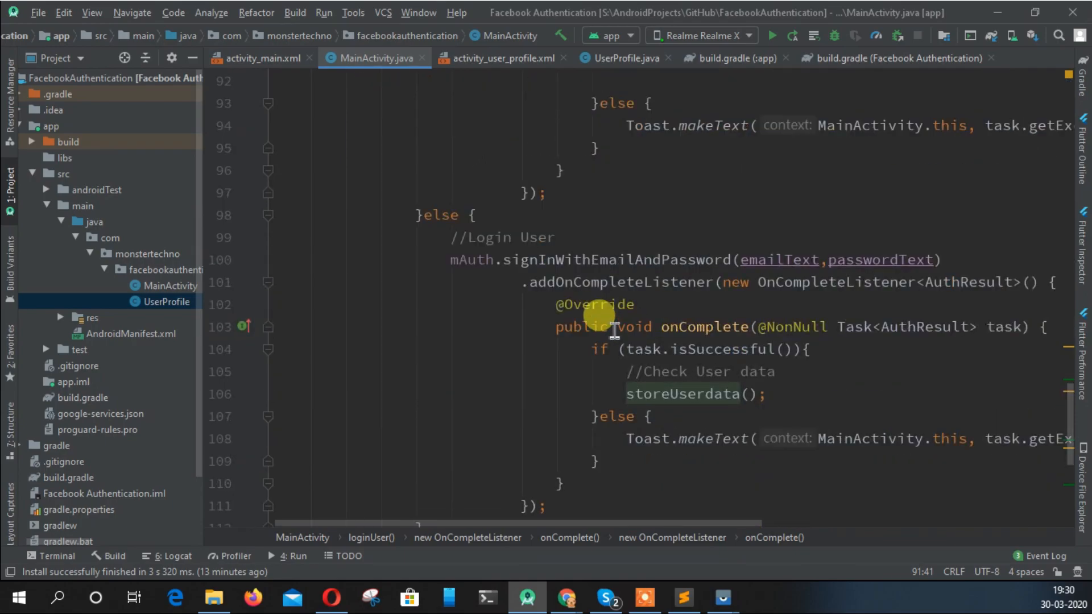
mouse_move(630, 333)
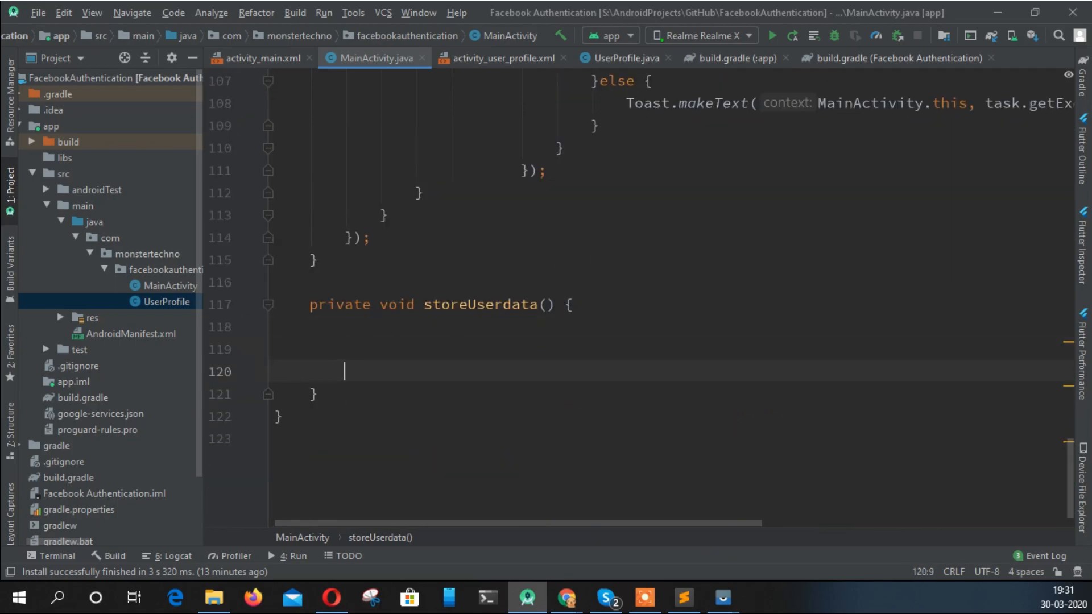
- Read the current user's Firestore document with get() and an addOnCompleteListener
text(firw)
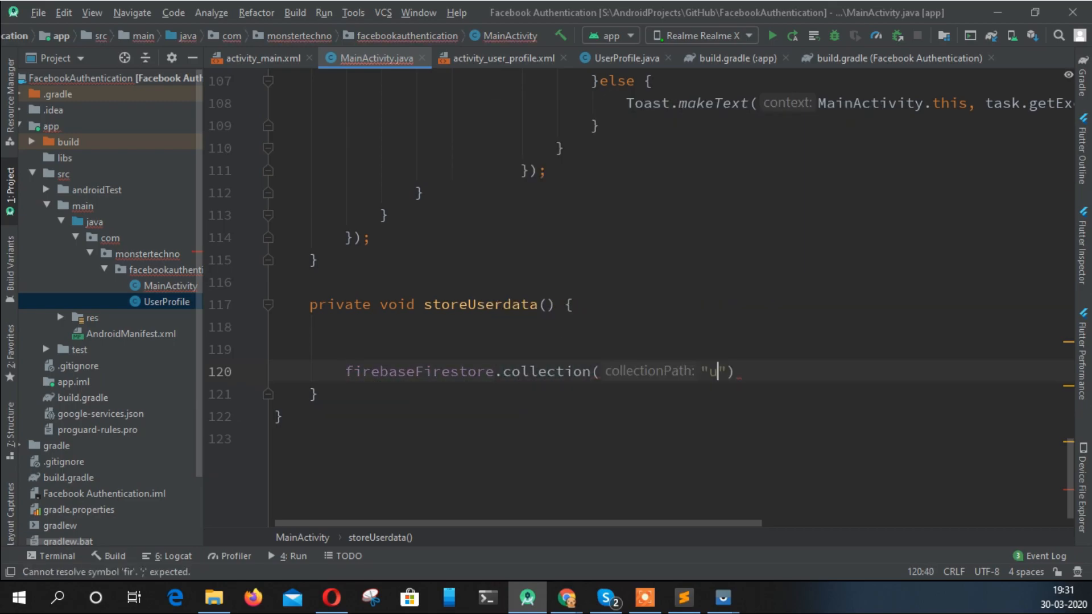
text(ser)
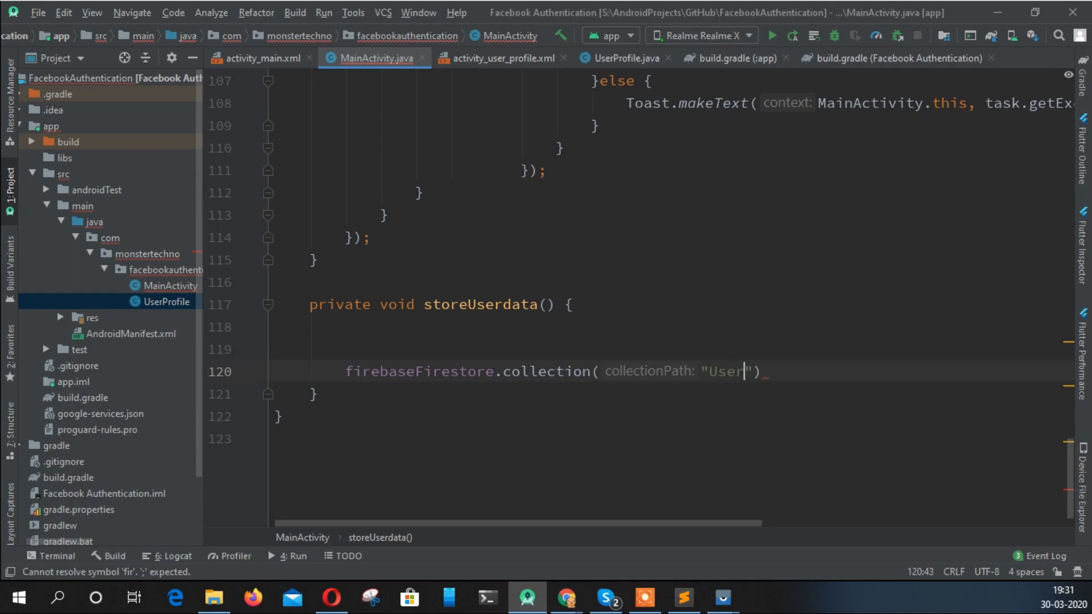
text(.document(ma)
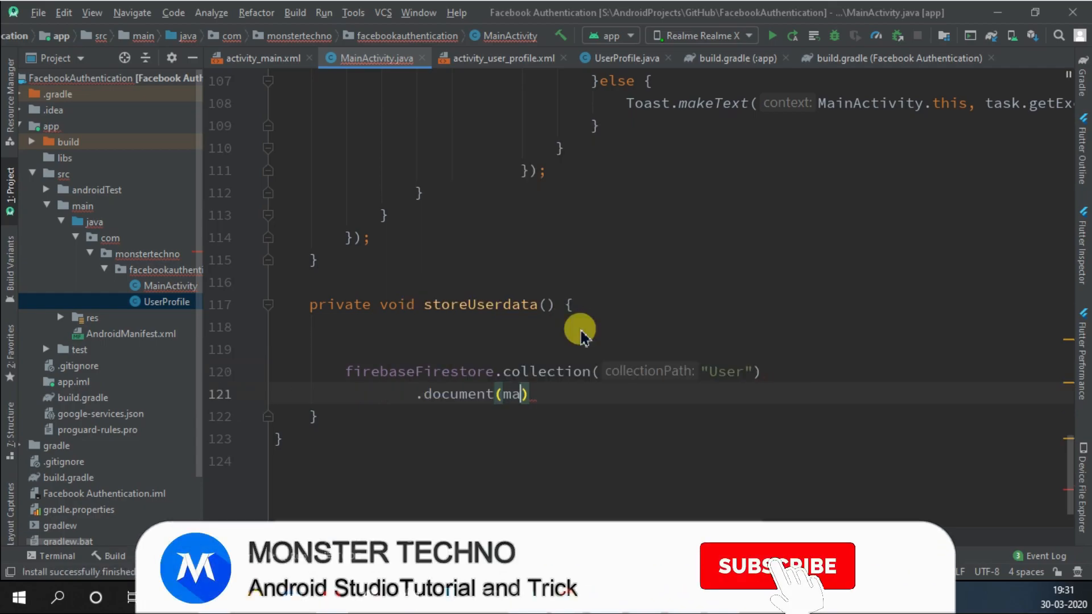
text(Auth.)
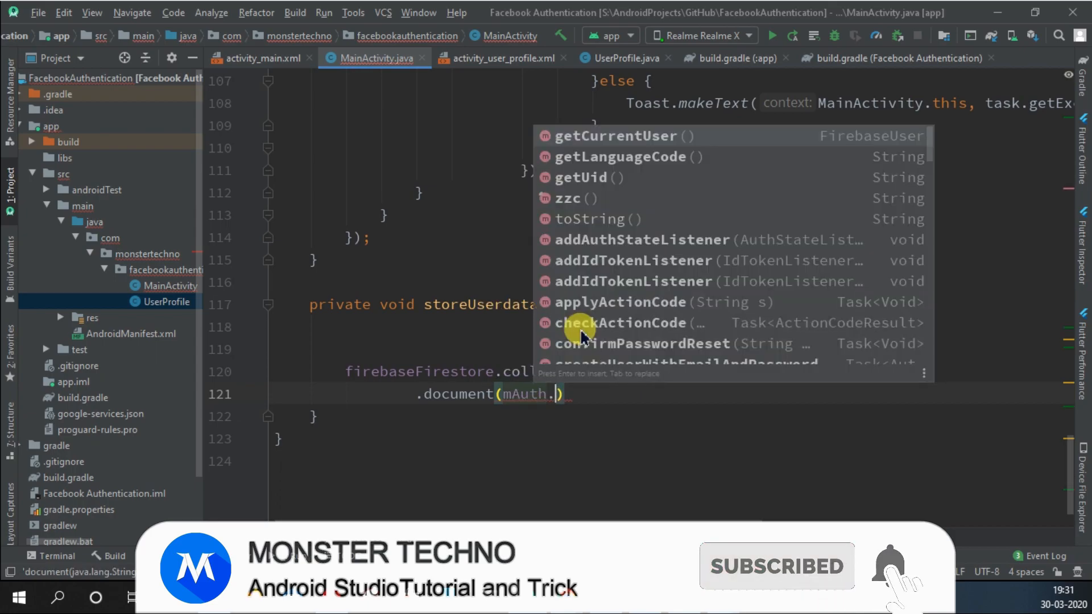
text(getCurrentUser().getUid()))
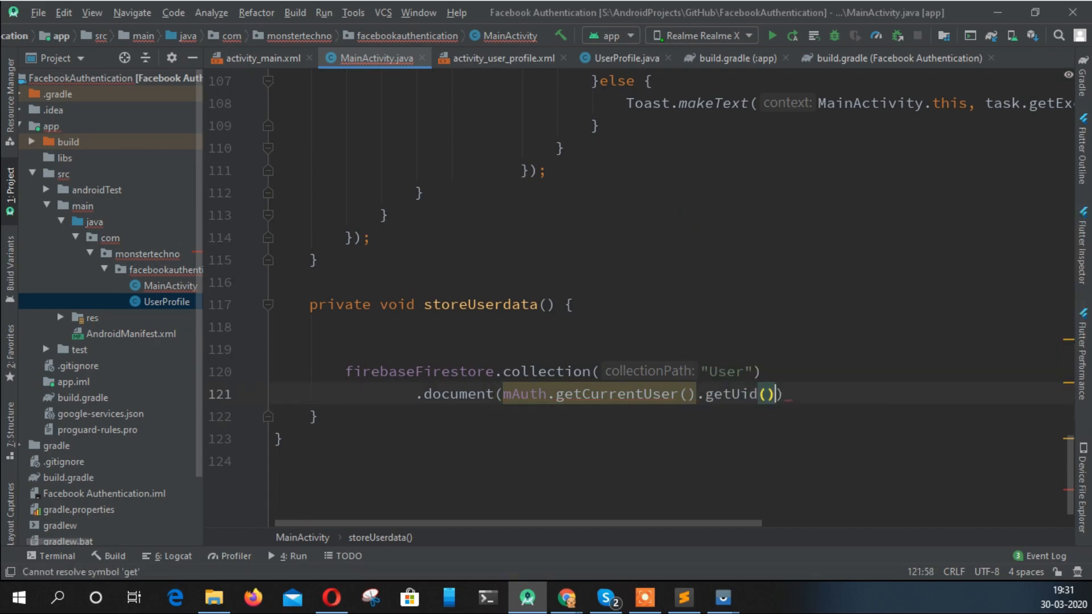
text(.get)
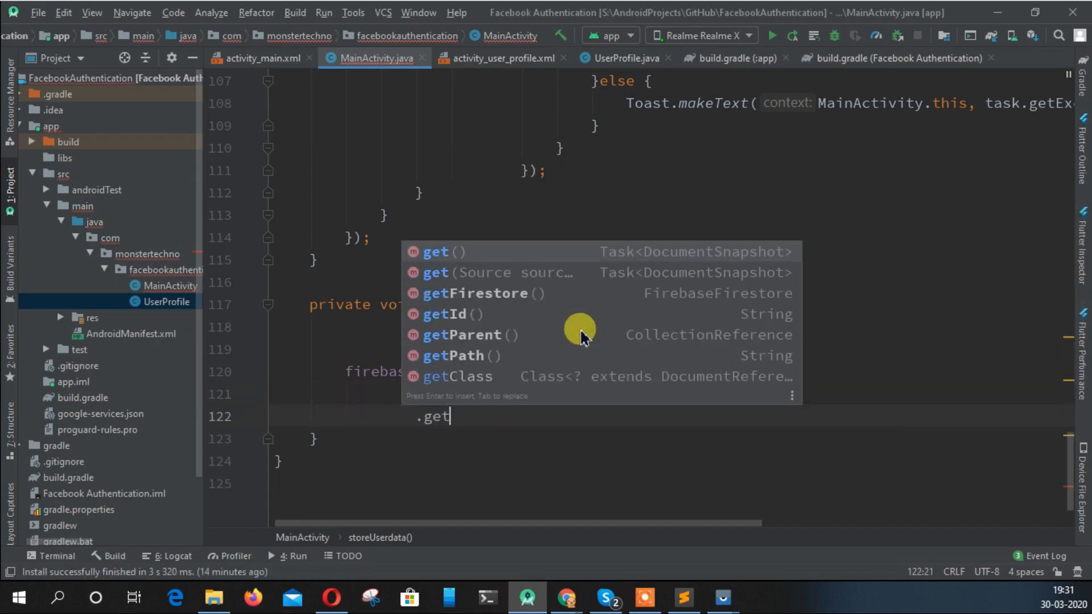
text(.addOnCompleteListener(new OnCompleteListener<DocumentSnapshot>() {)
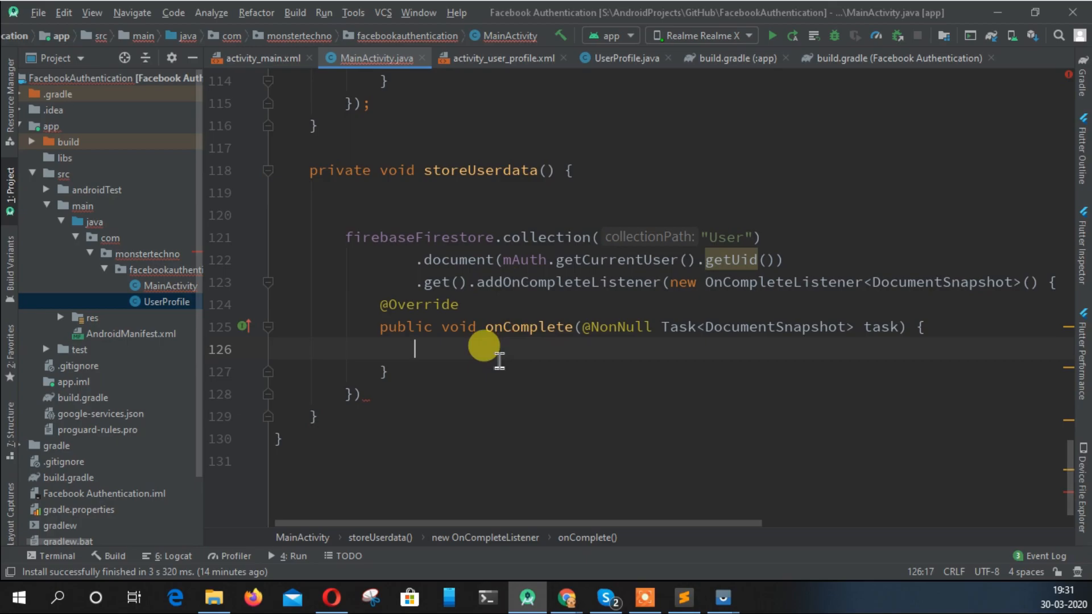
- Add if (task.getResult().exists()) with an else branch inside onComplete
text(if (task))
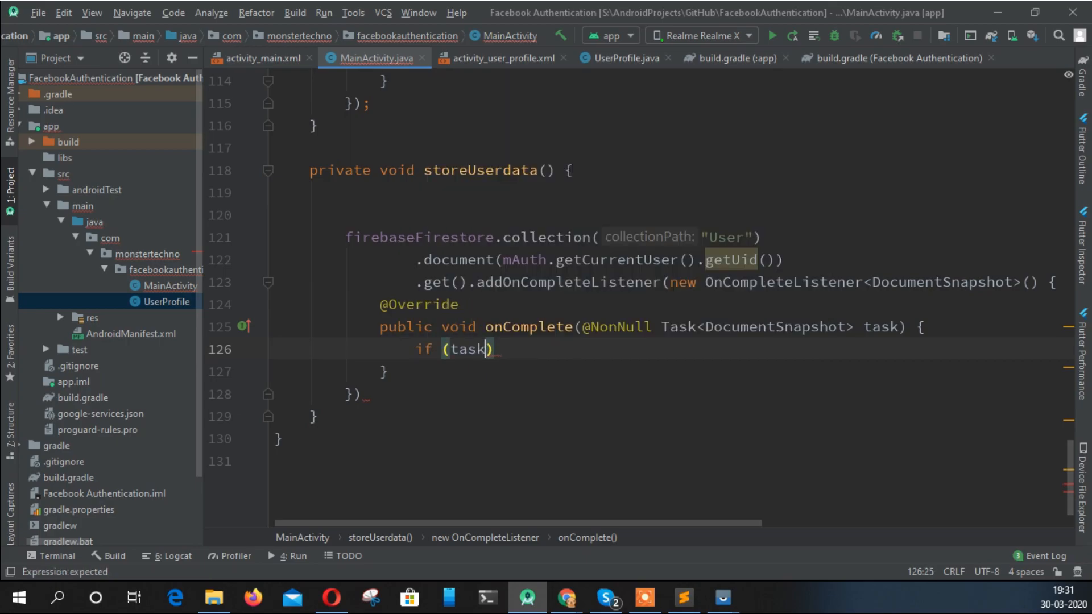
text(.getResult())
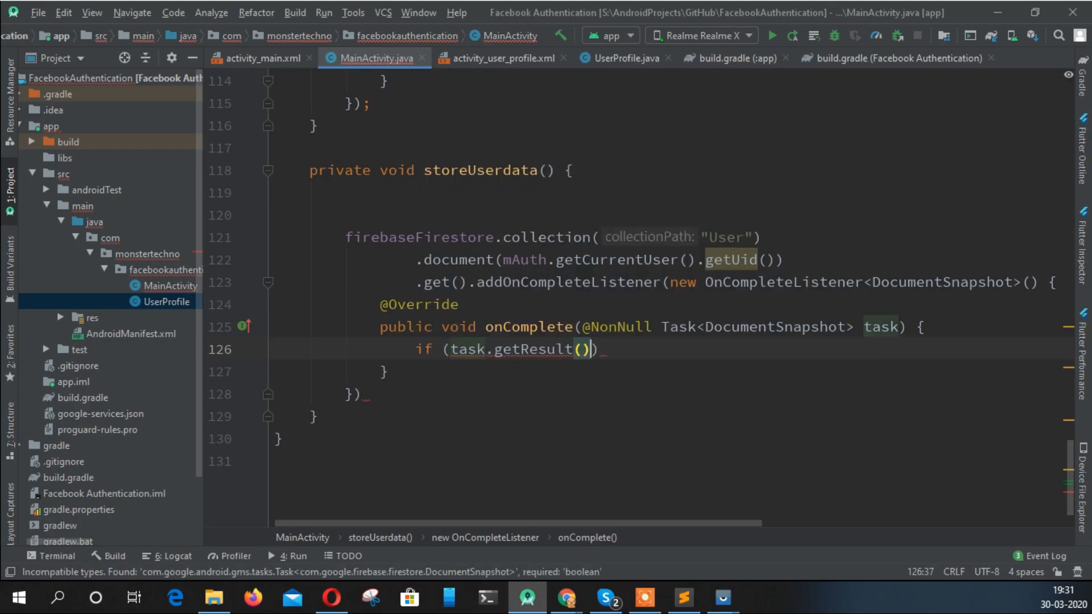
text(.exists()){)
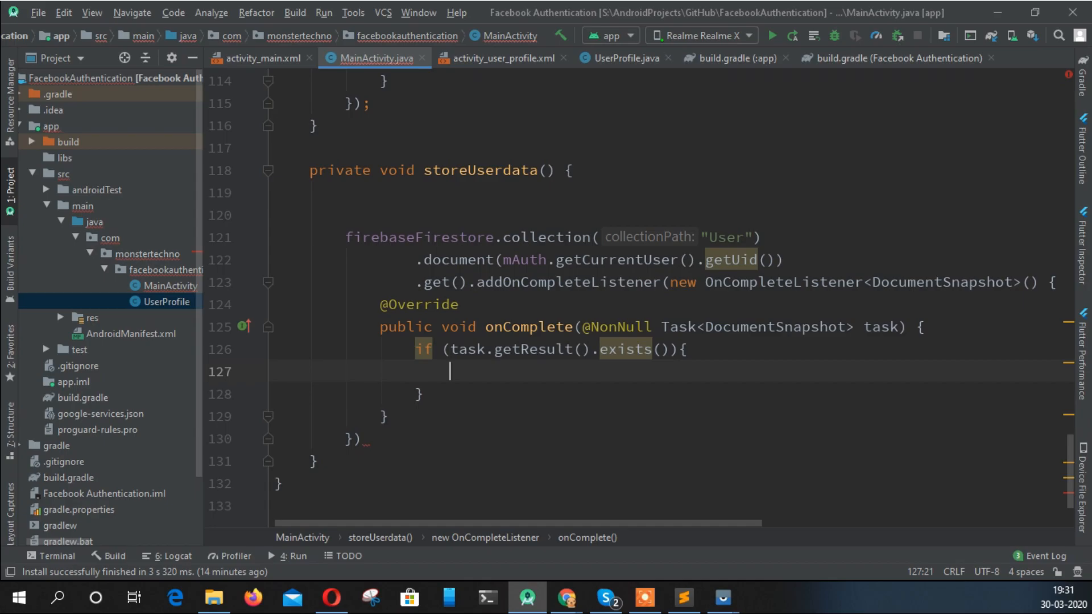
text(else \)
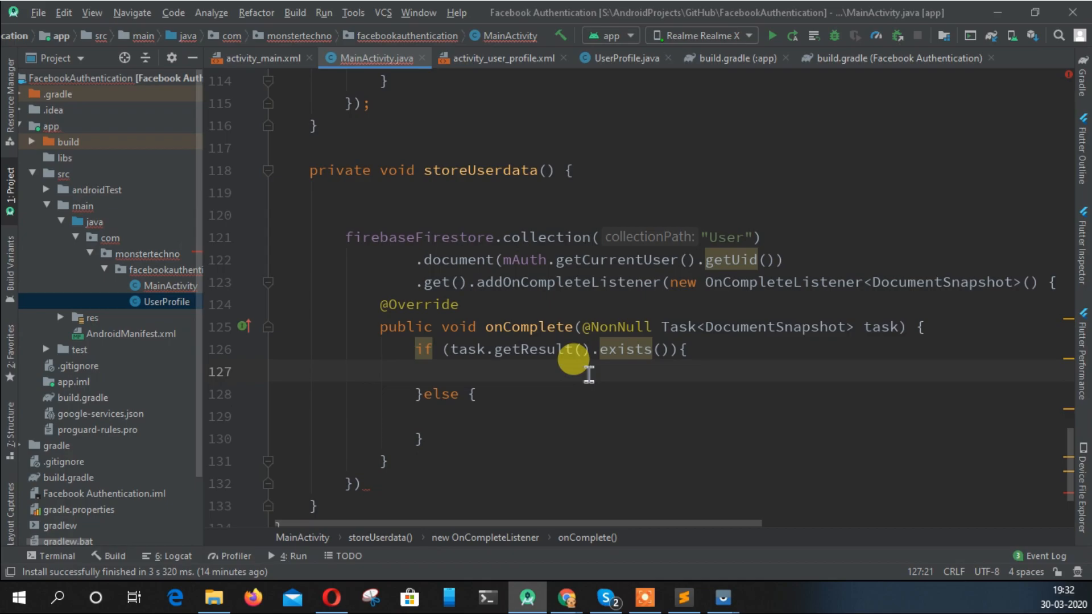
- When the document exists, start UserProfile from MainActivity.this and call finish()
text(startActivity(new I);)
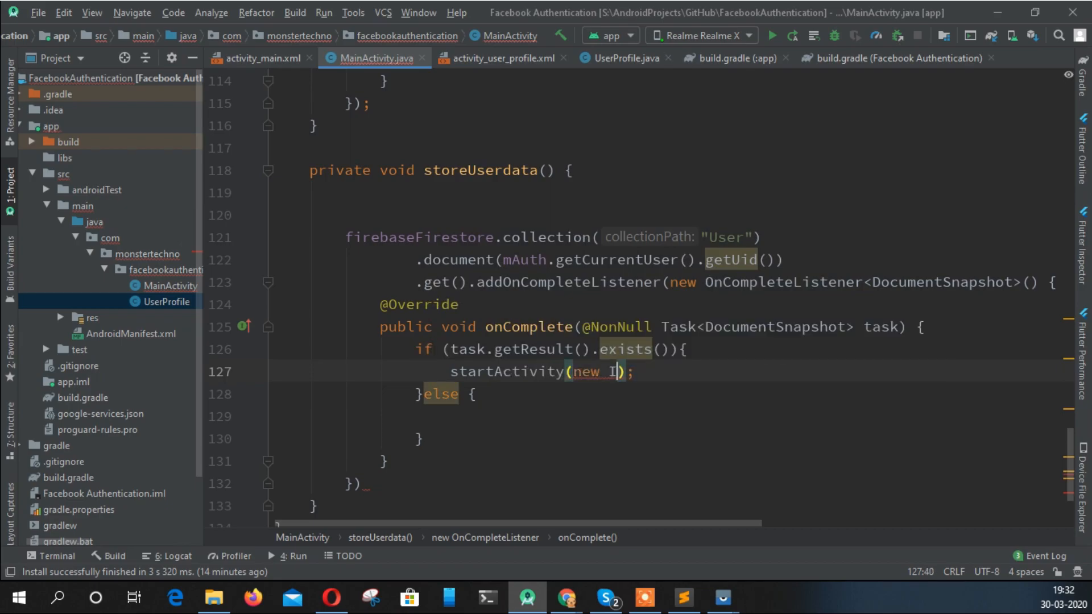
text(ntent()
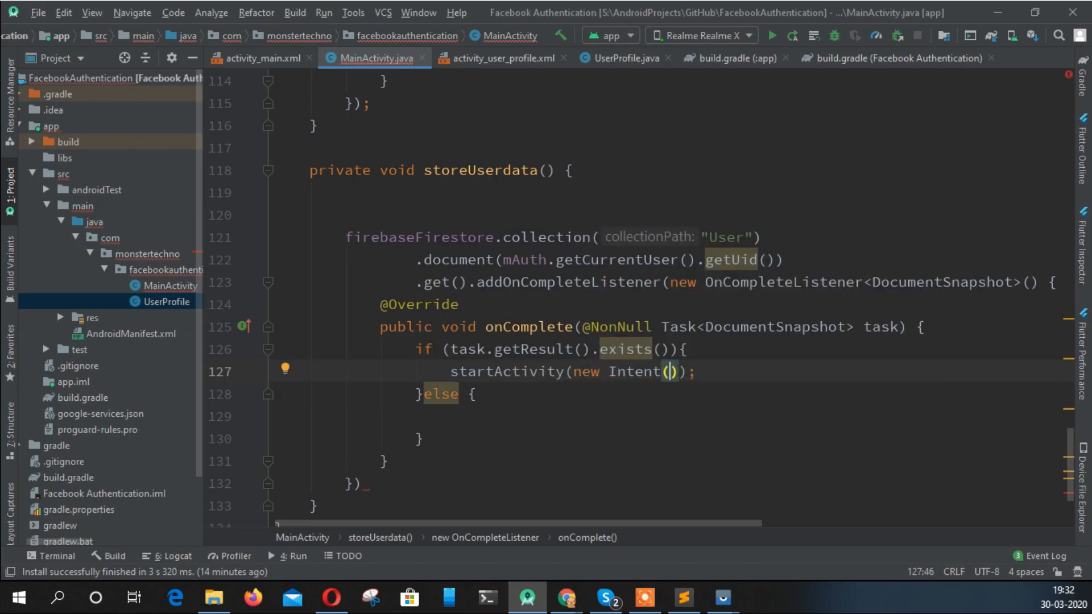
text(MainActivity.)
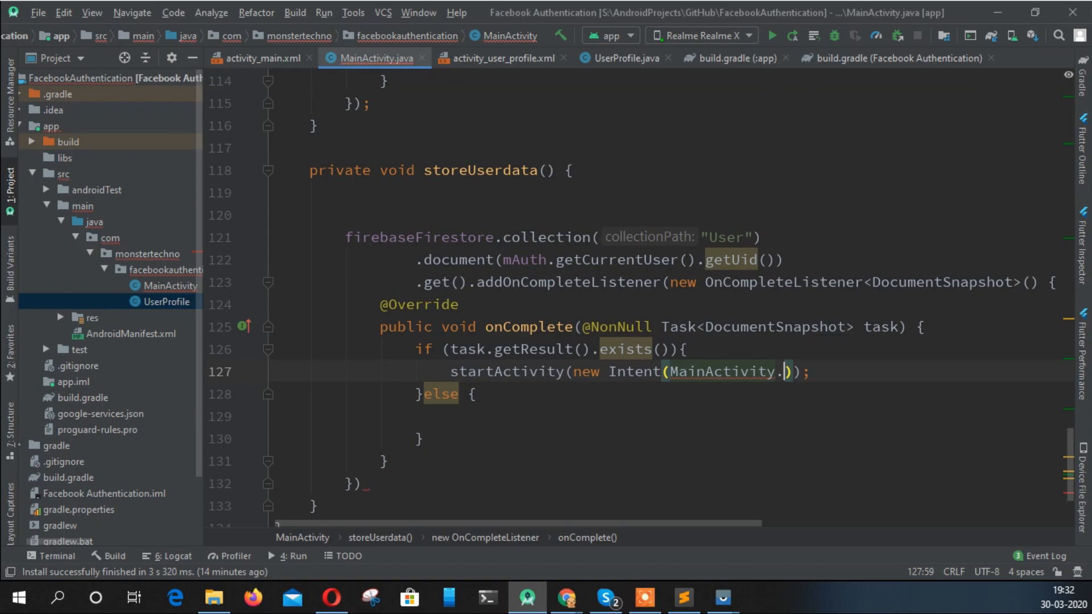
text(this,)
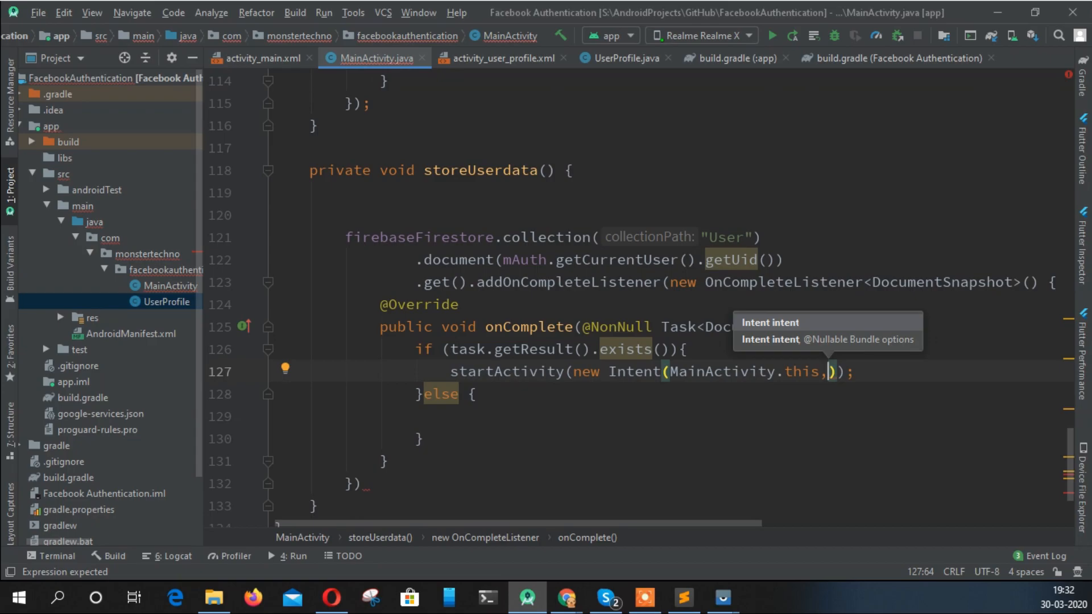
text(User)
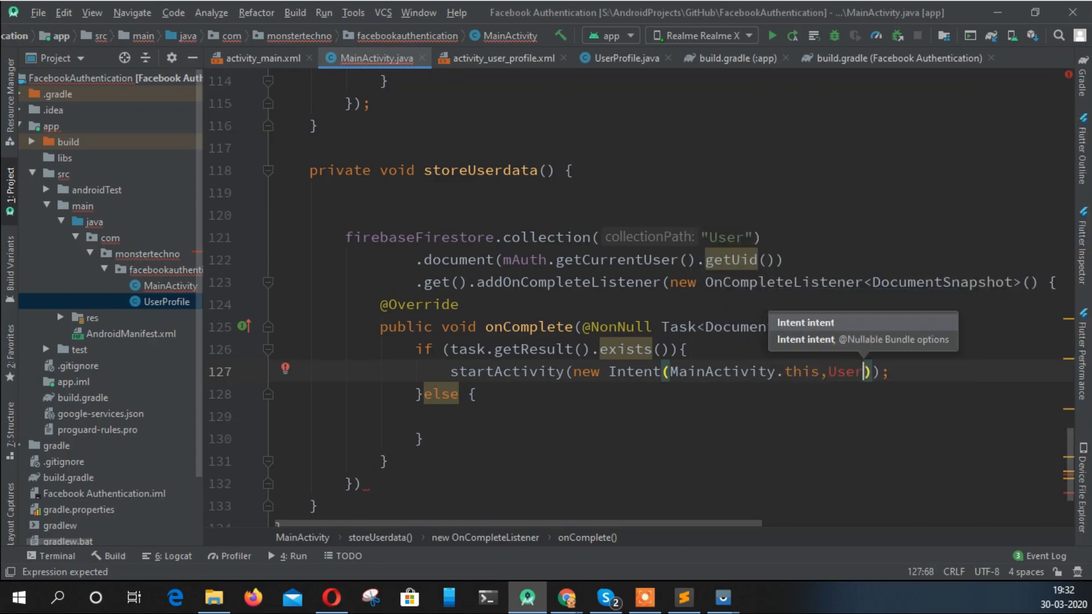
text(Profile.cl)
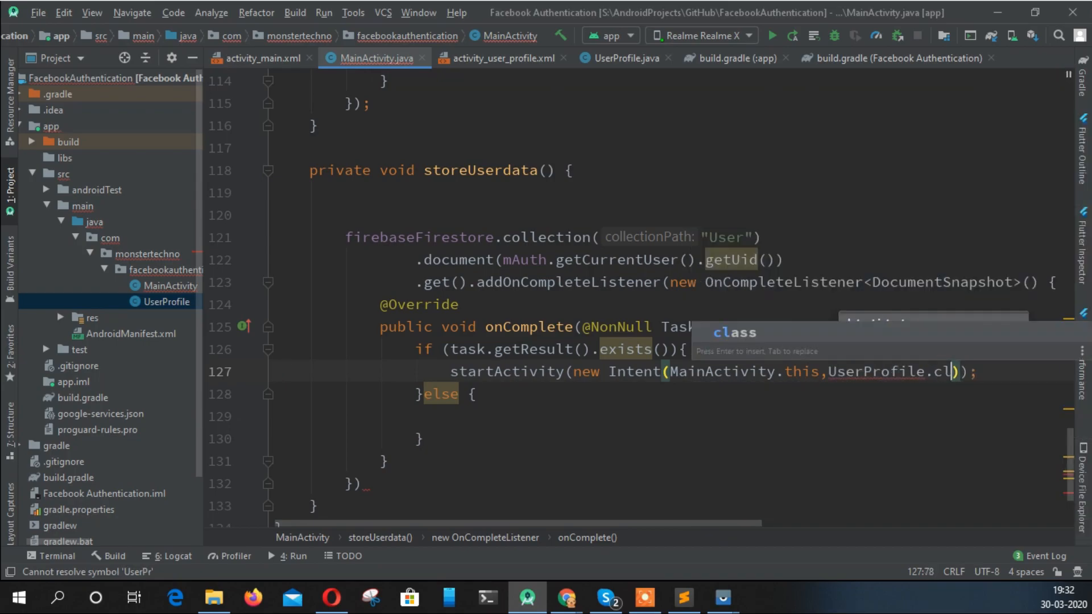
key(Enter)
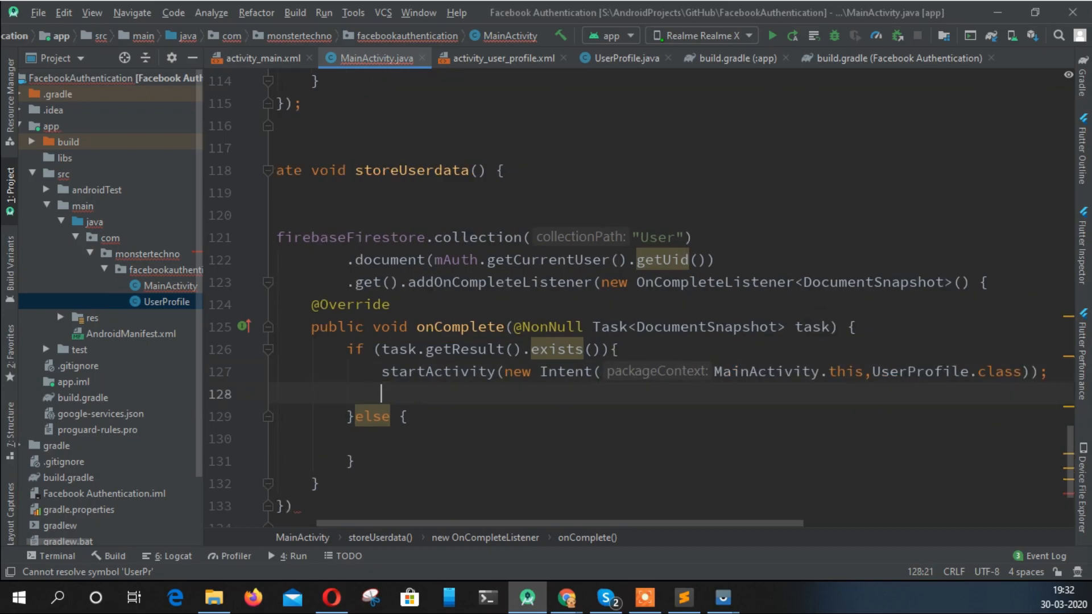
text(finish();)
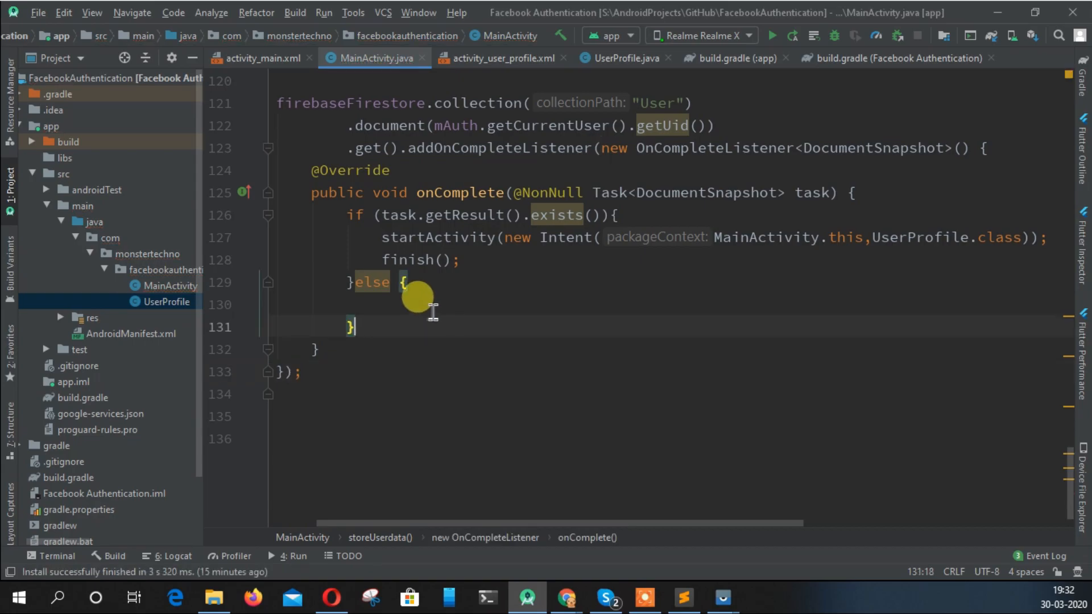
key(enter)
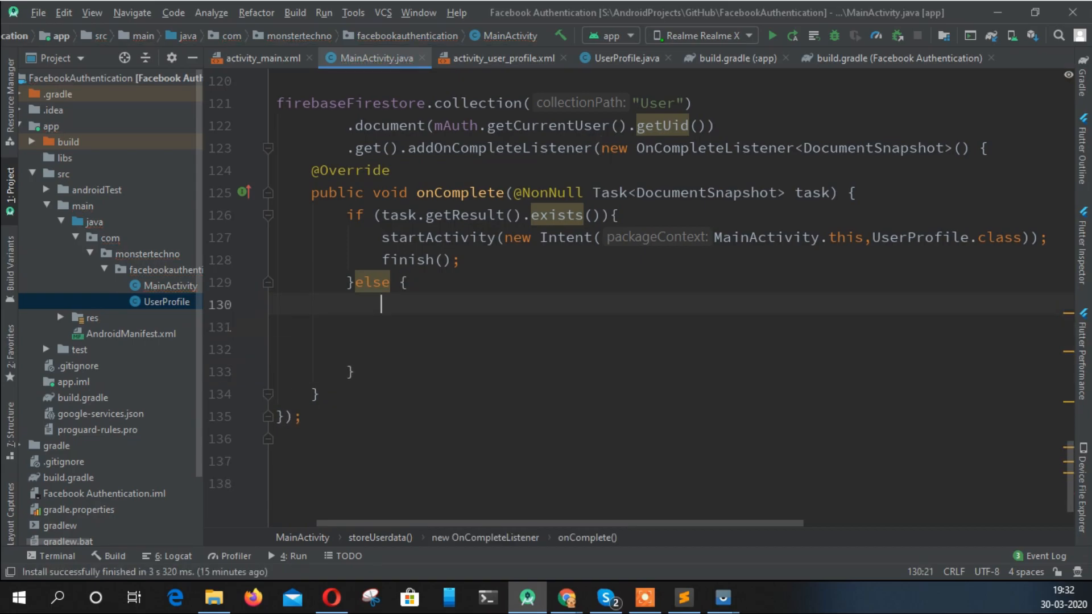
- Declare HashMap<String,Object> user = new HashMap<>() in the else branch
key(enter)
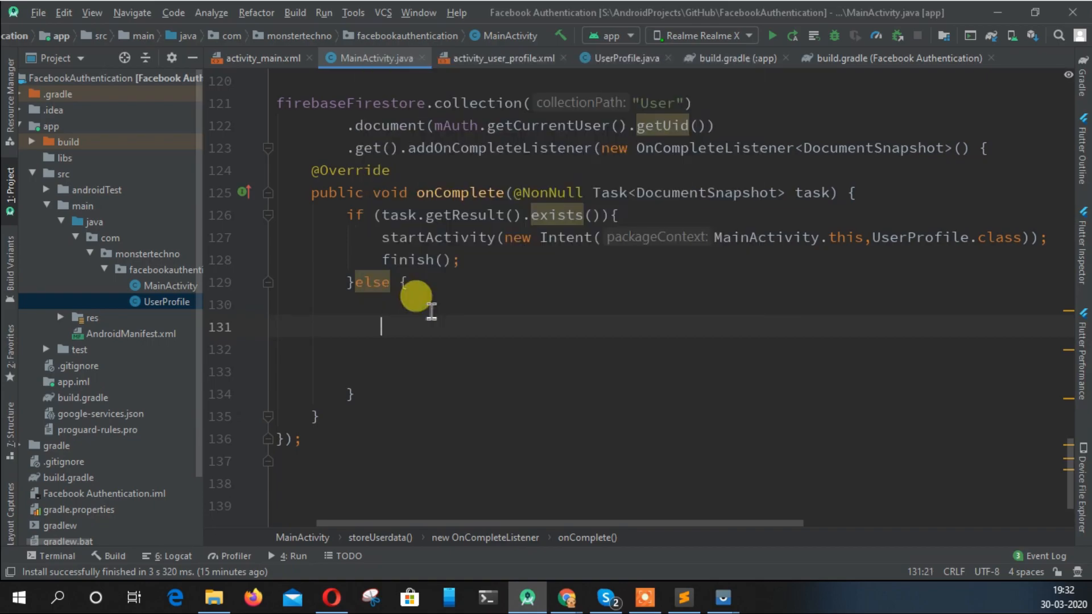
text(HashMap)
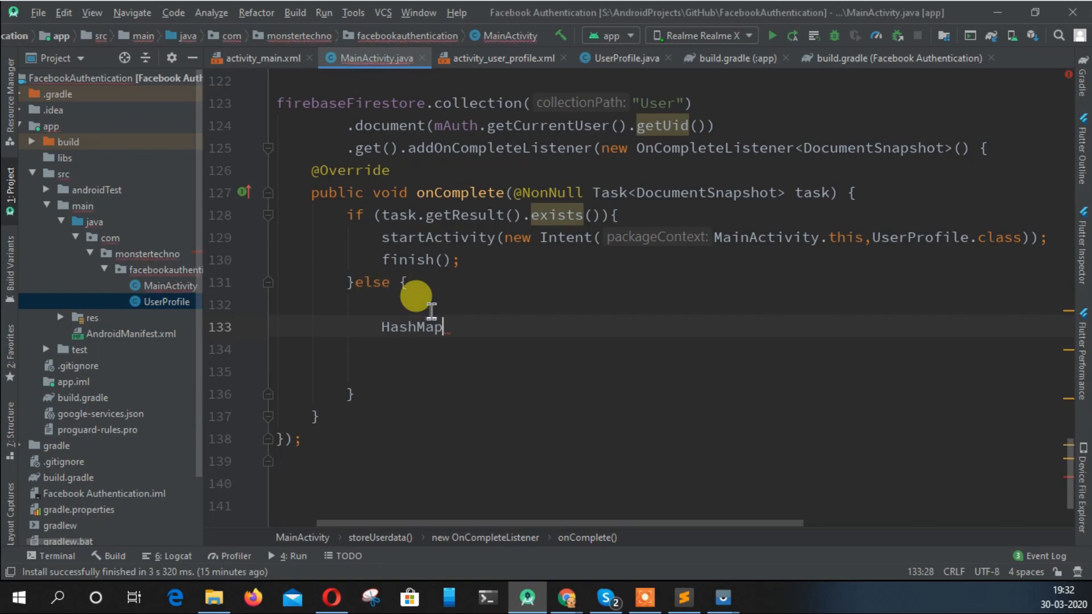
text(<String>)
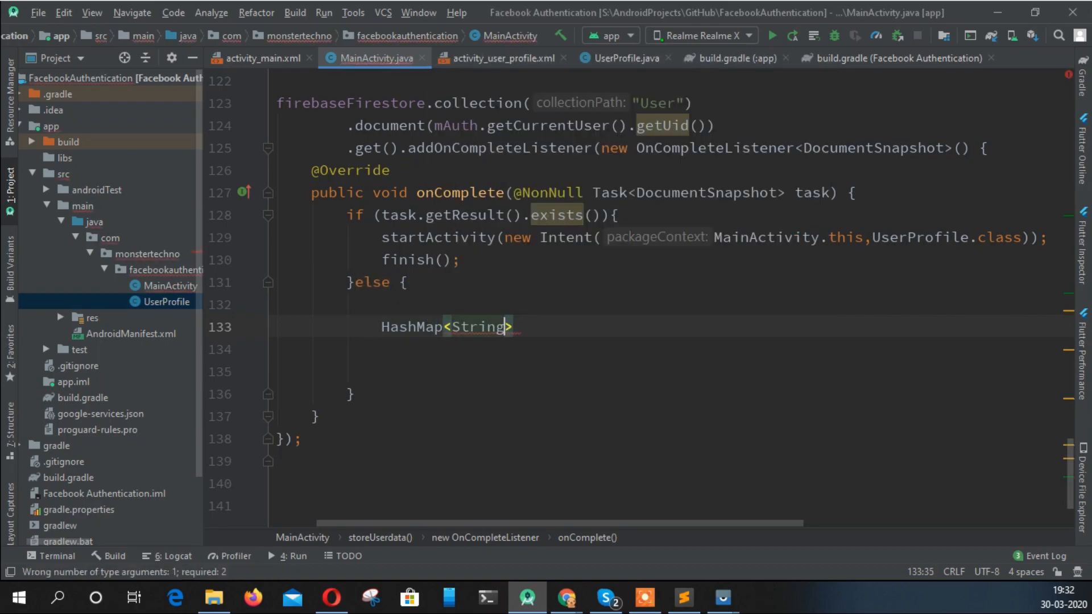
text(,Obj)
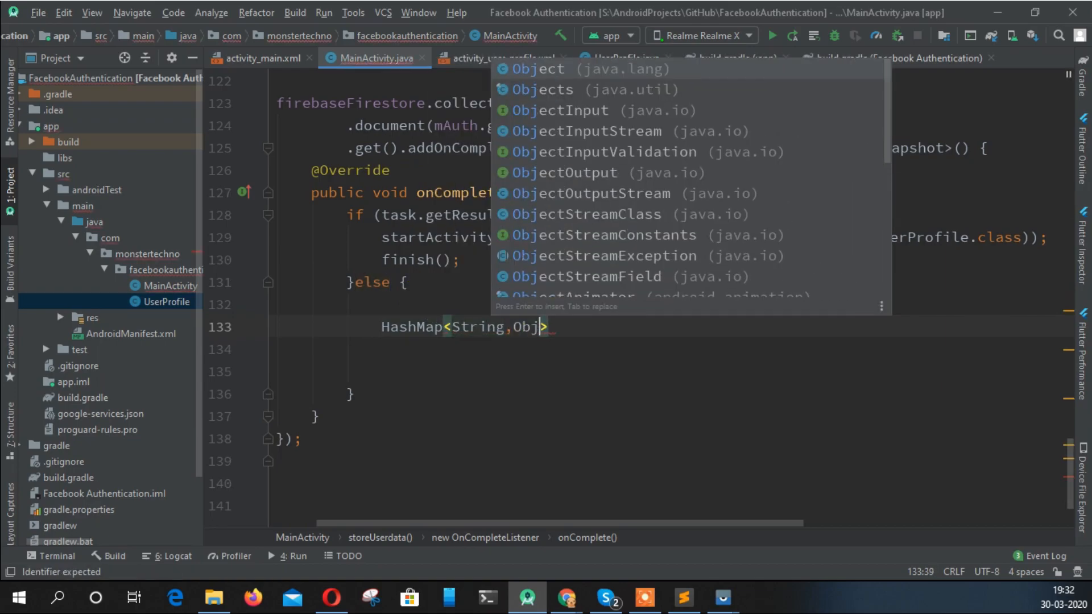
text(Object> user = new)
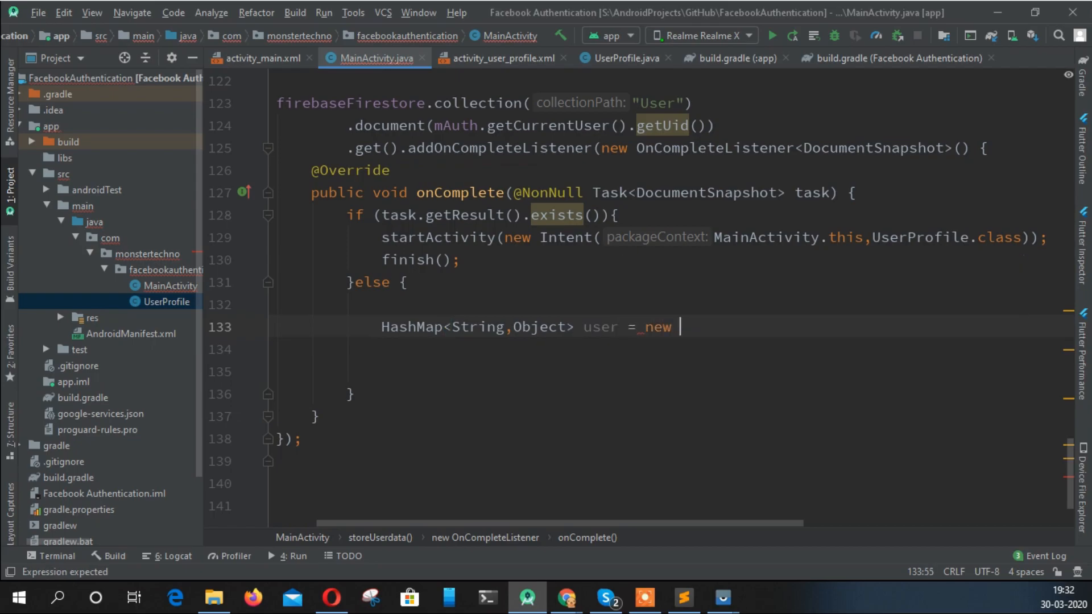
text(HashMap<>();)
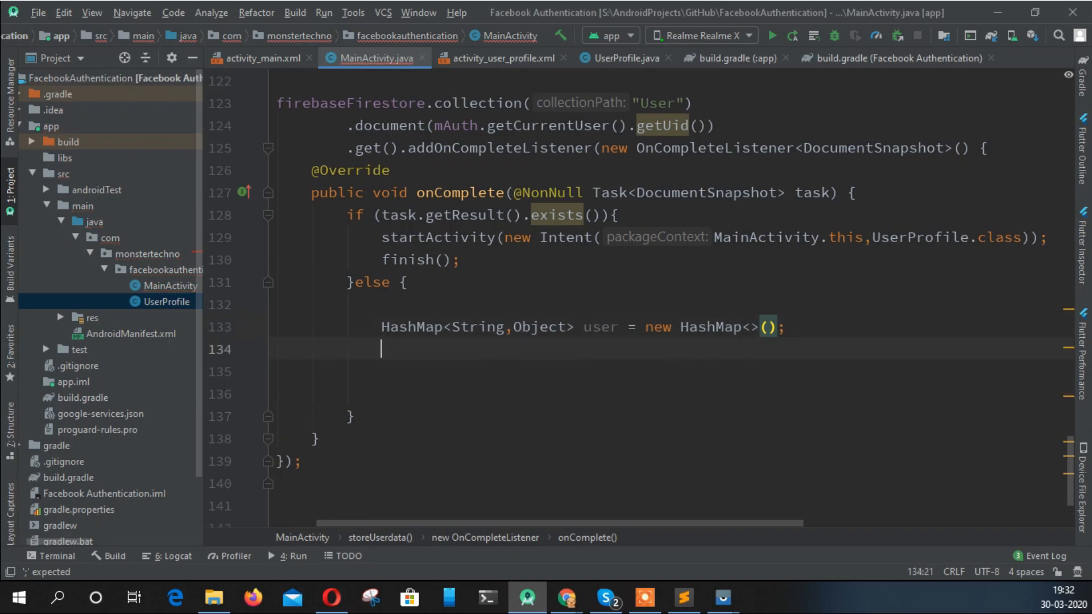
- Put userEmail from mAuth.getCurrentUser().getEmail() into the map
text(user.put(")
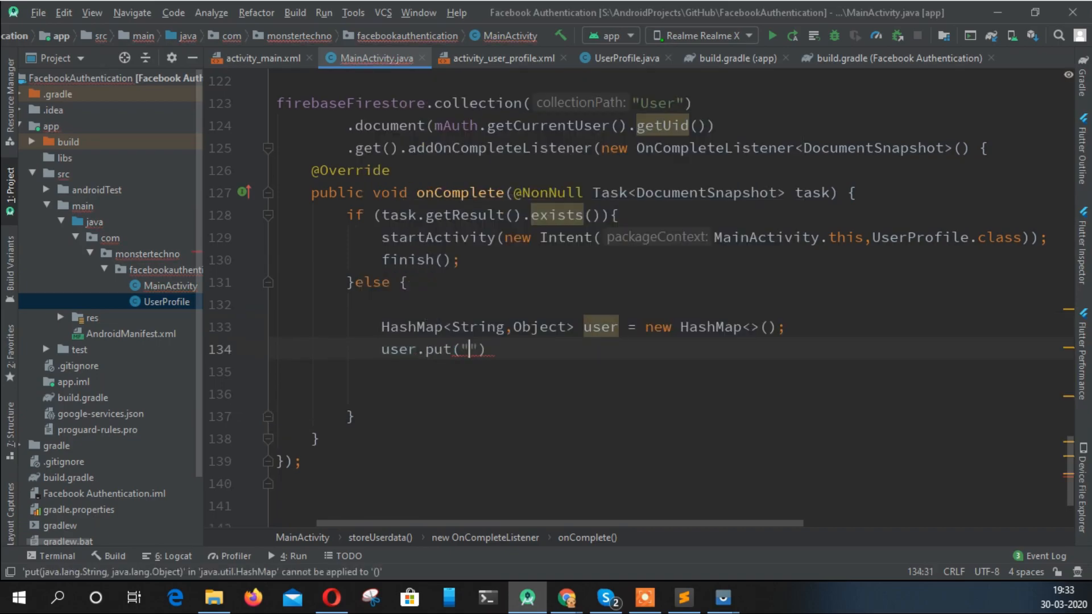
text(userEmail)
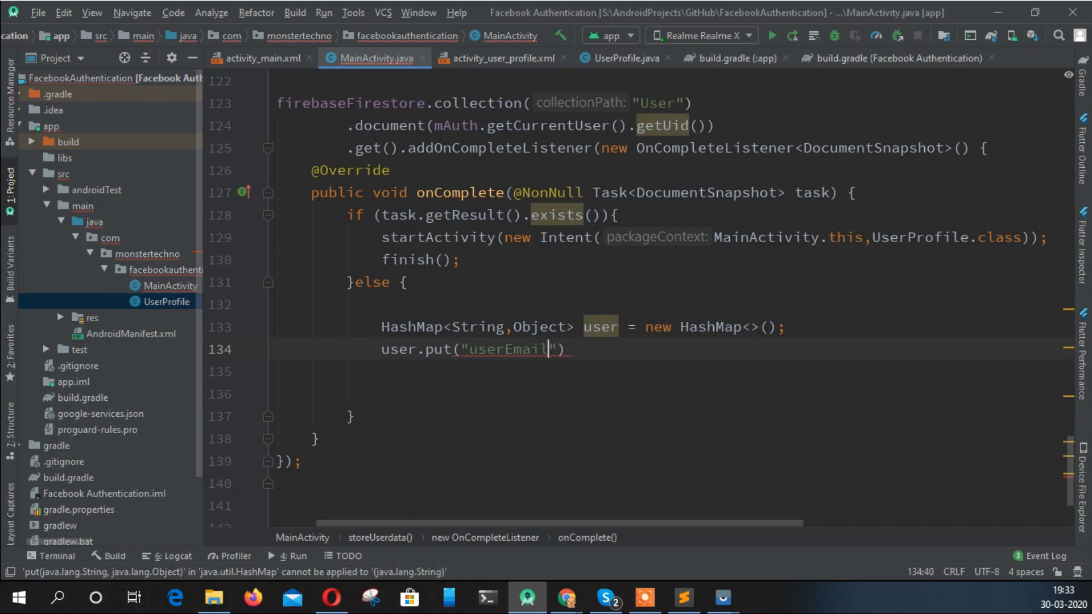
text(,)
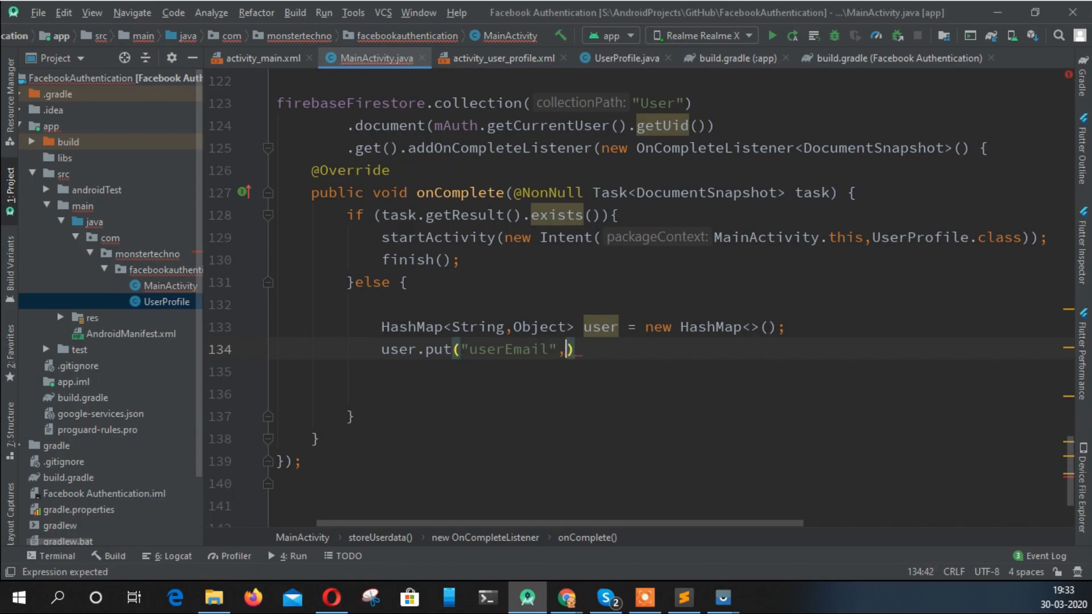
text(mAuth)
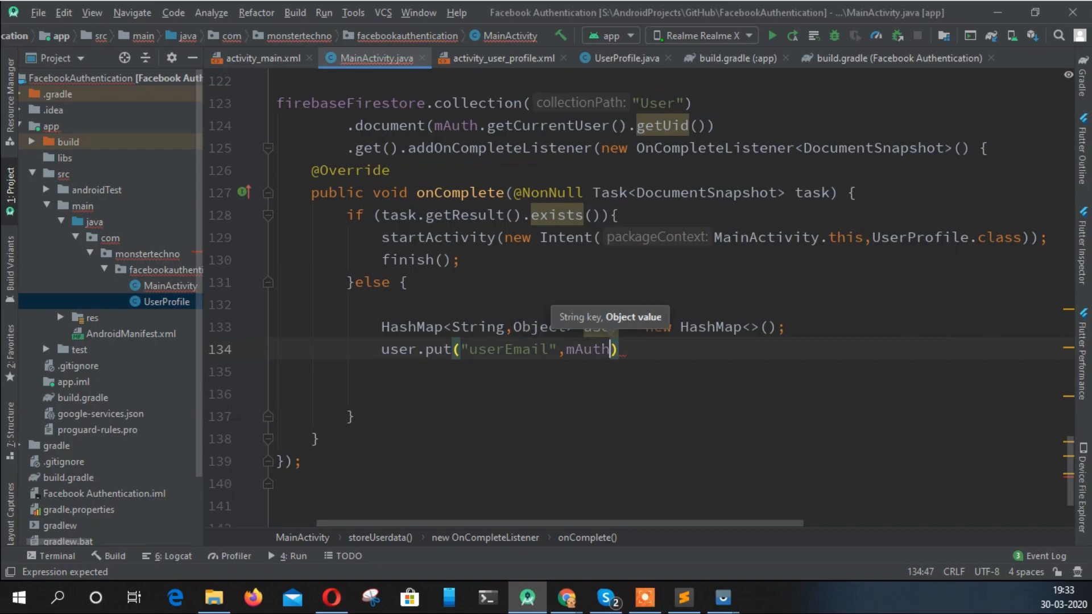
text(.getCurrentUser().getEmail());)
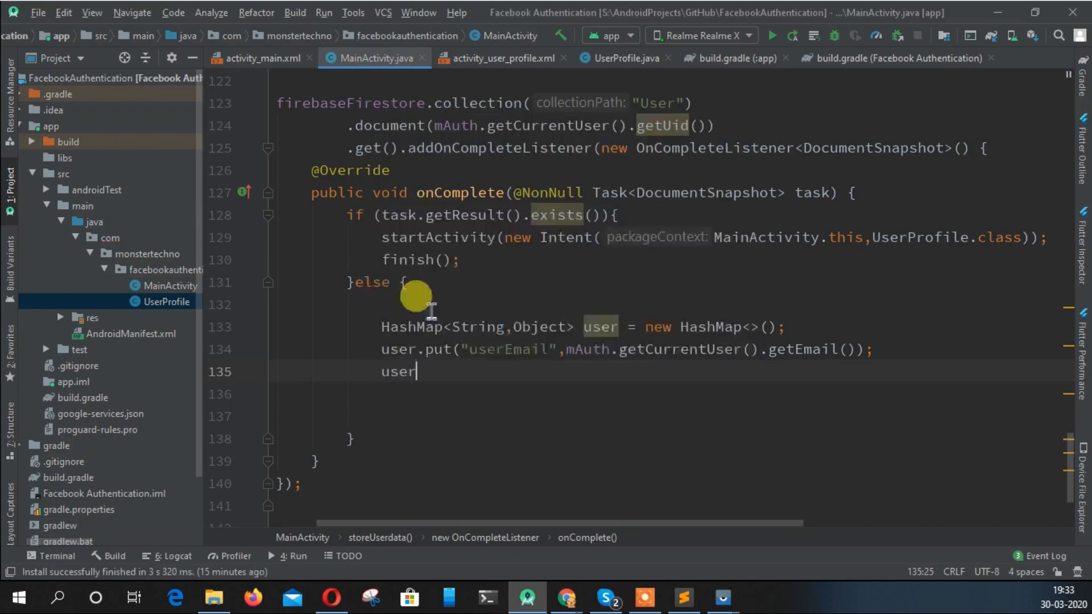
- Begin a user.put("userName", entry in the map
text(.put()
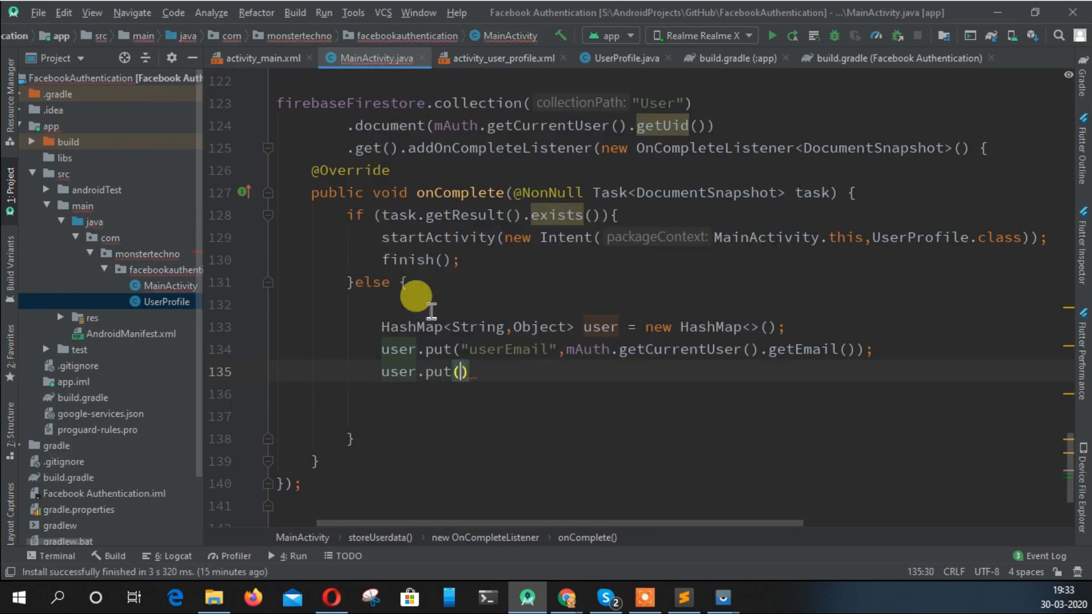
text("user")
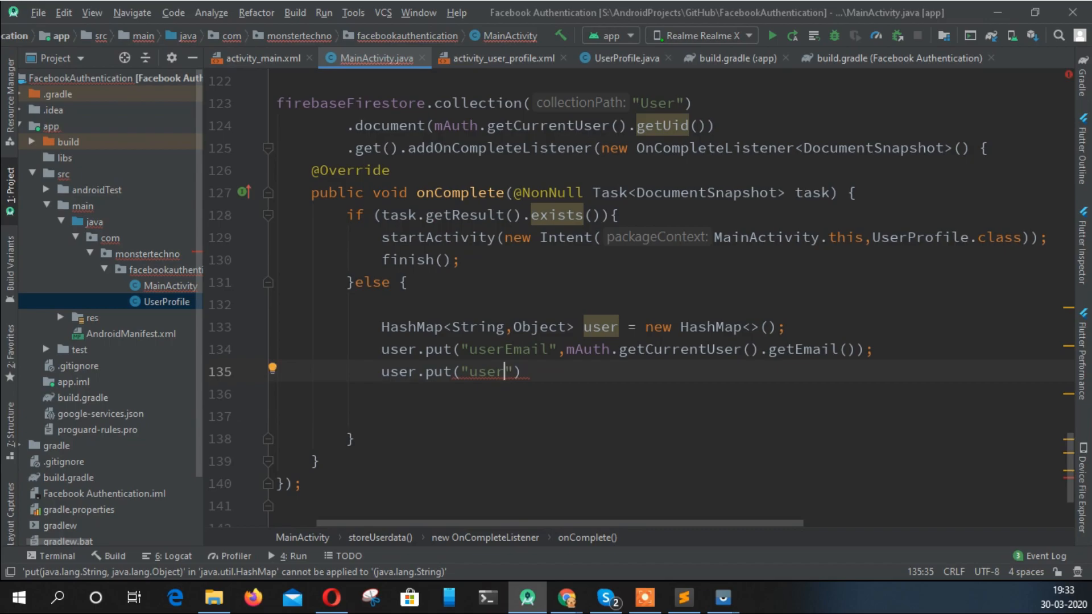
text(Name)
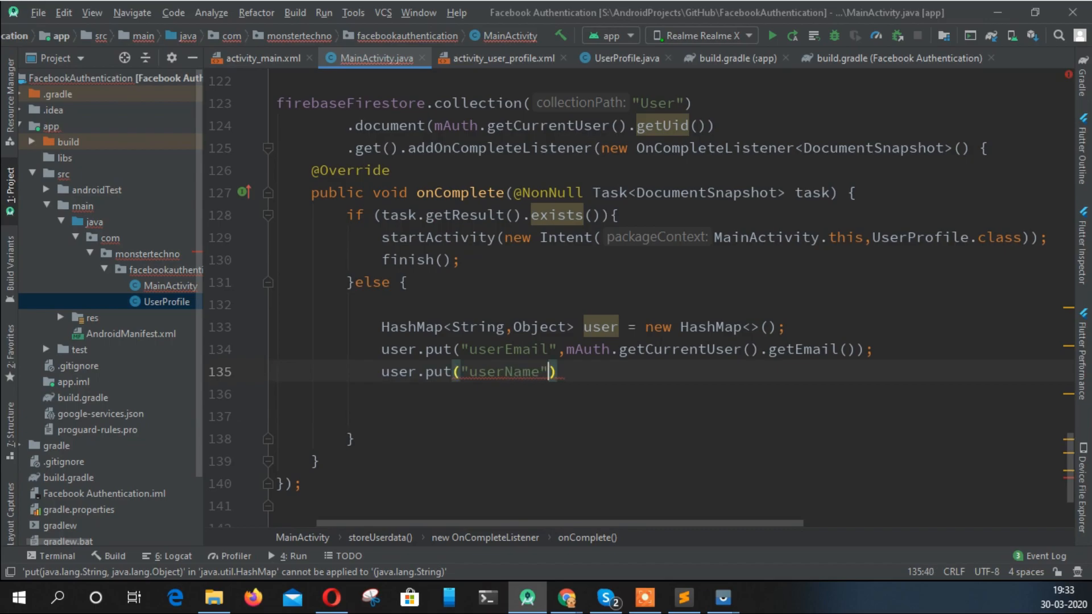
text(,)
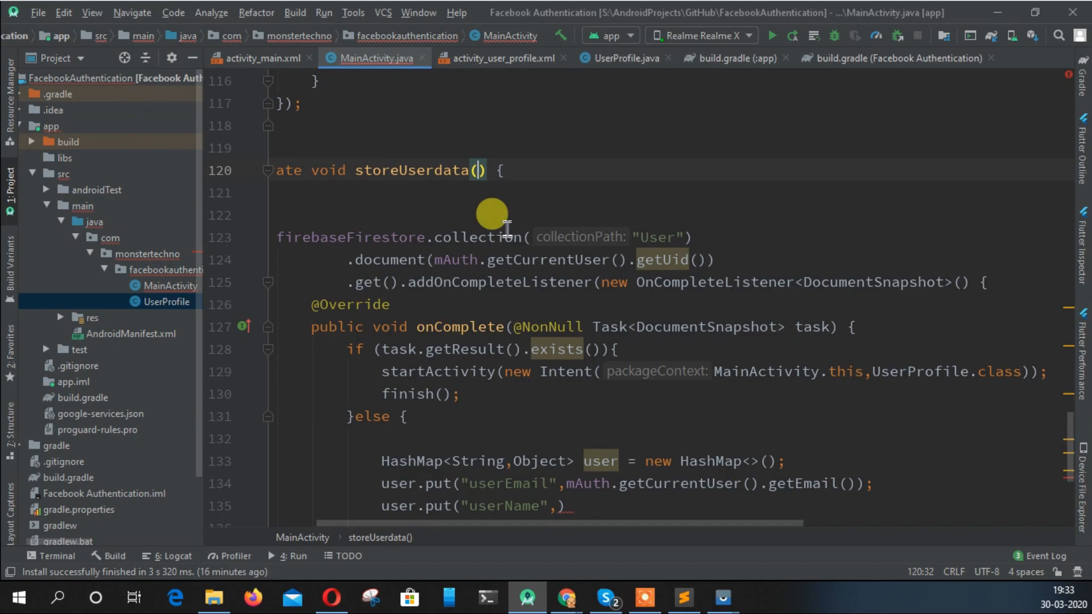
- Give storeUserdata a String name parameter and store it under userName
text(String)
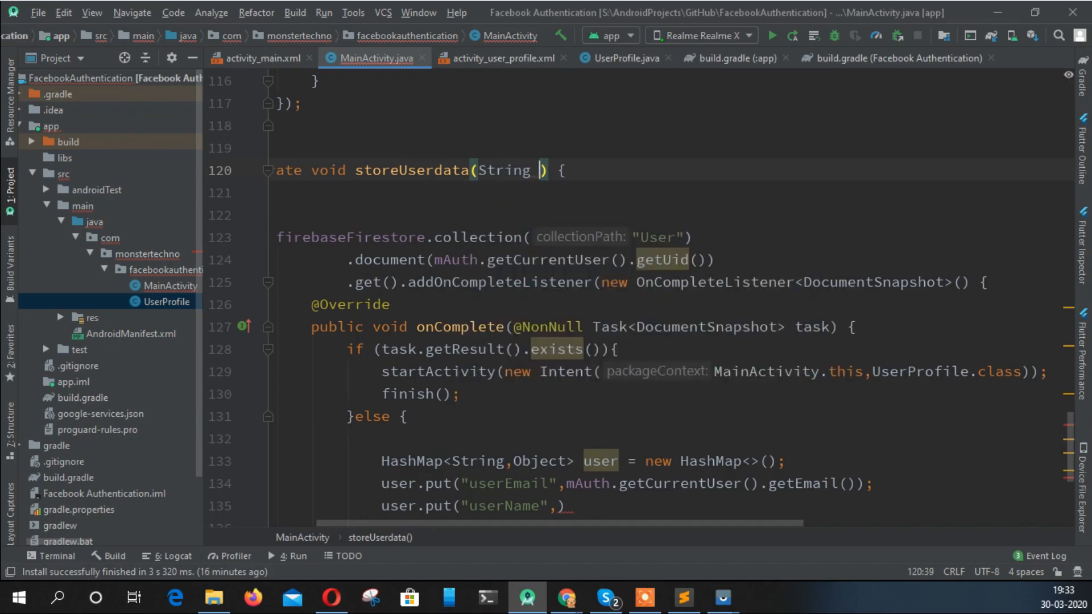
text(name,)
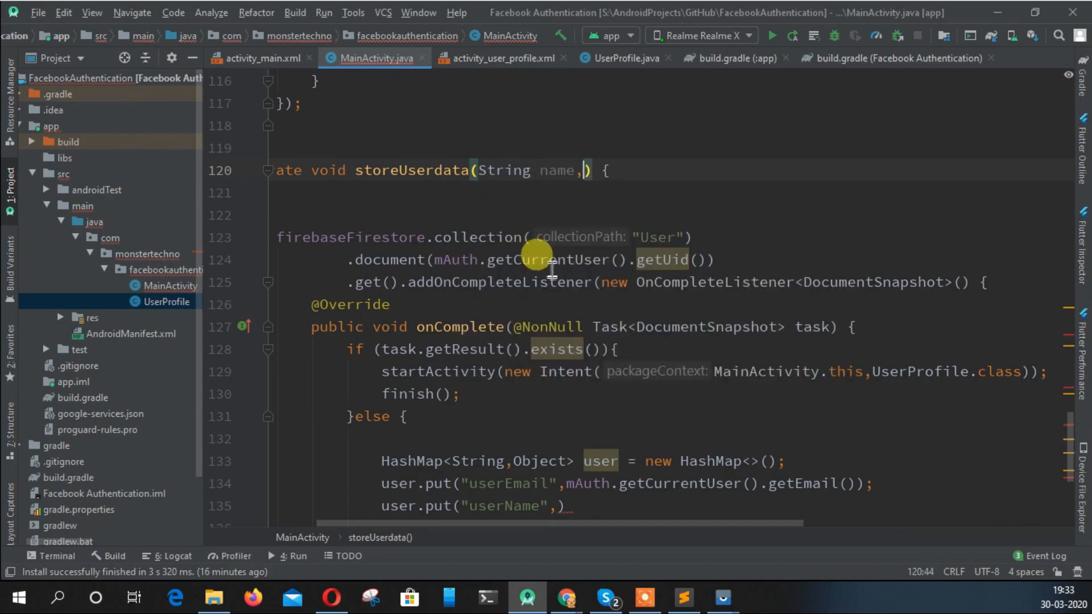
text(name)
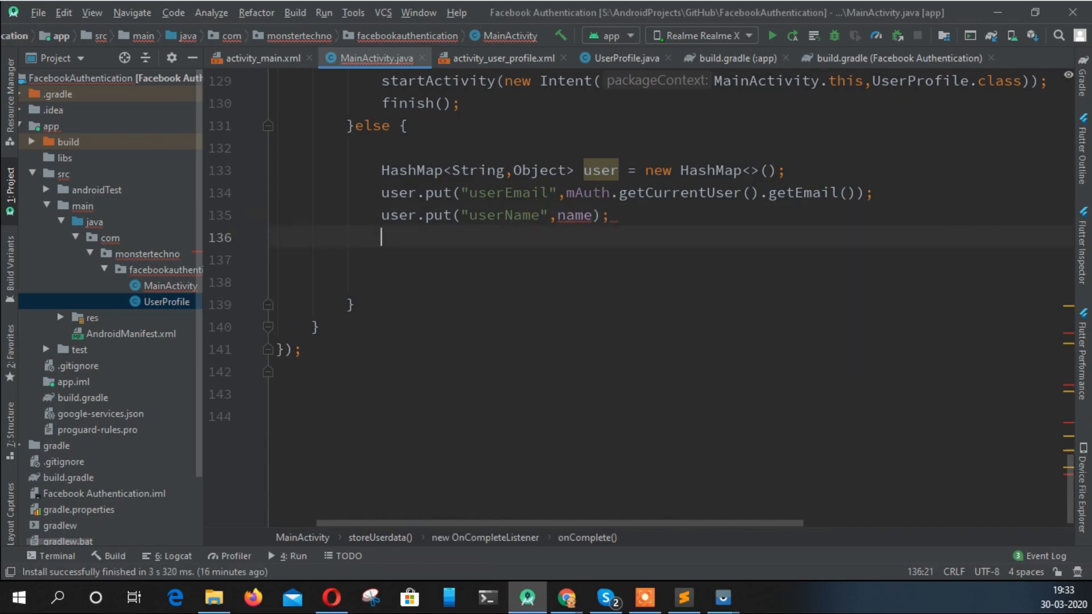
- Store userImage under the userImage key, adding a String userImage parameter
text(user.put("use)
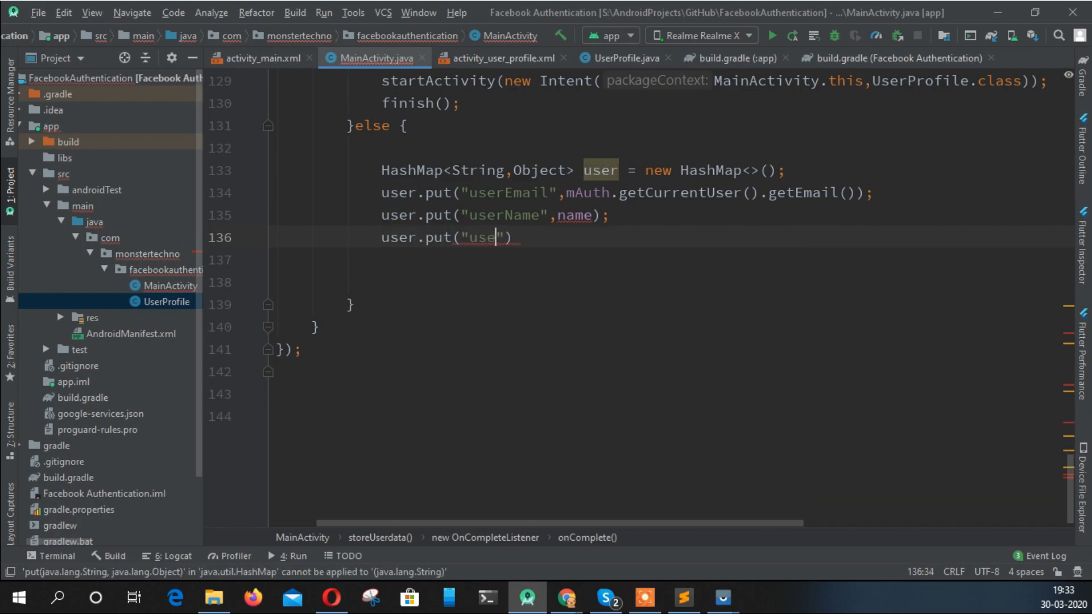
text(rImage)
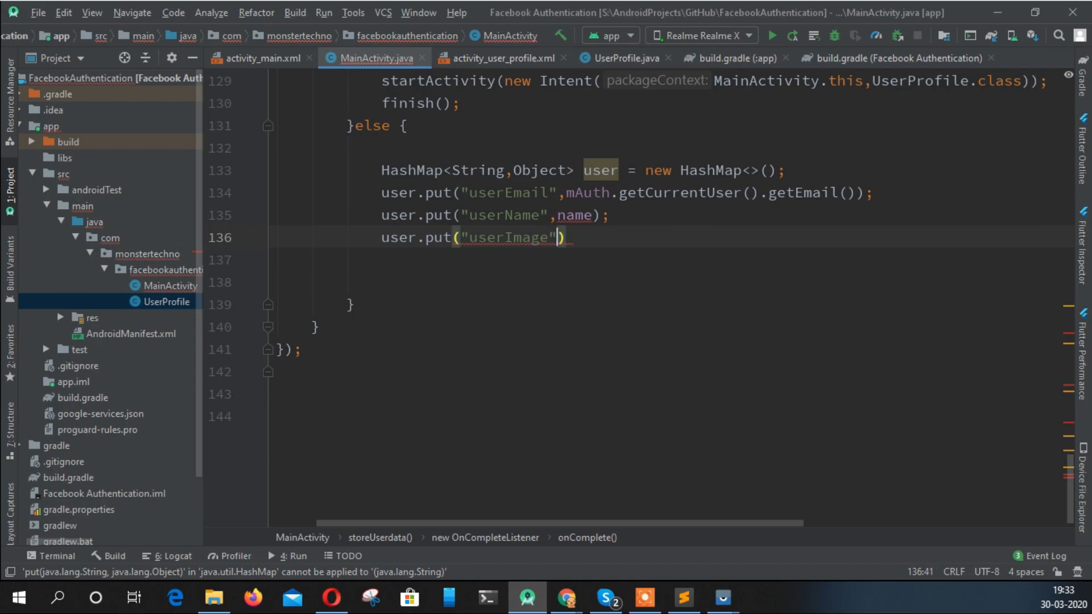
text(,userIma)
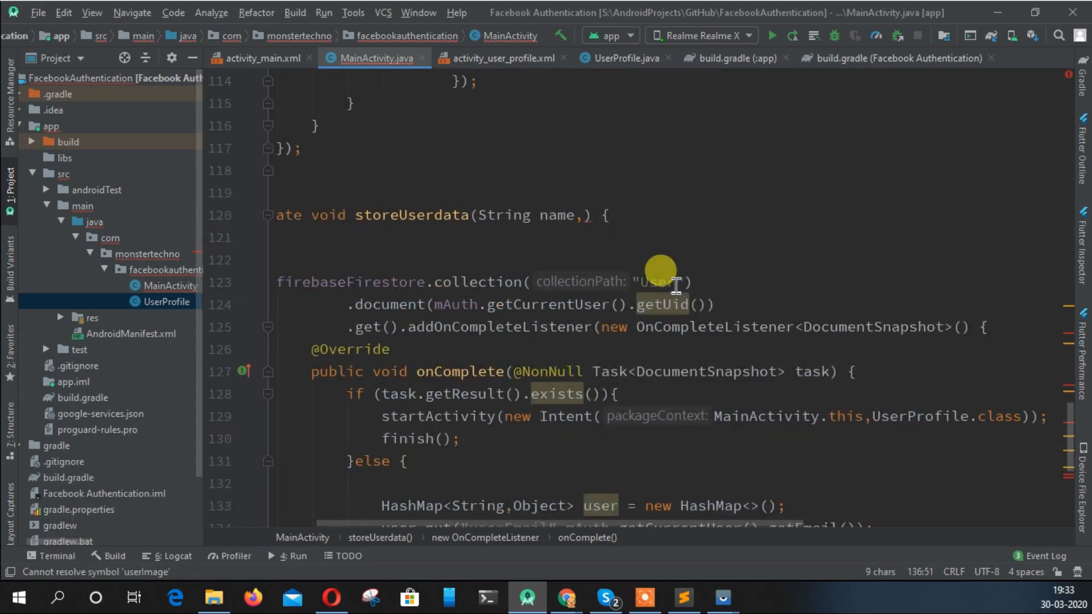
text(Str)
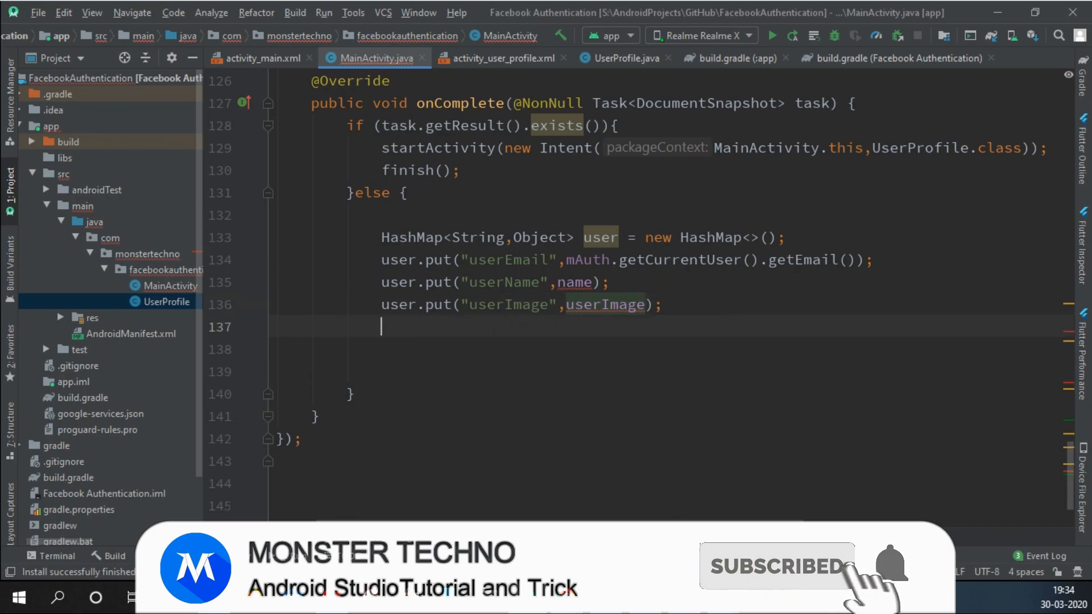
- Put userUID from mAuth.getCurrentUser().getUid() into the user map
text(user.put()
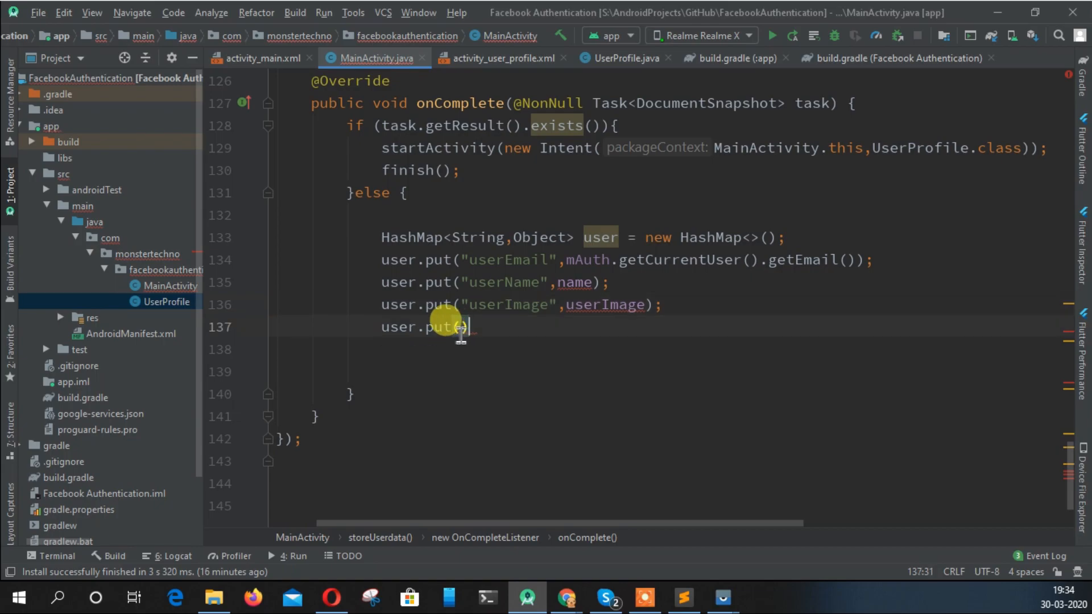
text("user")
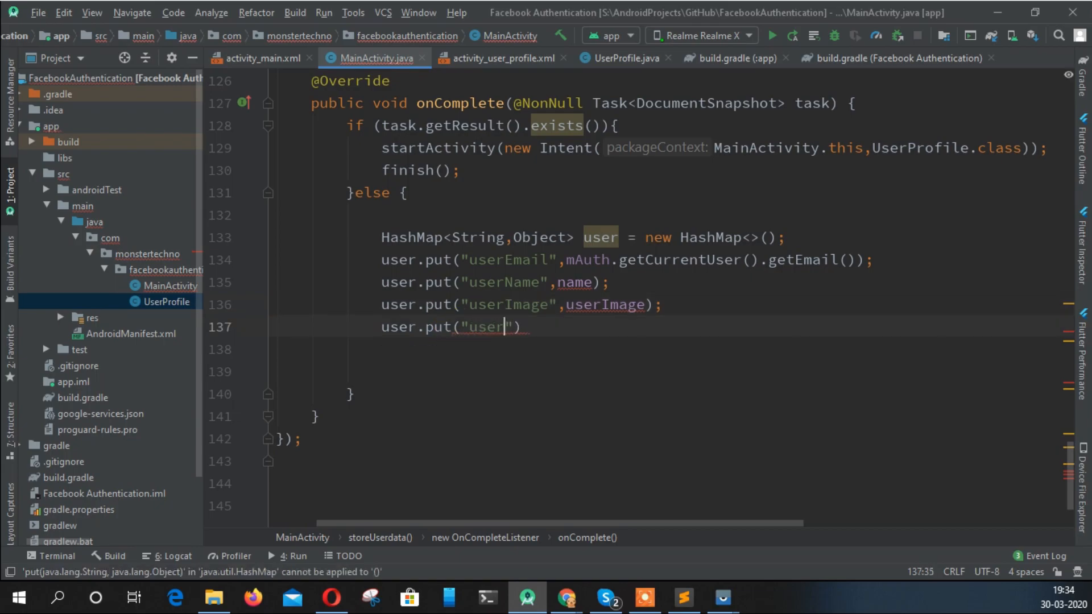
text(UID)
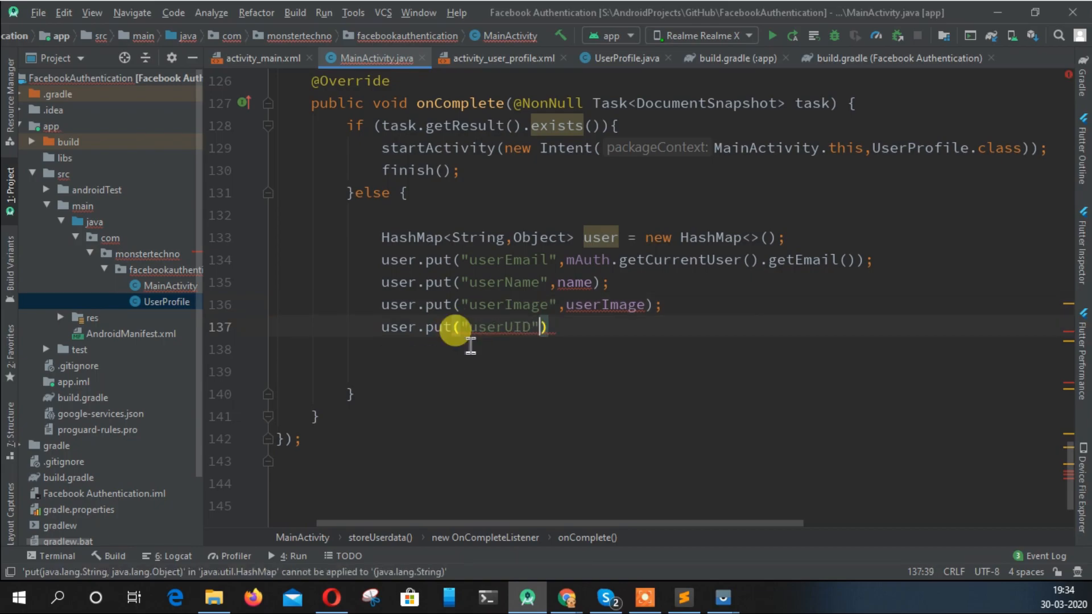
text(,)
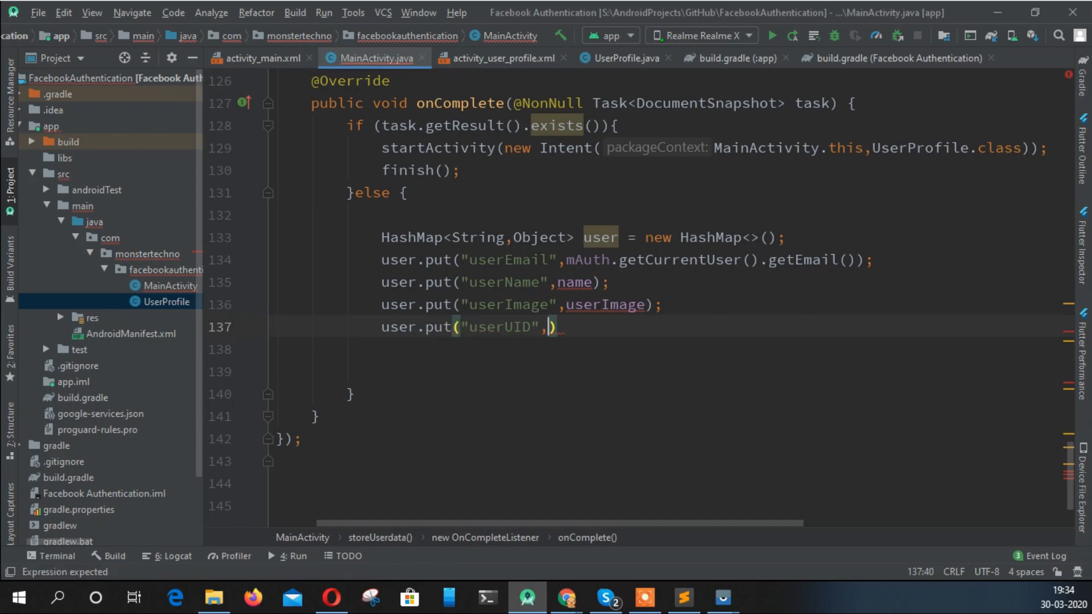
text(mAuth)
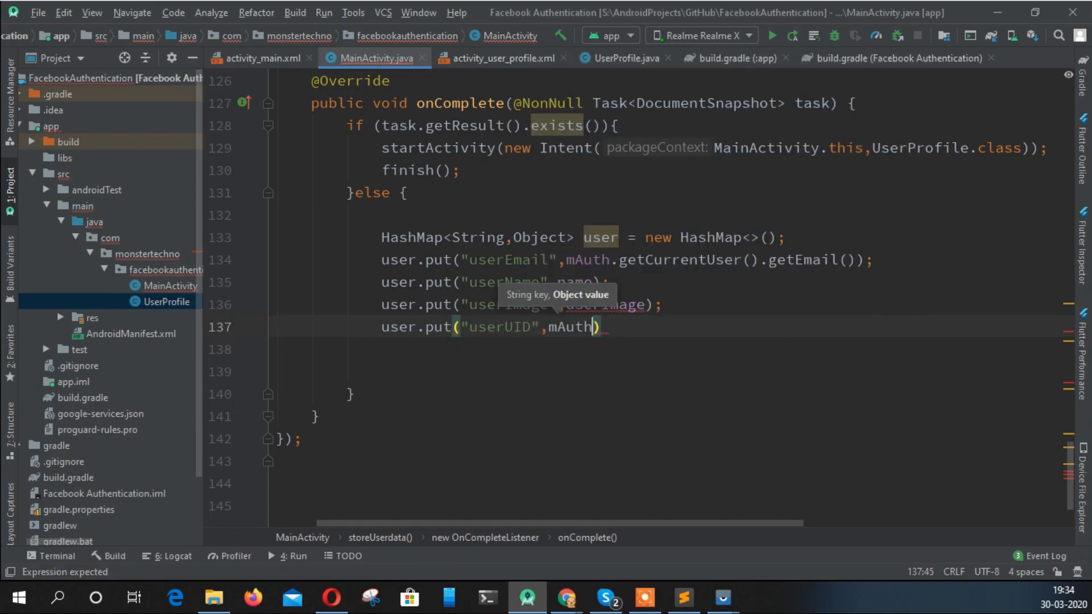
text(.getCurrentUser())
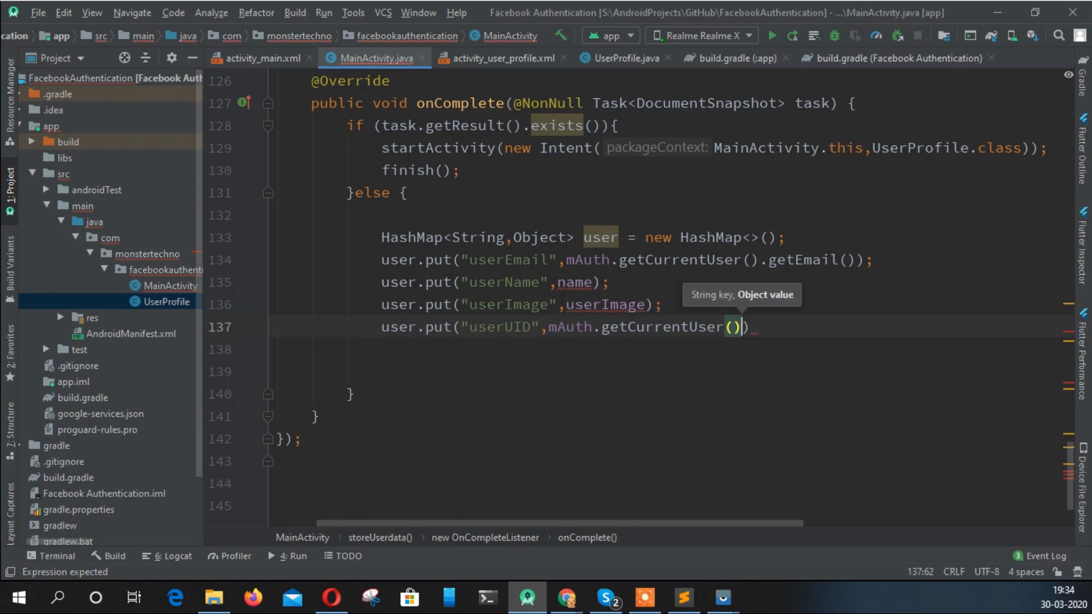
text(.getUid()
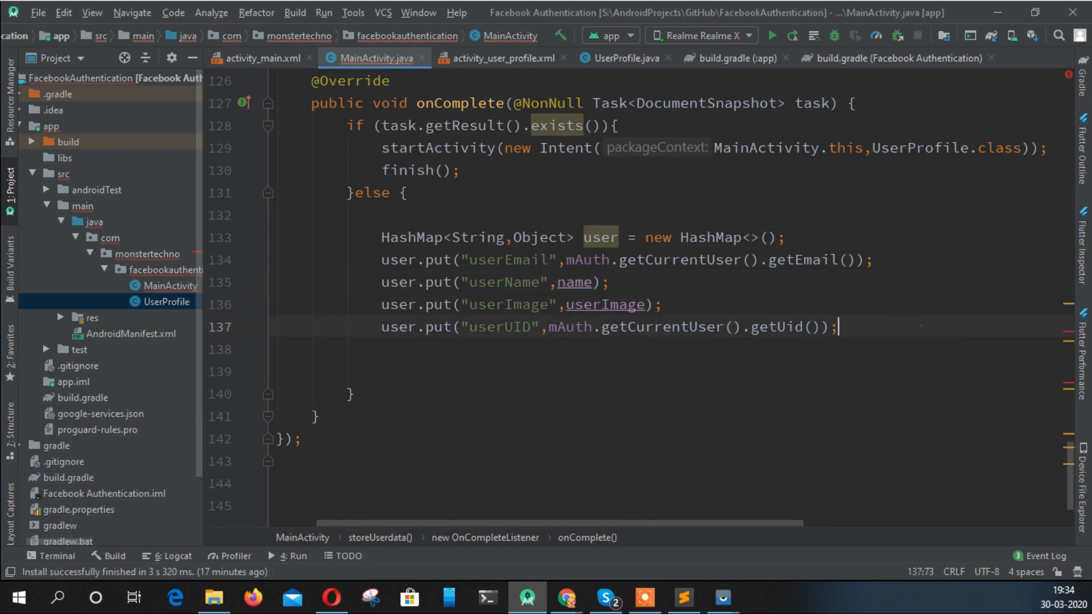
text(ifre)
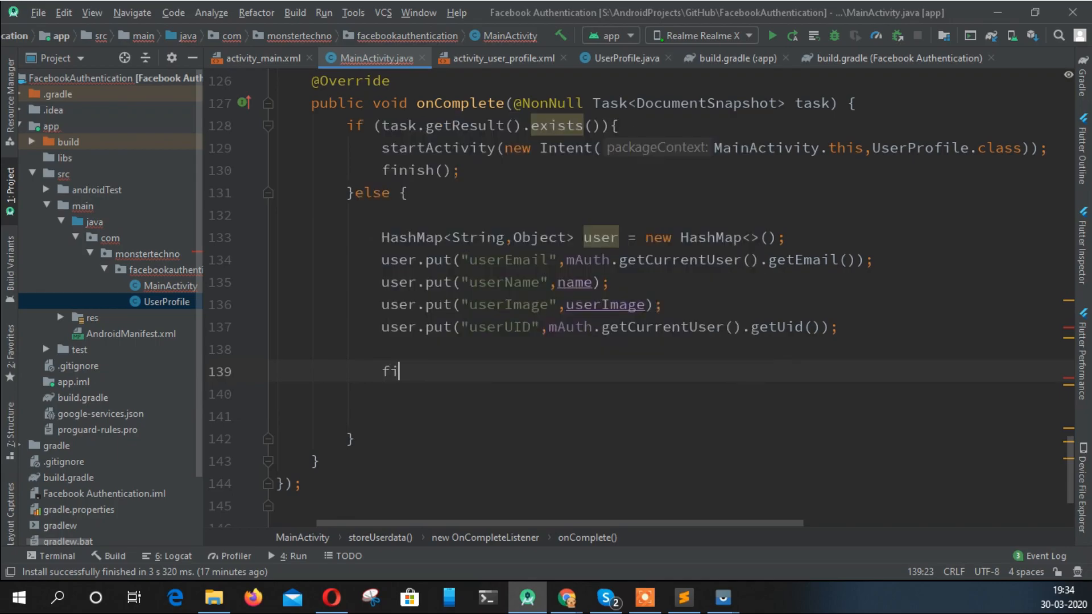
- Reference the "User" collection document keyed by mAuth.getCurrentUser().getUid()
text(rebaseFirestore.co)
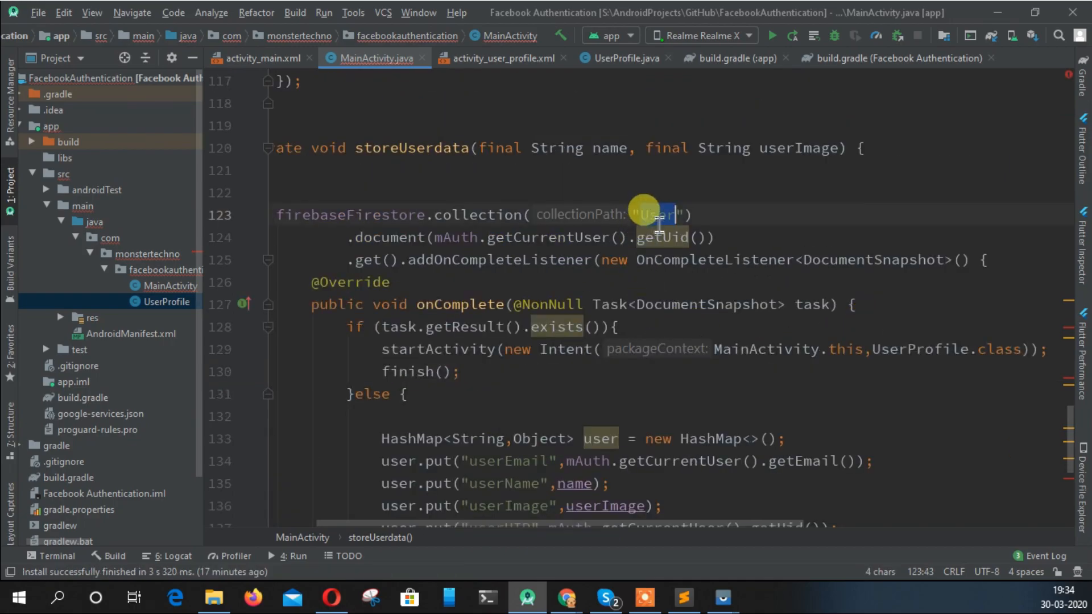
scroll(down, 3)
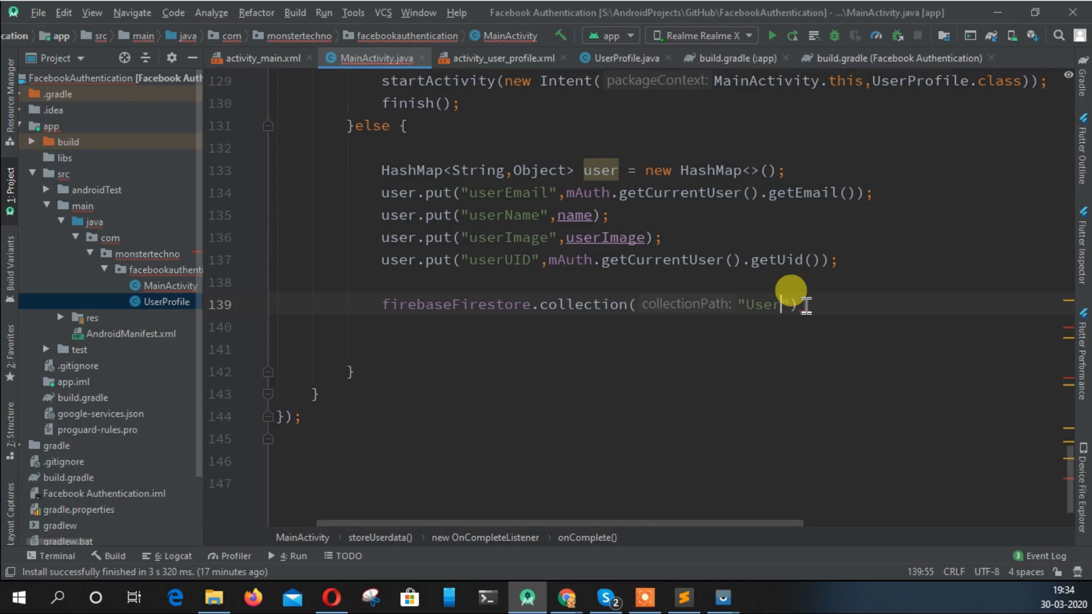
text(.document(m)
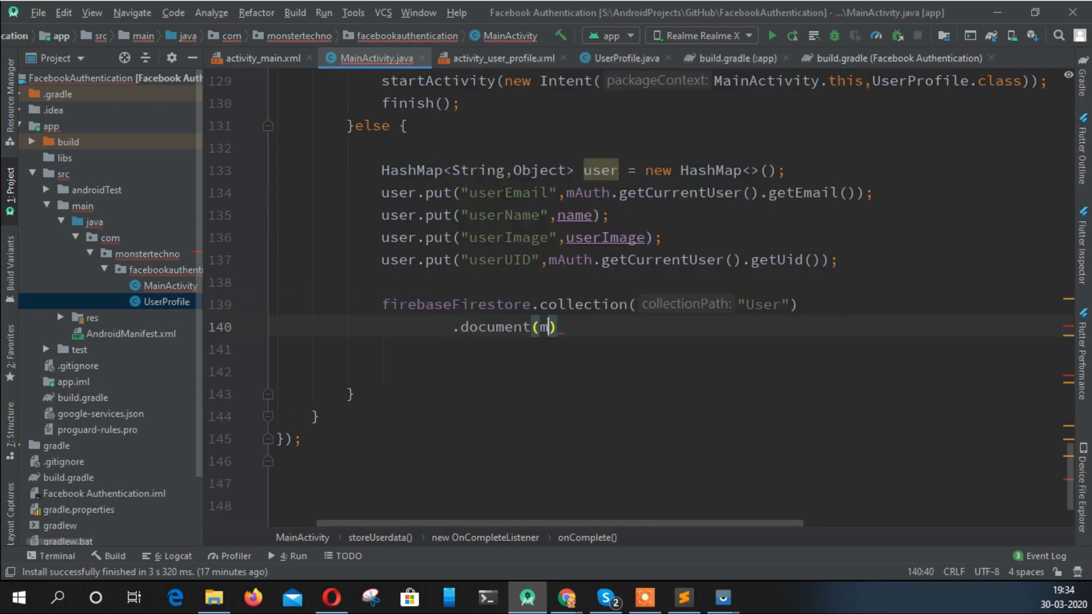
text(Auth.get)
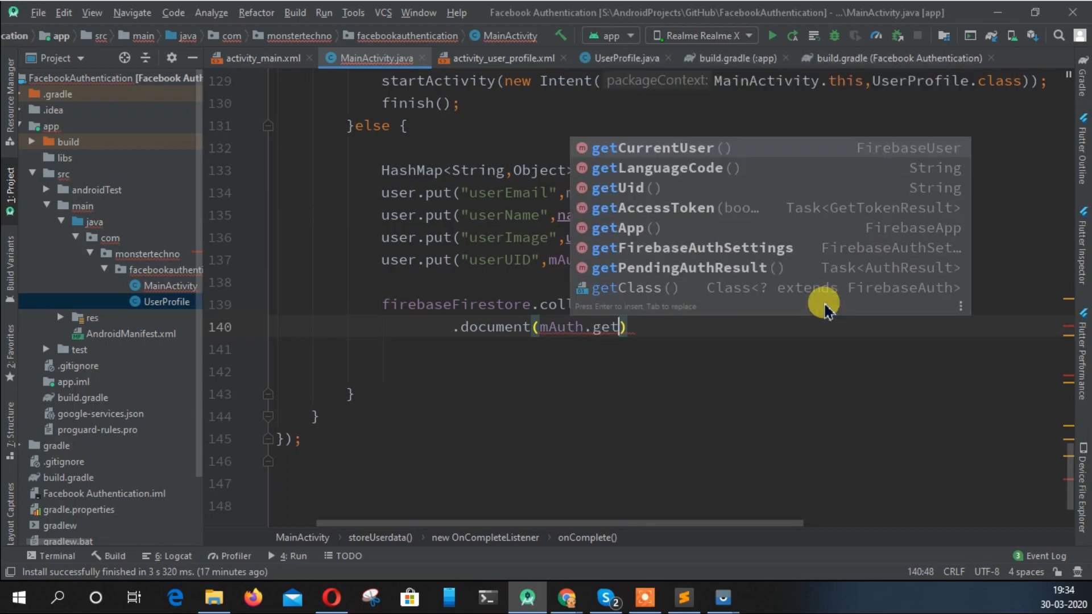
text(CurrentUser().getUid()))
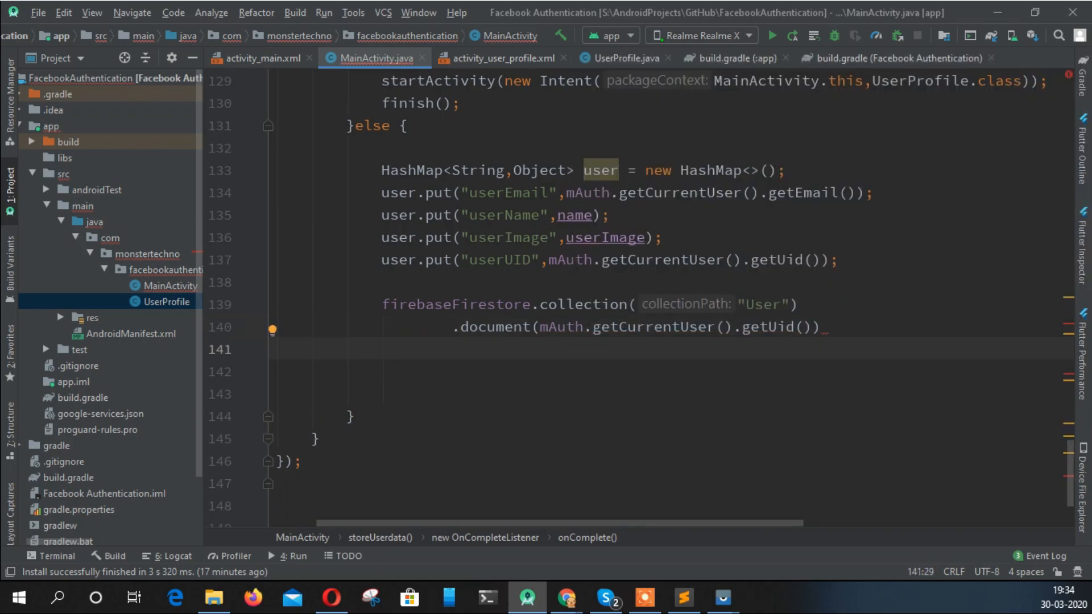
- Write the map with set(user) and attach a new OnCompleteListener
text(.set()
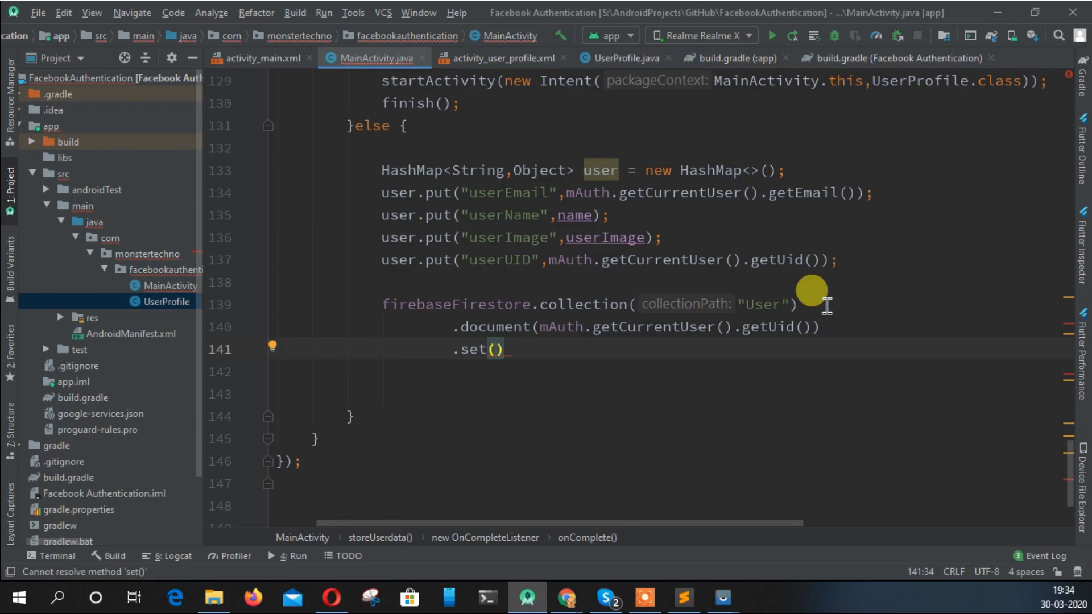
text(user)
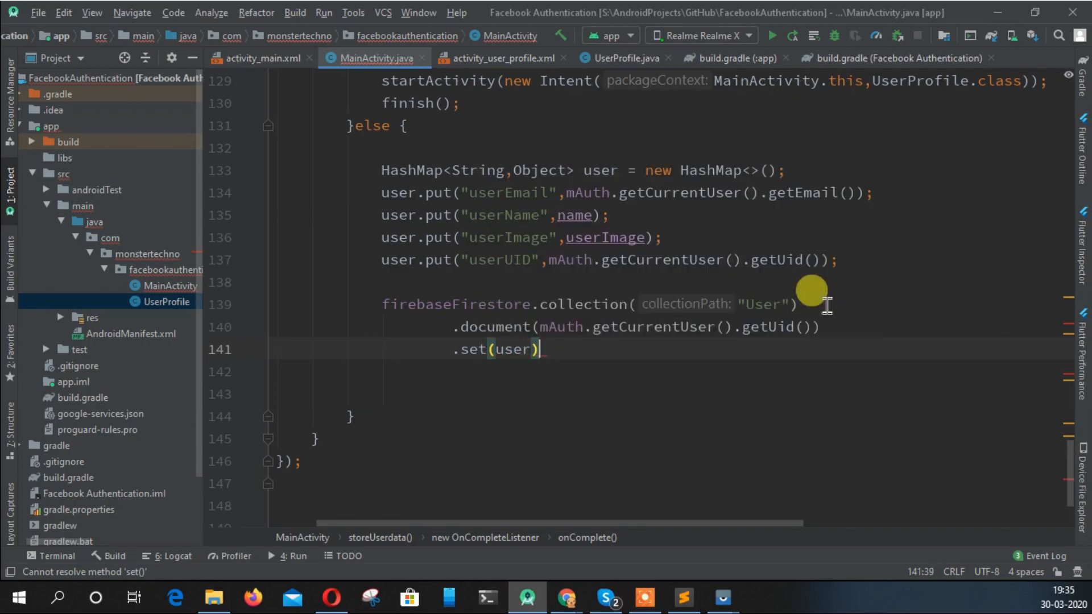
text(.addOnCompleteListener()
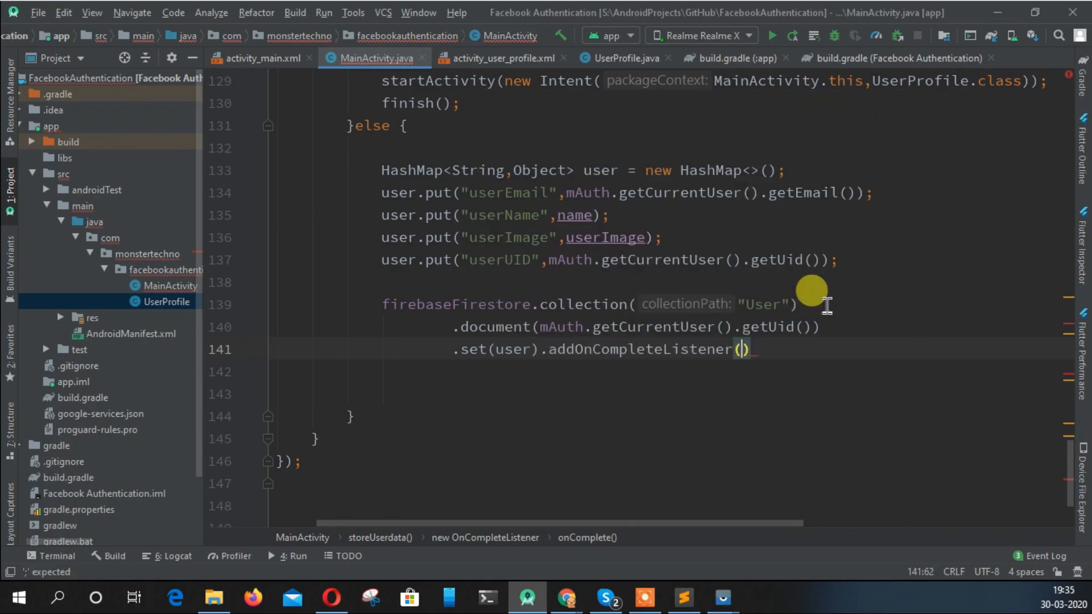
text(m)
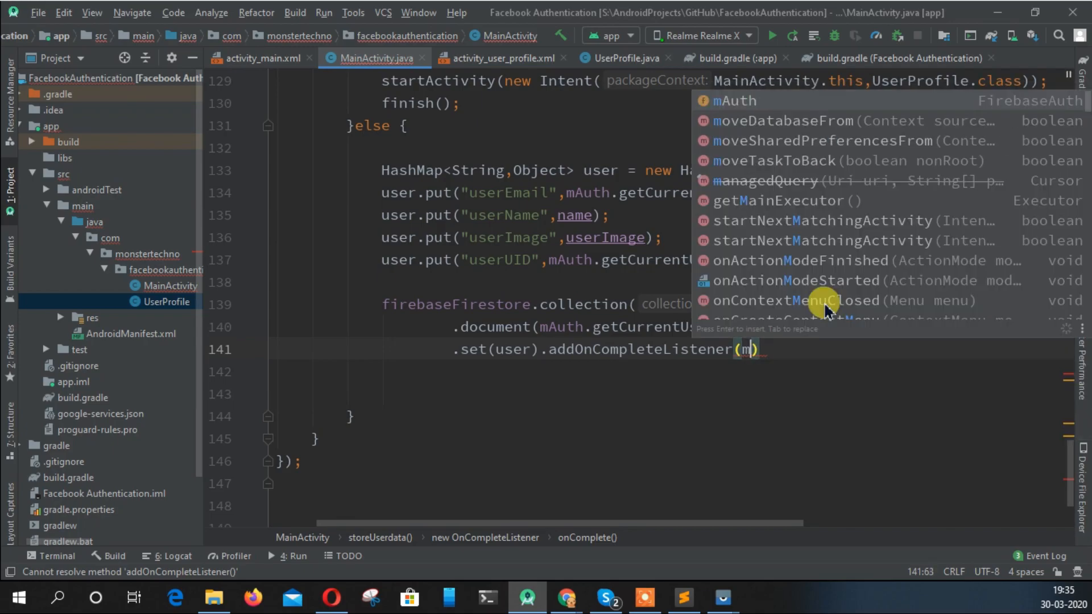
text(new OnCompleteListener<Void>()
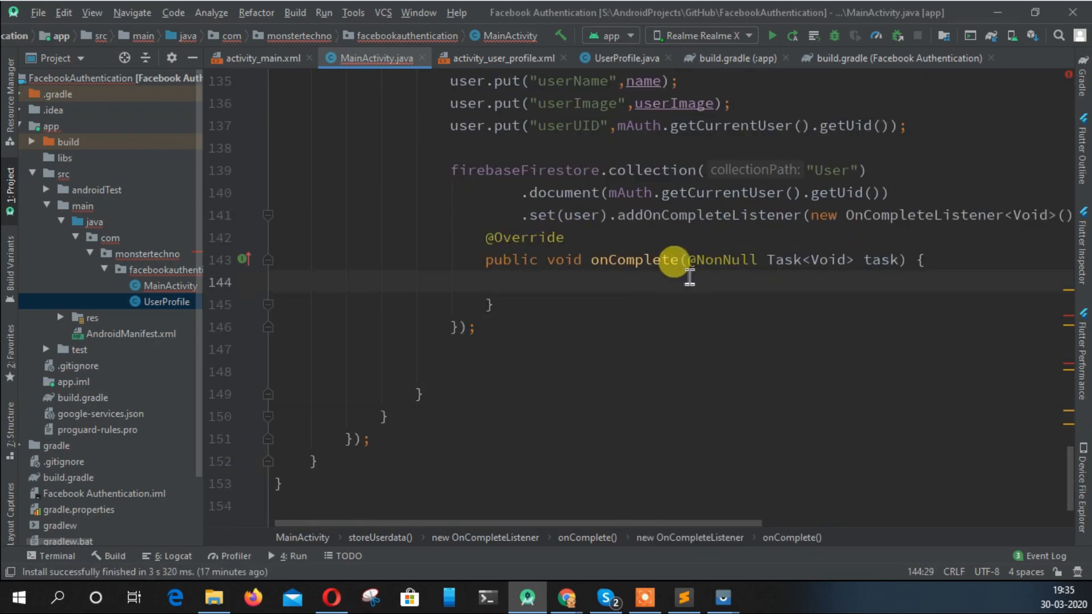
- If task.isSuccessful(), start UserProfile with an Intent from MainActivity.this
text(if (tas)
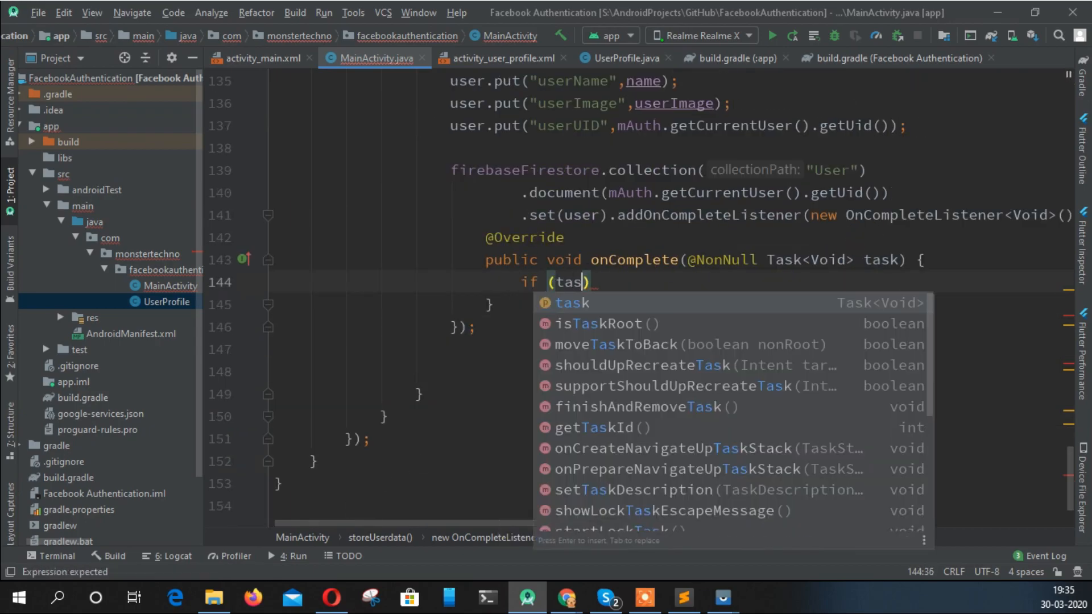
text(task.isSuccessful())
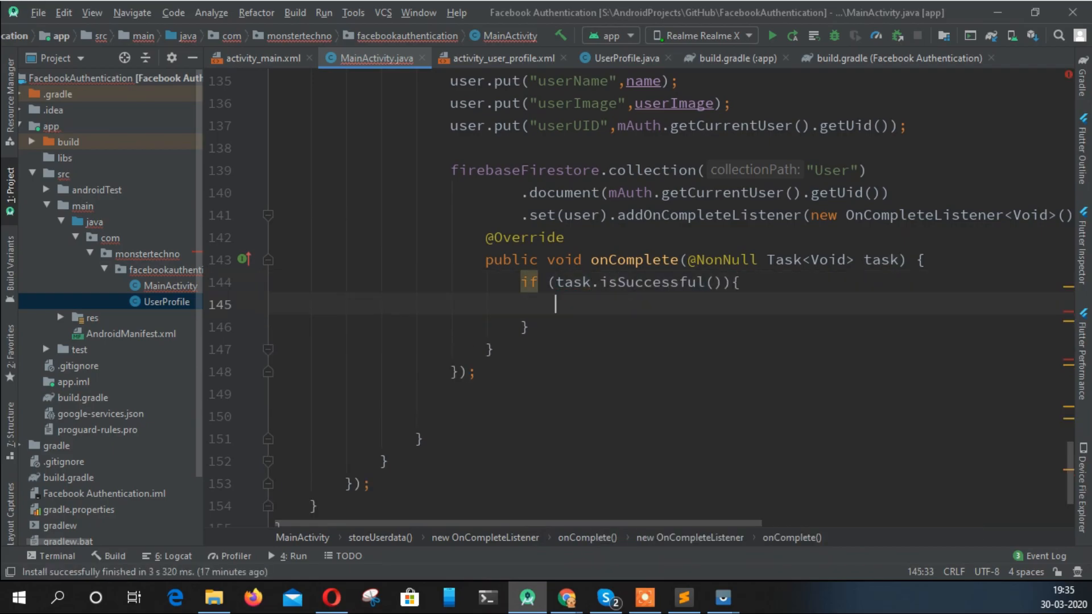
text(startActivity();)
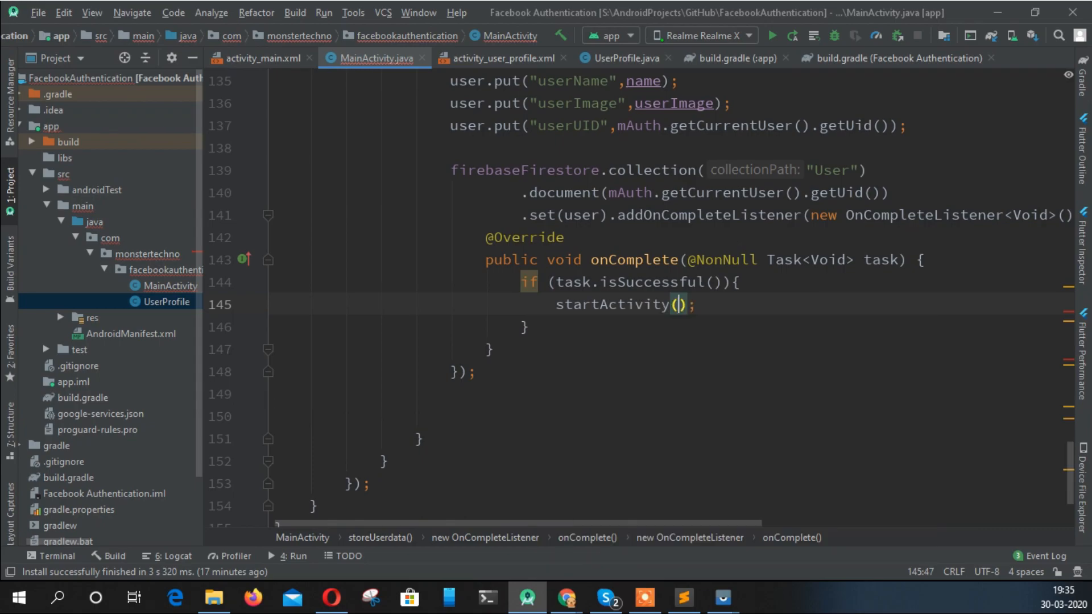
text(new In)
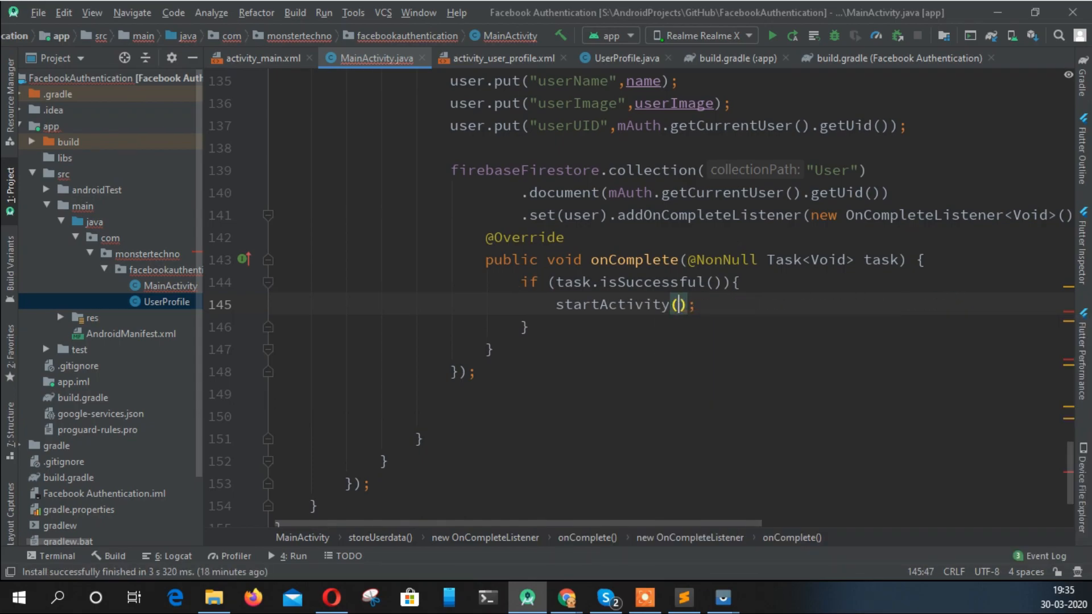
text(new Intent(MainActivity)
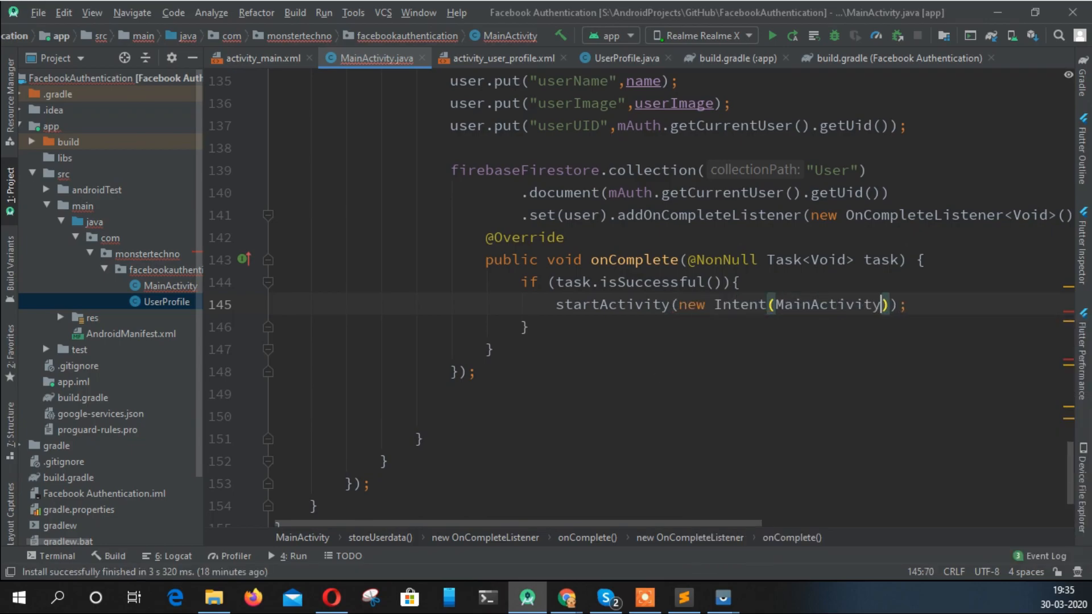
text(.this,)
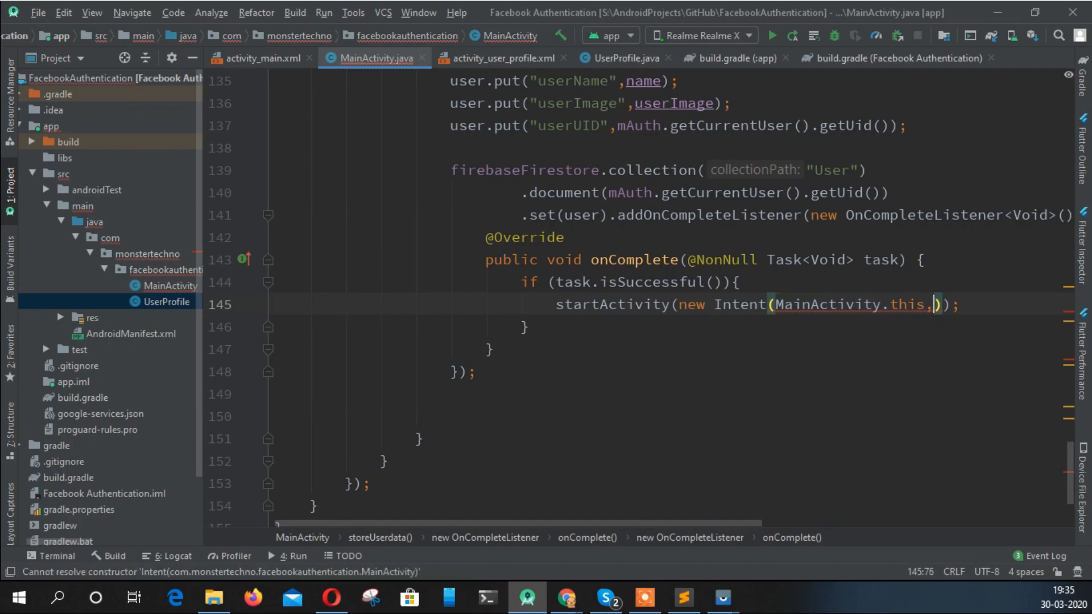
text(UserProfile)
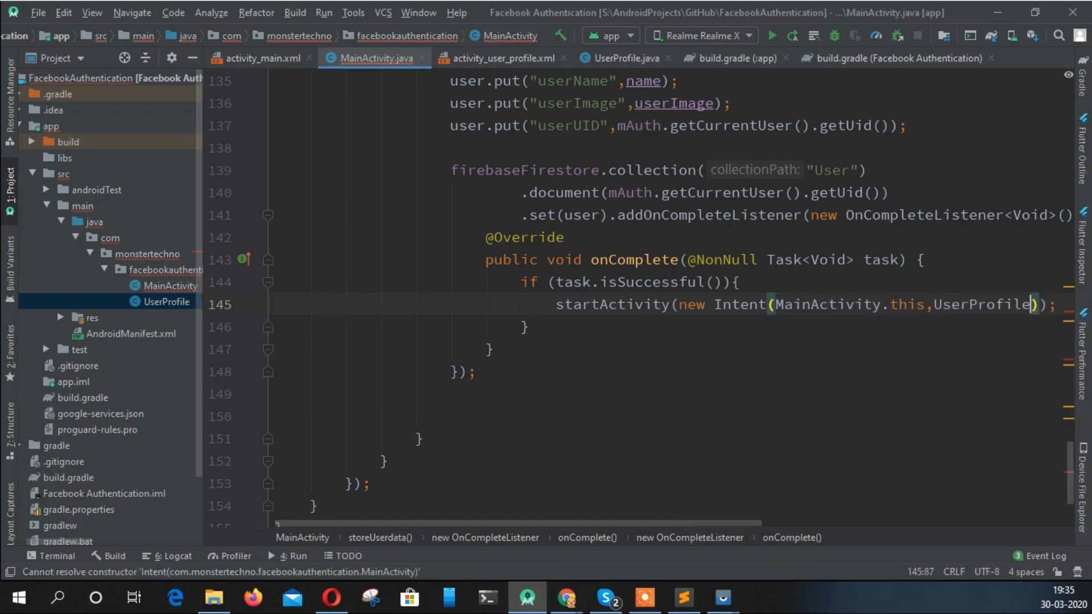
text(.class)
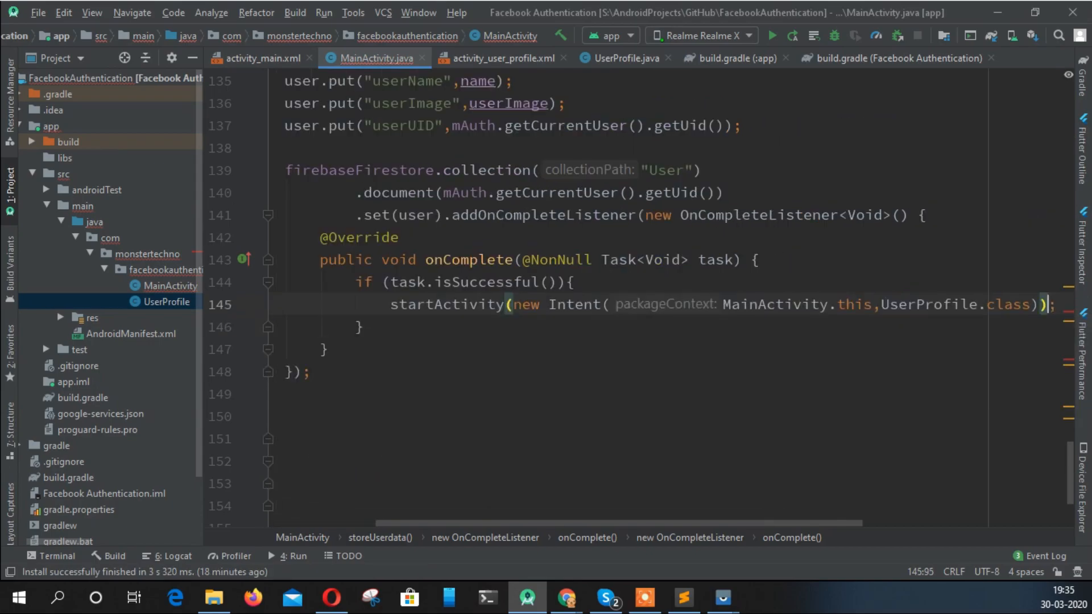
- Call finish() after starting UserProfile and begin an else block
text(finish();)
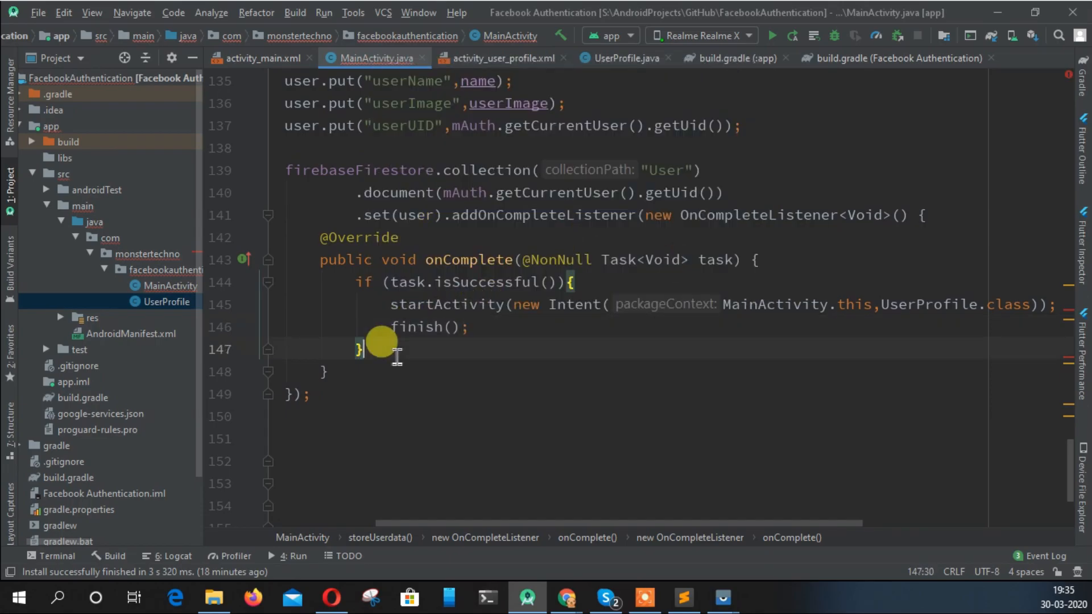
text(else {)
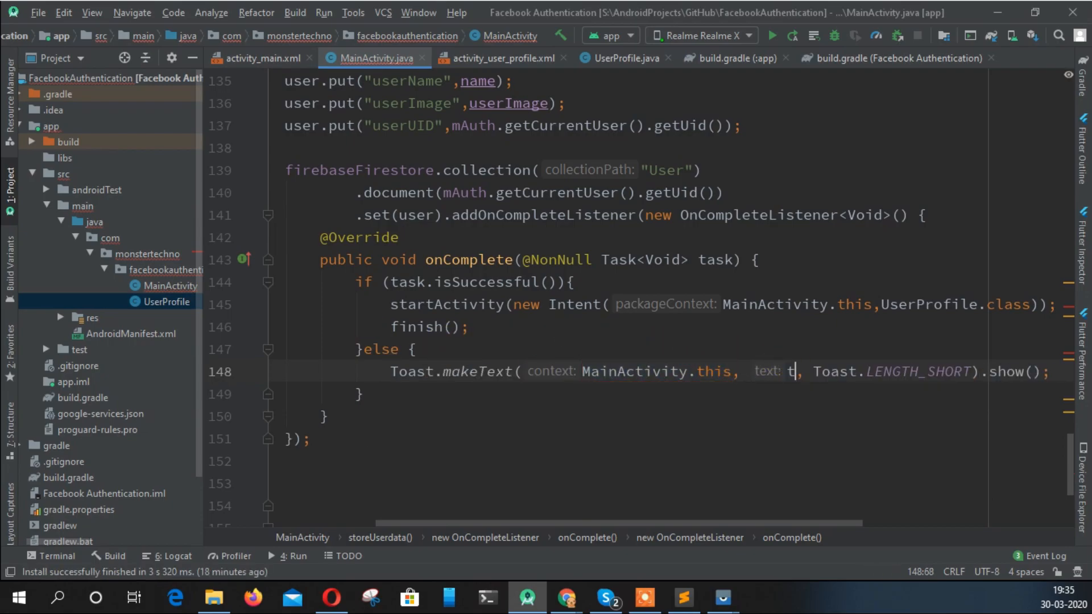
- Show a short Toast with task.getException() when saving fails
text(ask.)
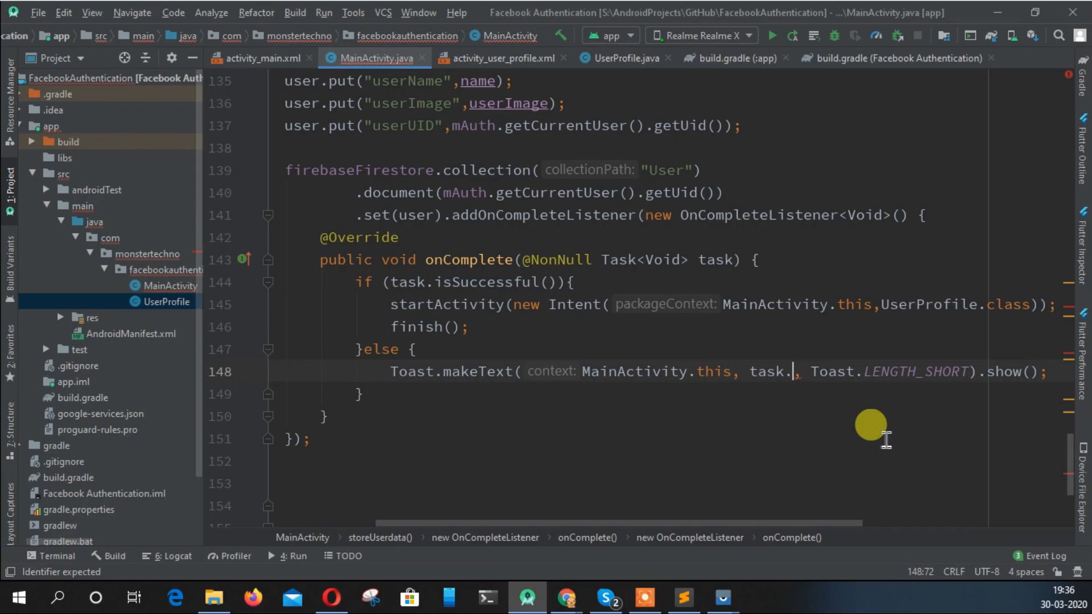
text(.get)
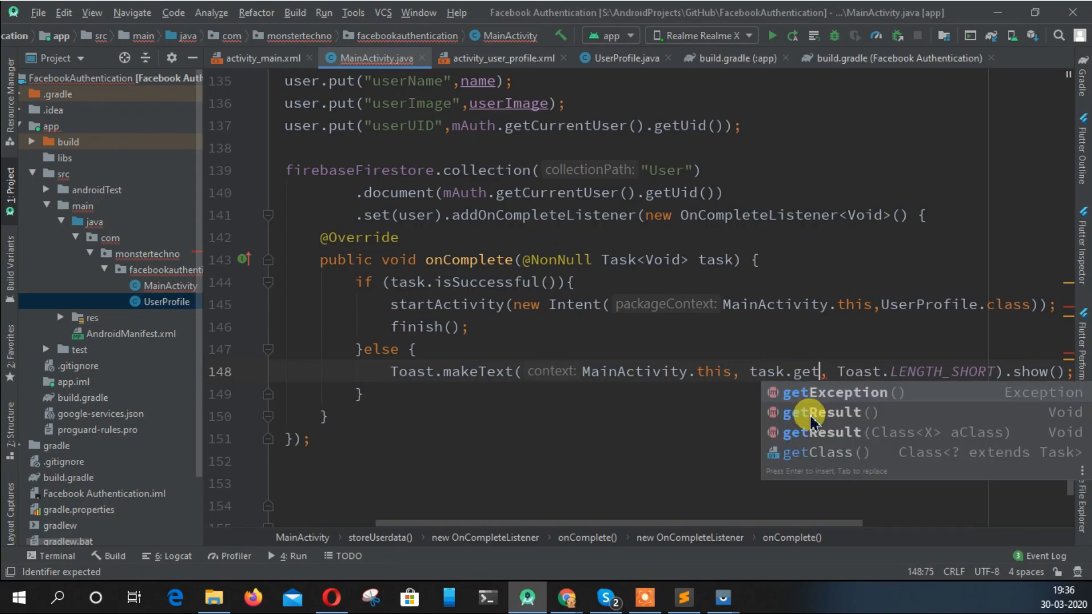
click(838, 392)
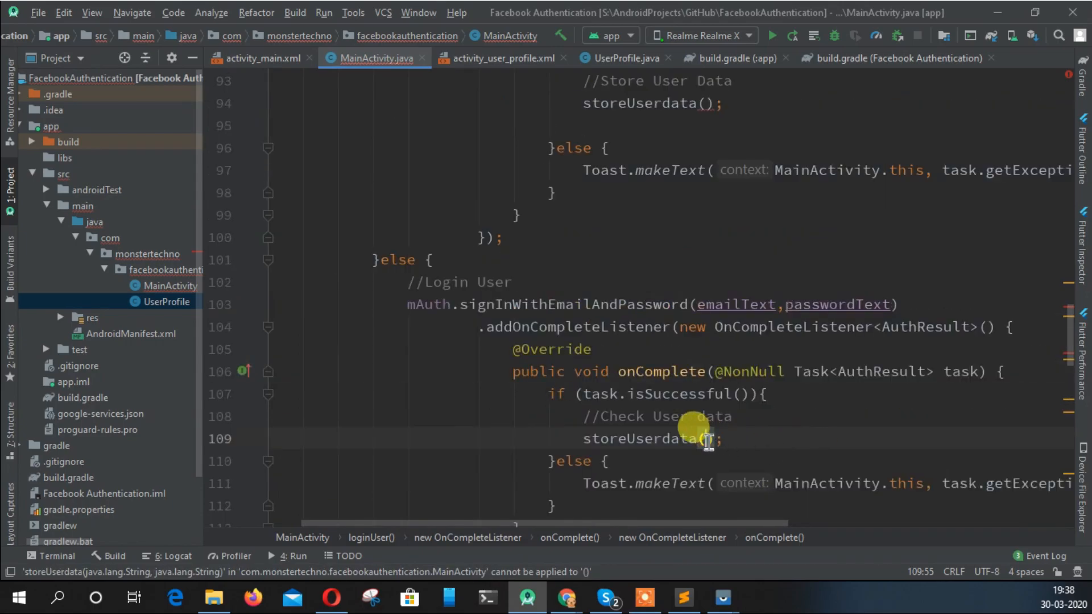
- Add empty "" name and userImage: "" arguments to the storeUserdata call
click(696, 432)
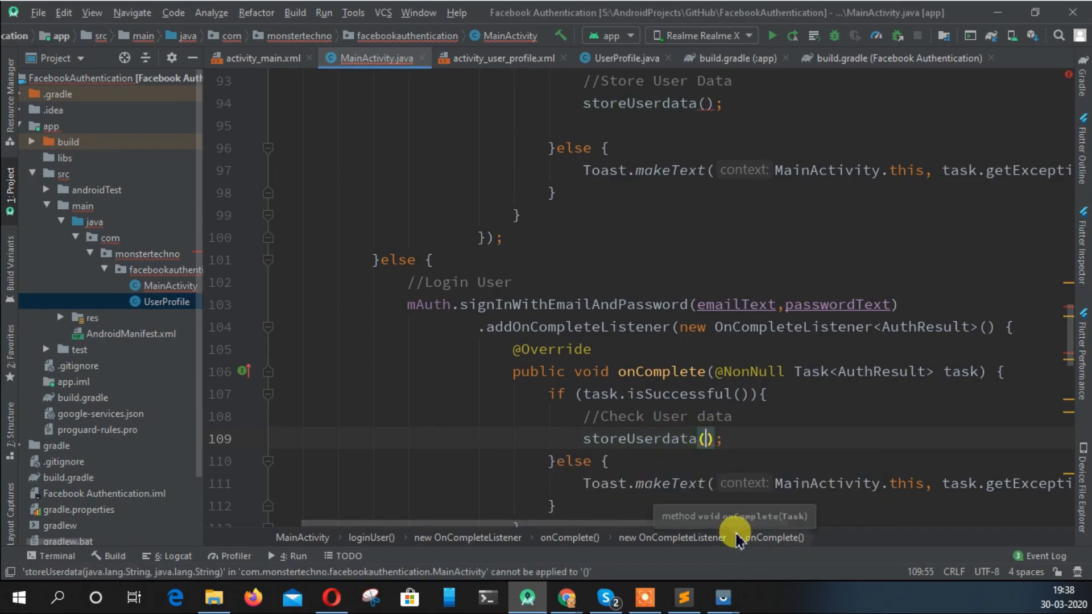
text(")
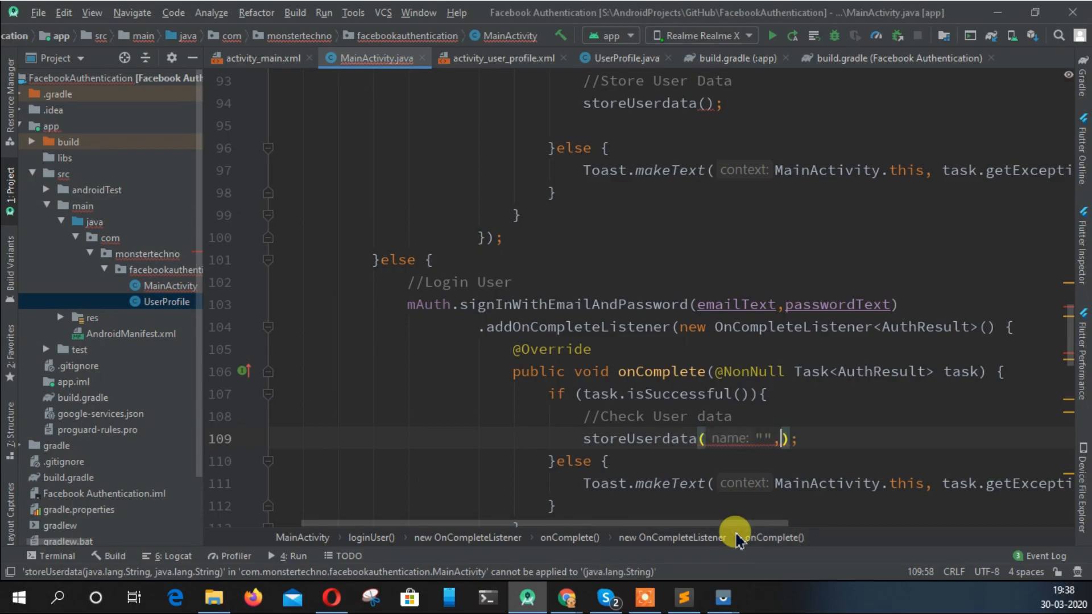
text(, userImage: "")
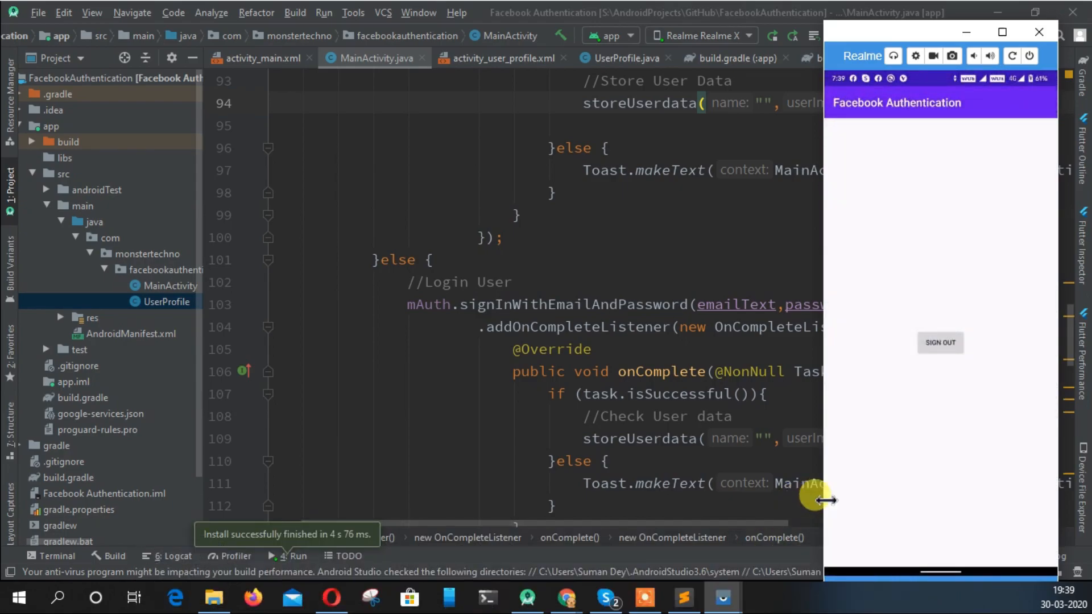
mouse_move(926, 456)
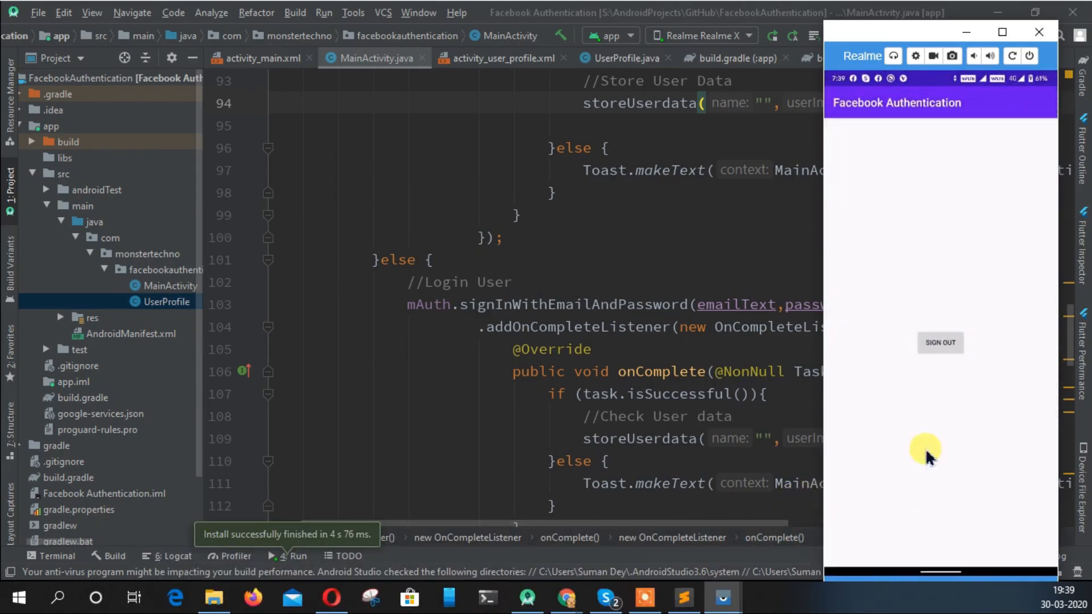
mouse_move(915, 374)
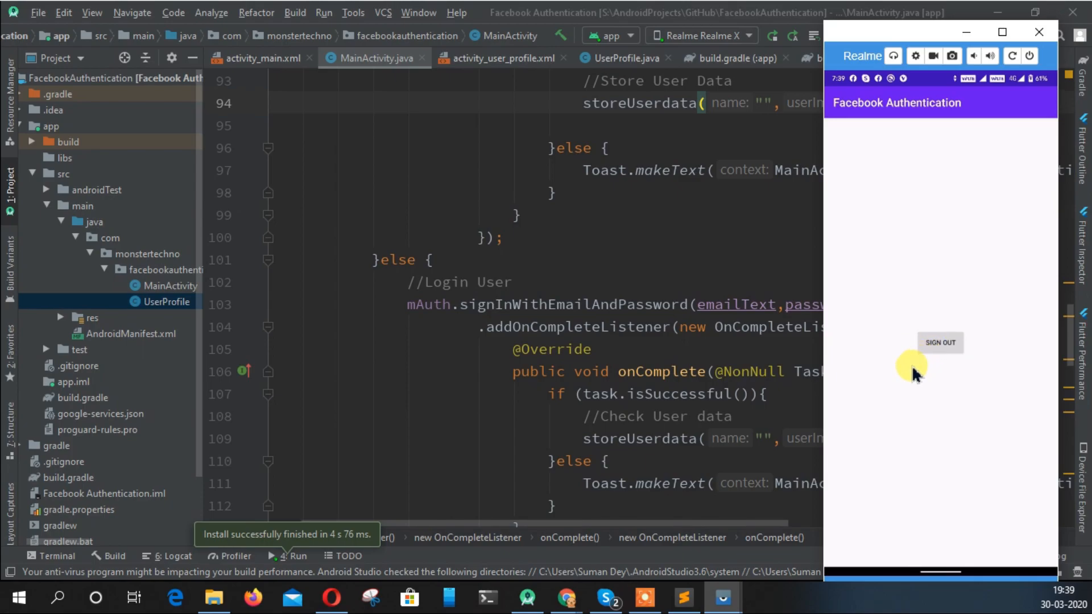
mouse_move(920, 380)
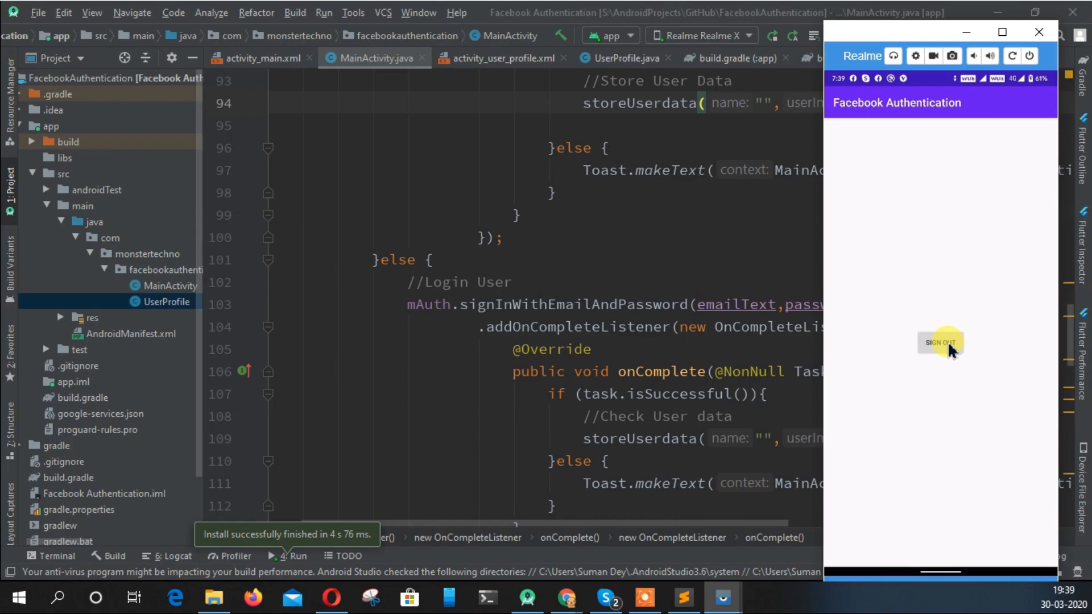
click(940, 343)
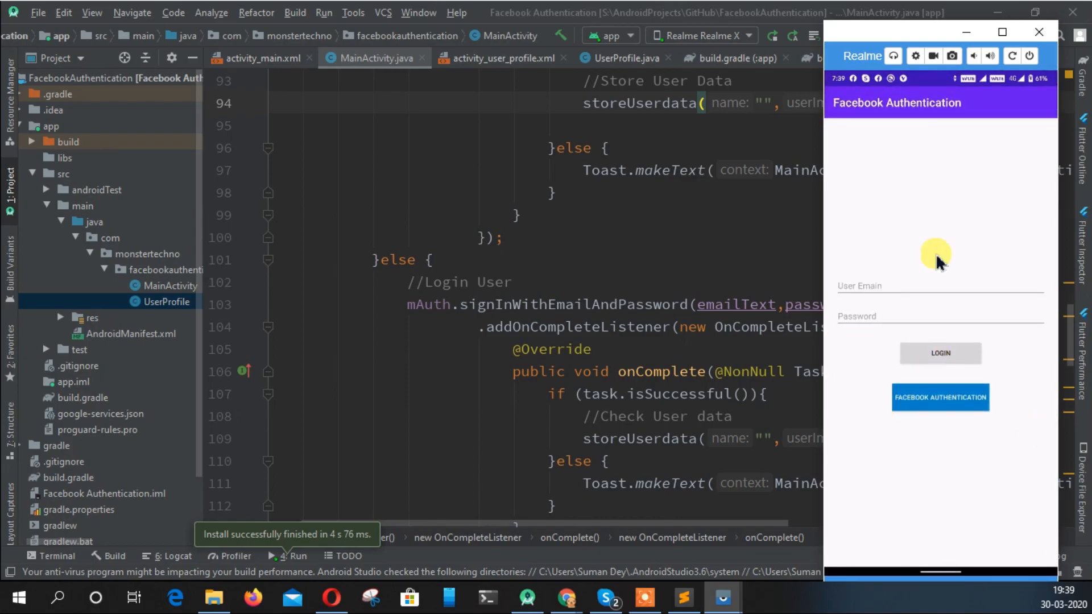
mouse_move(884, 292)
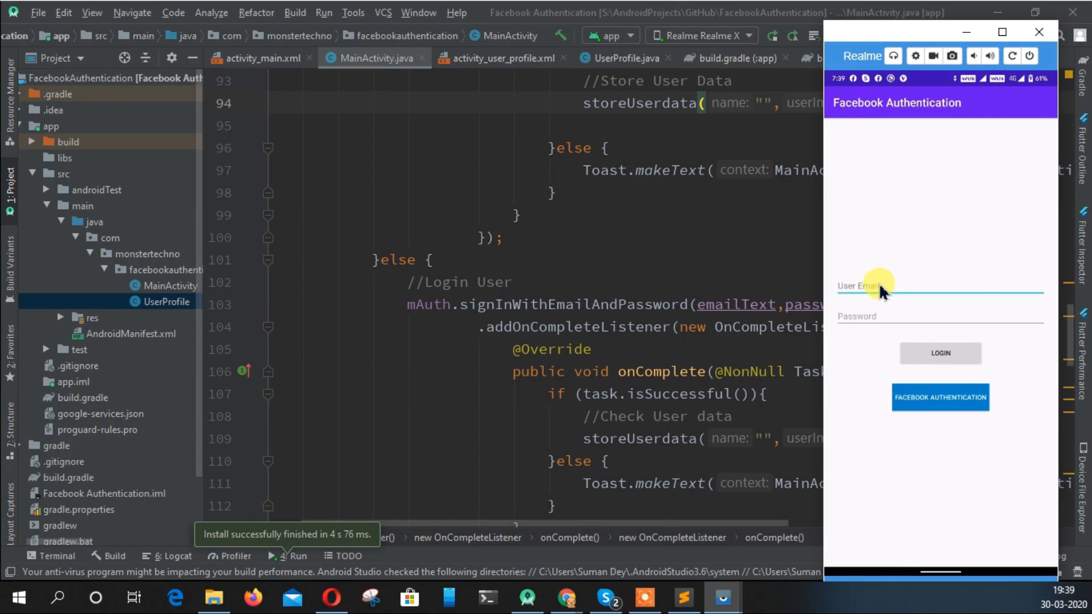
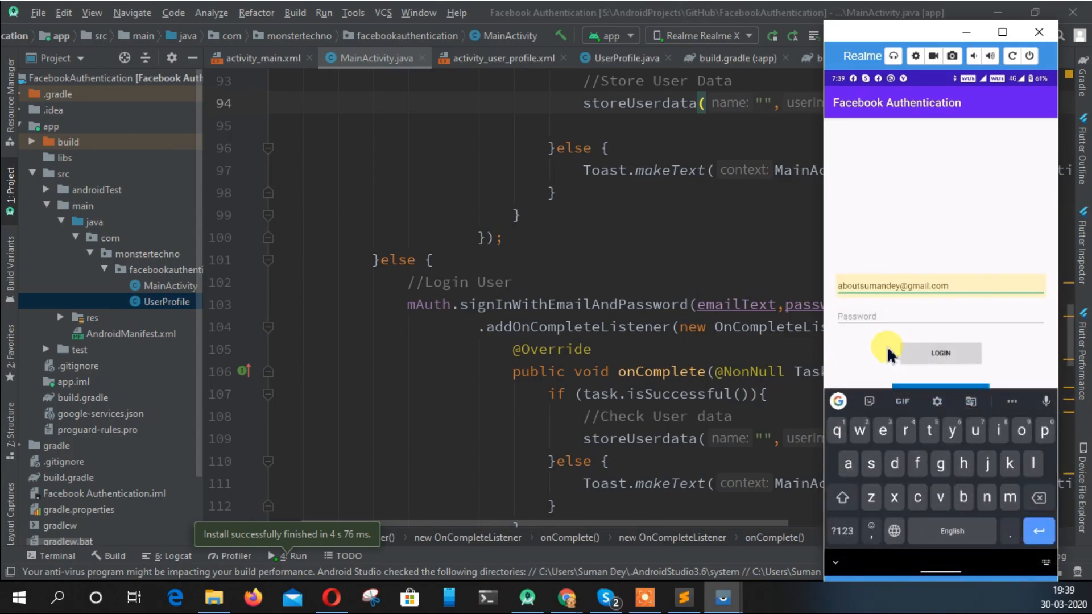
click(941, 316)
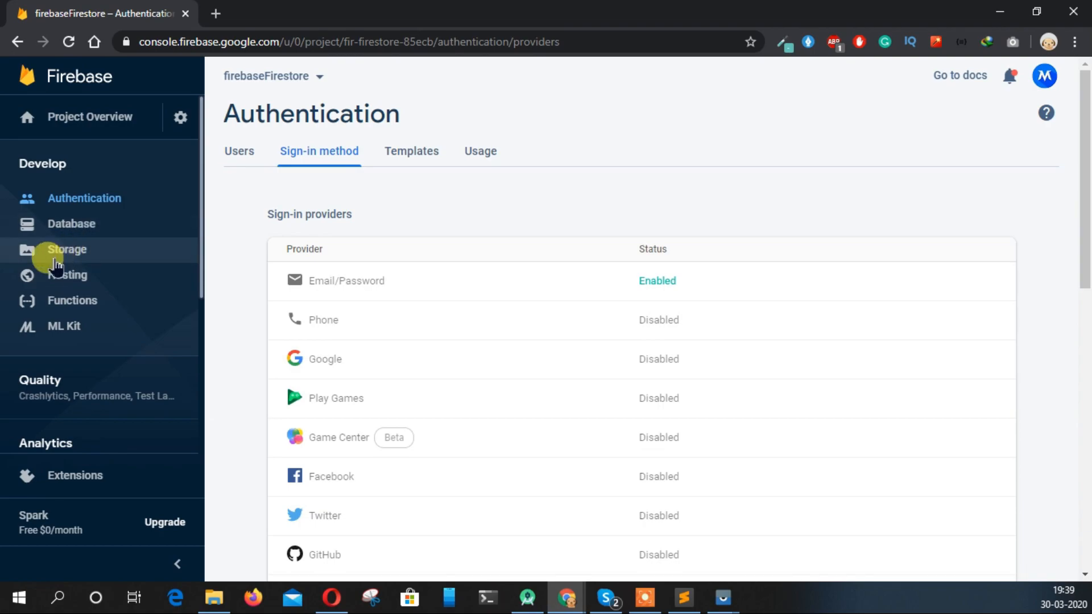
- View the empty Cloud Firestore database, then log in to the app with the entered credentials
click(71, 224)
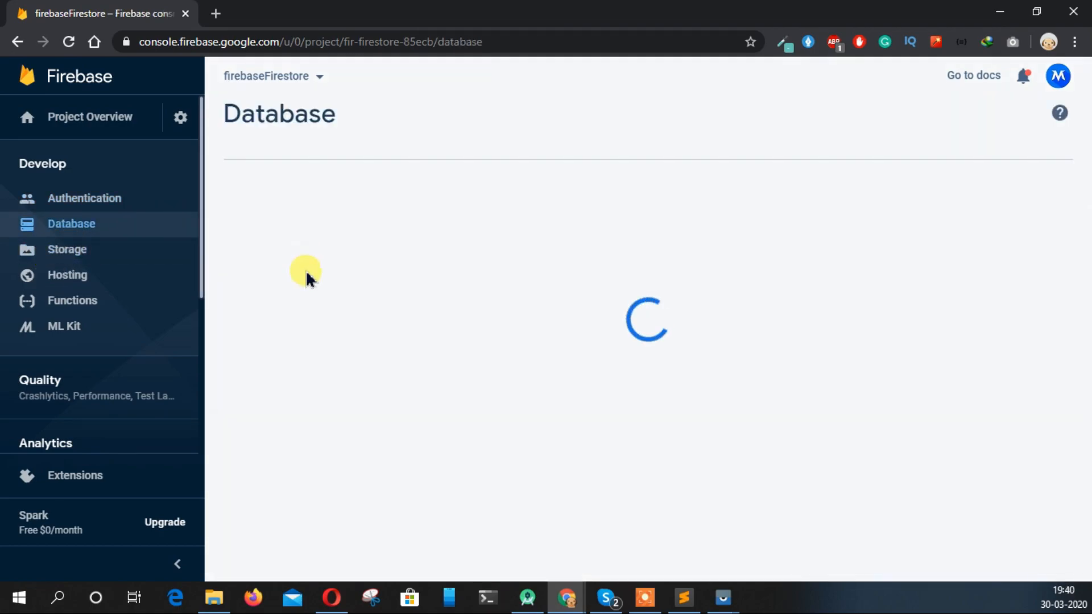
mouse_move(399, 299)
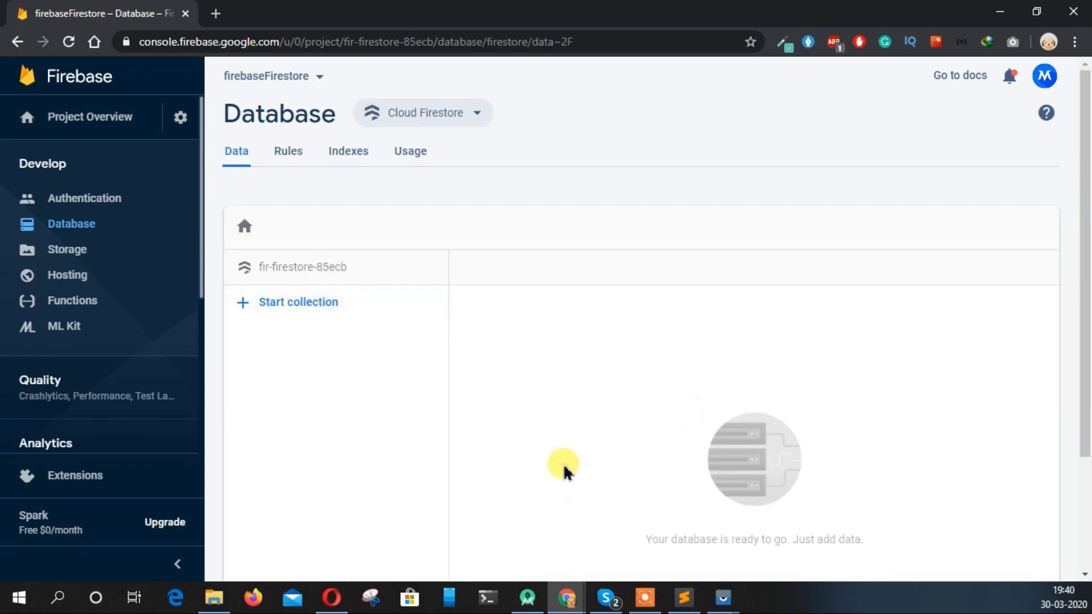
mouse_move(451, 406)
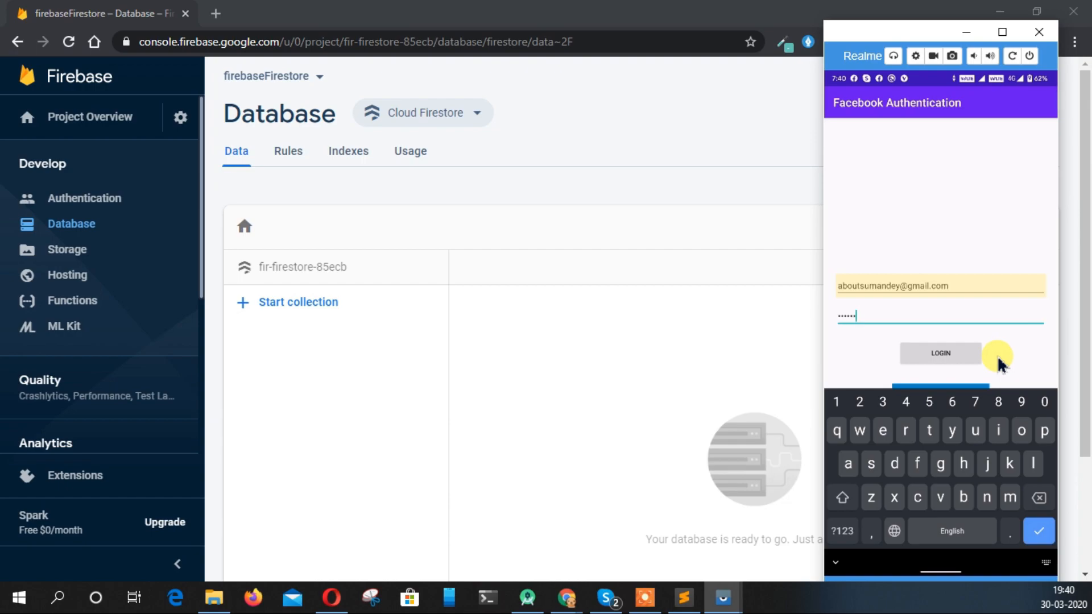
click(939, 352)
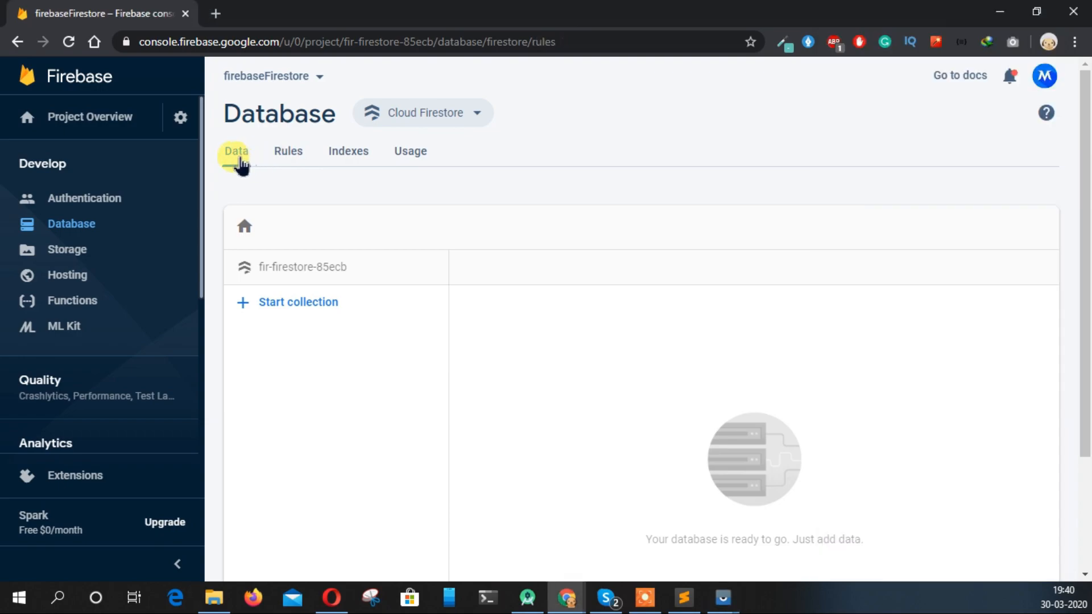
- Refresh the Firestore Data view to reveal the stored User document fields
click(235, 150)
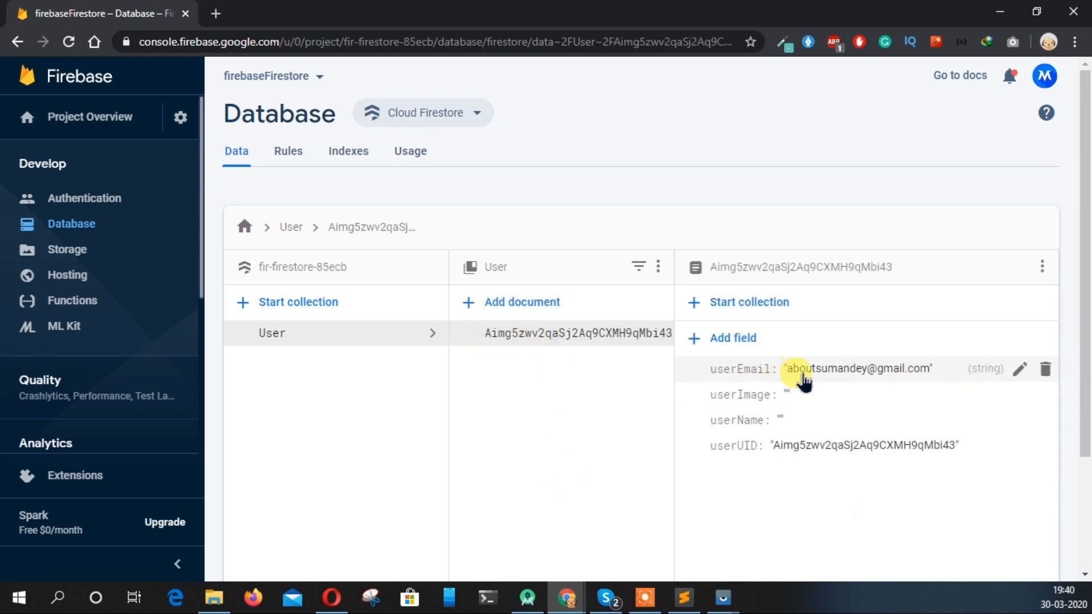
mouse_move(740, 404)
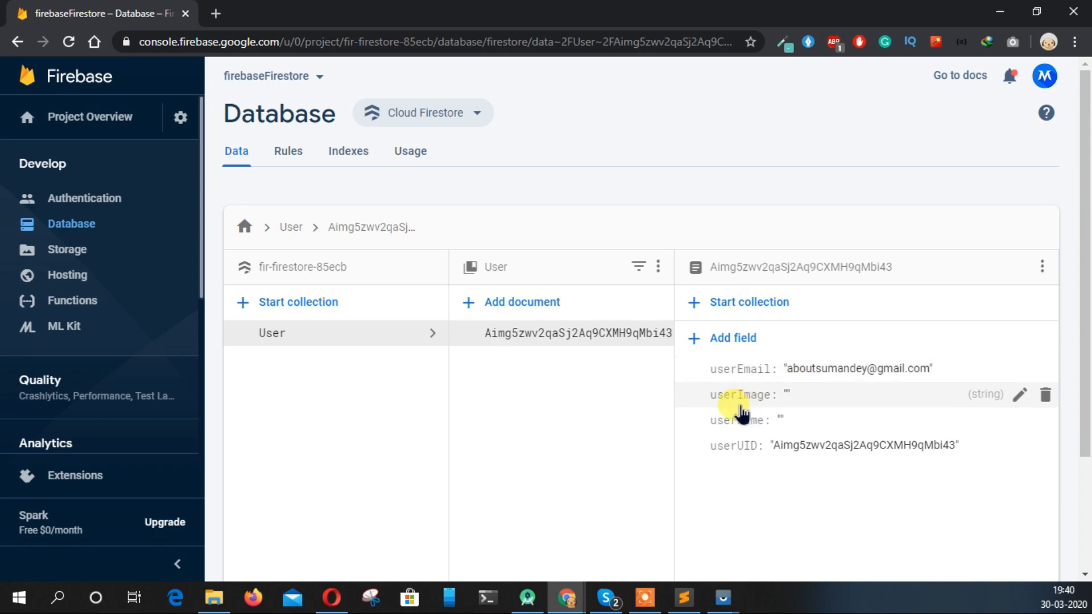
mouse_move(776, 418)
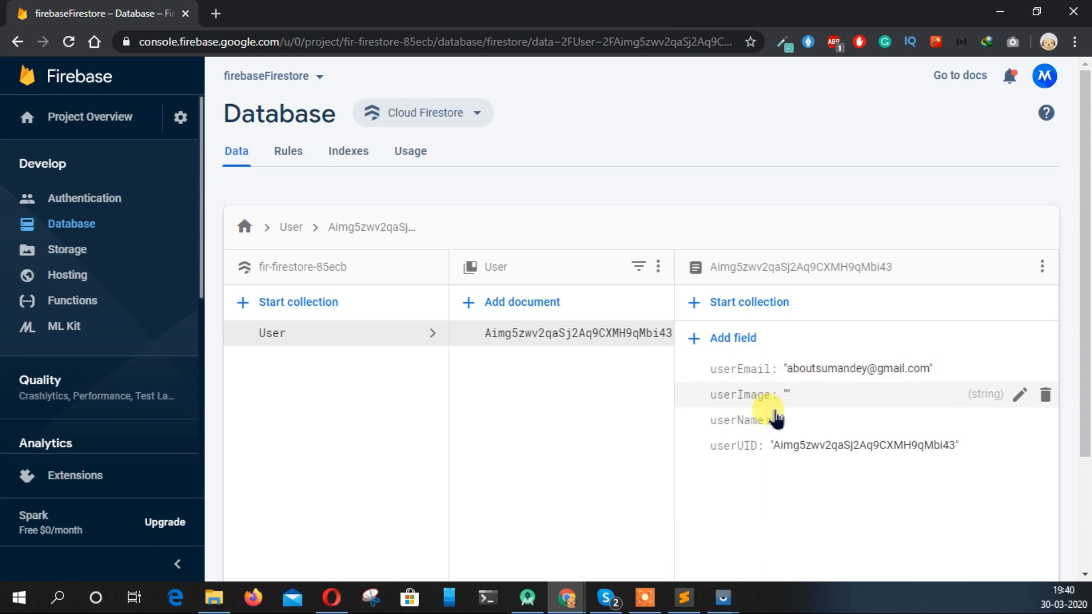
mouse_move(755, 449)
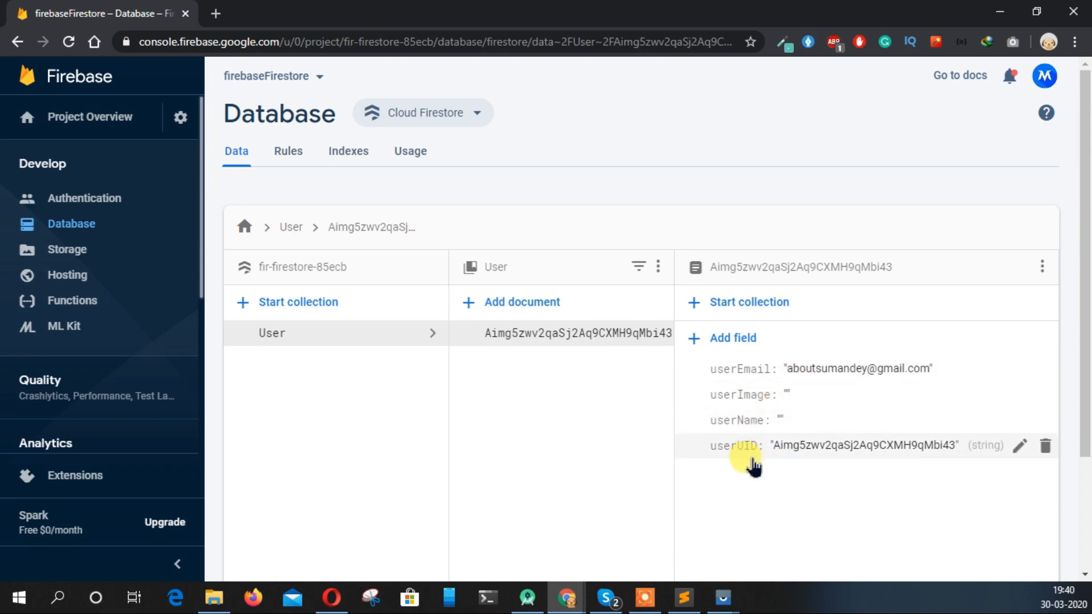
mouse_move(819, 500)
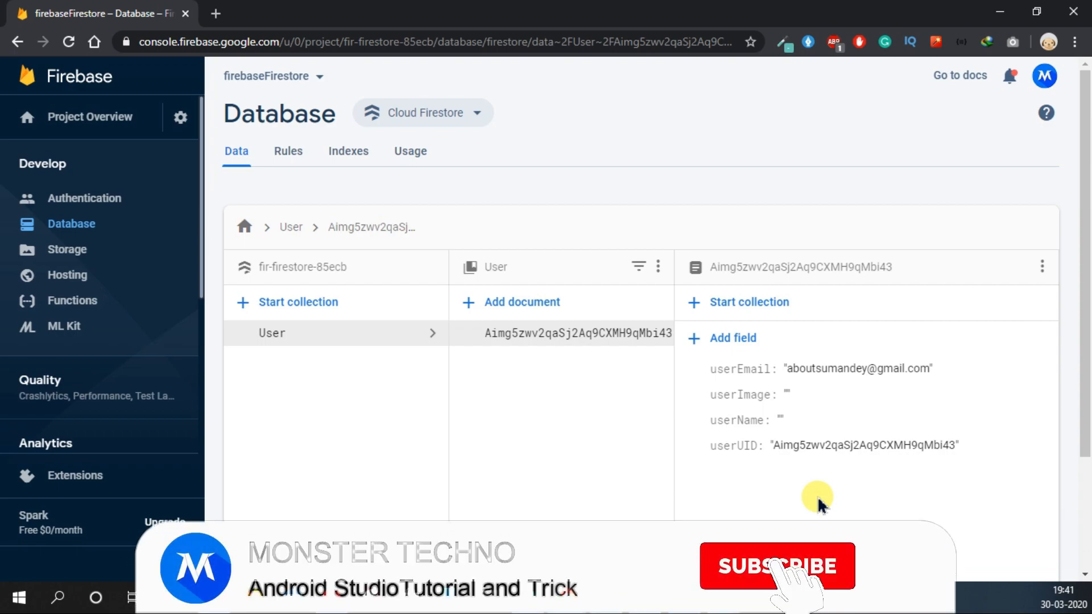
click(777, 565)
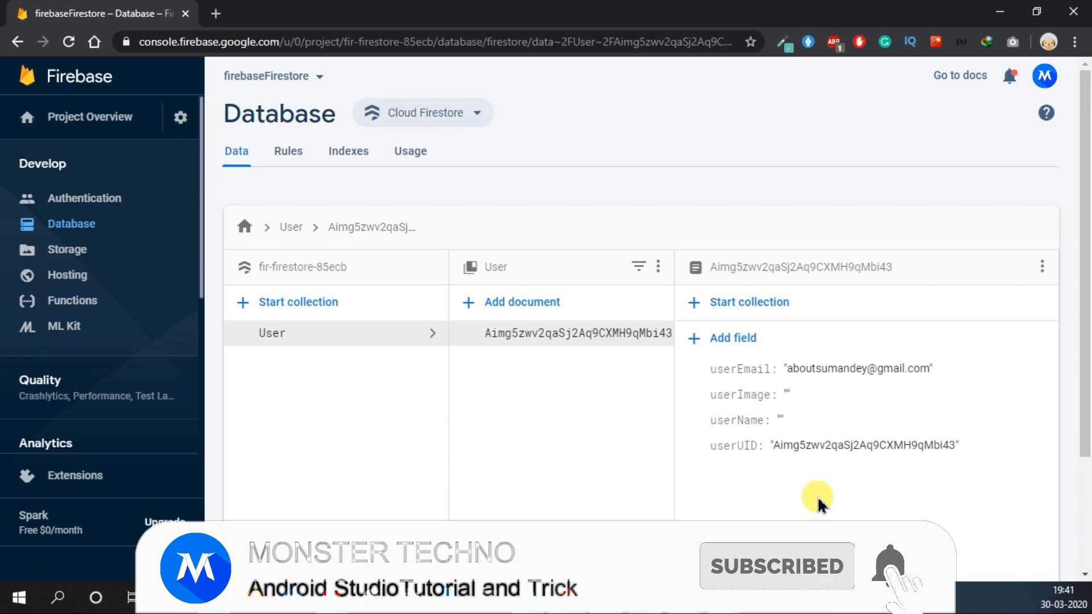